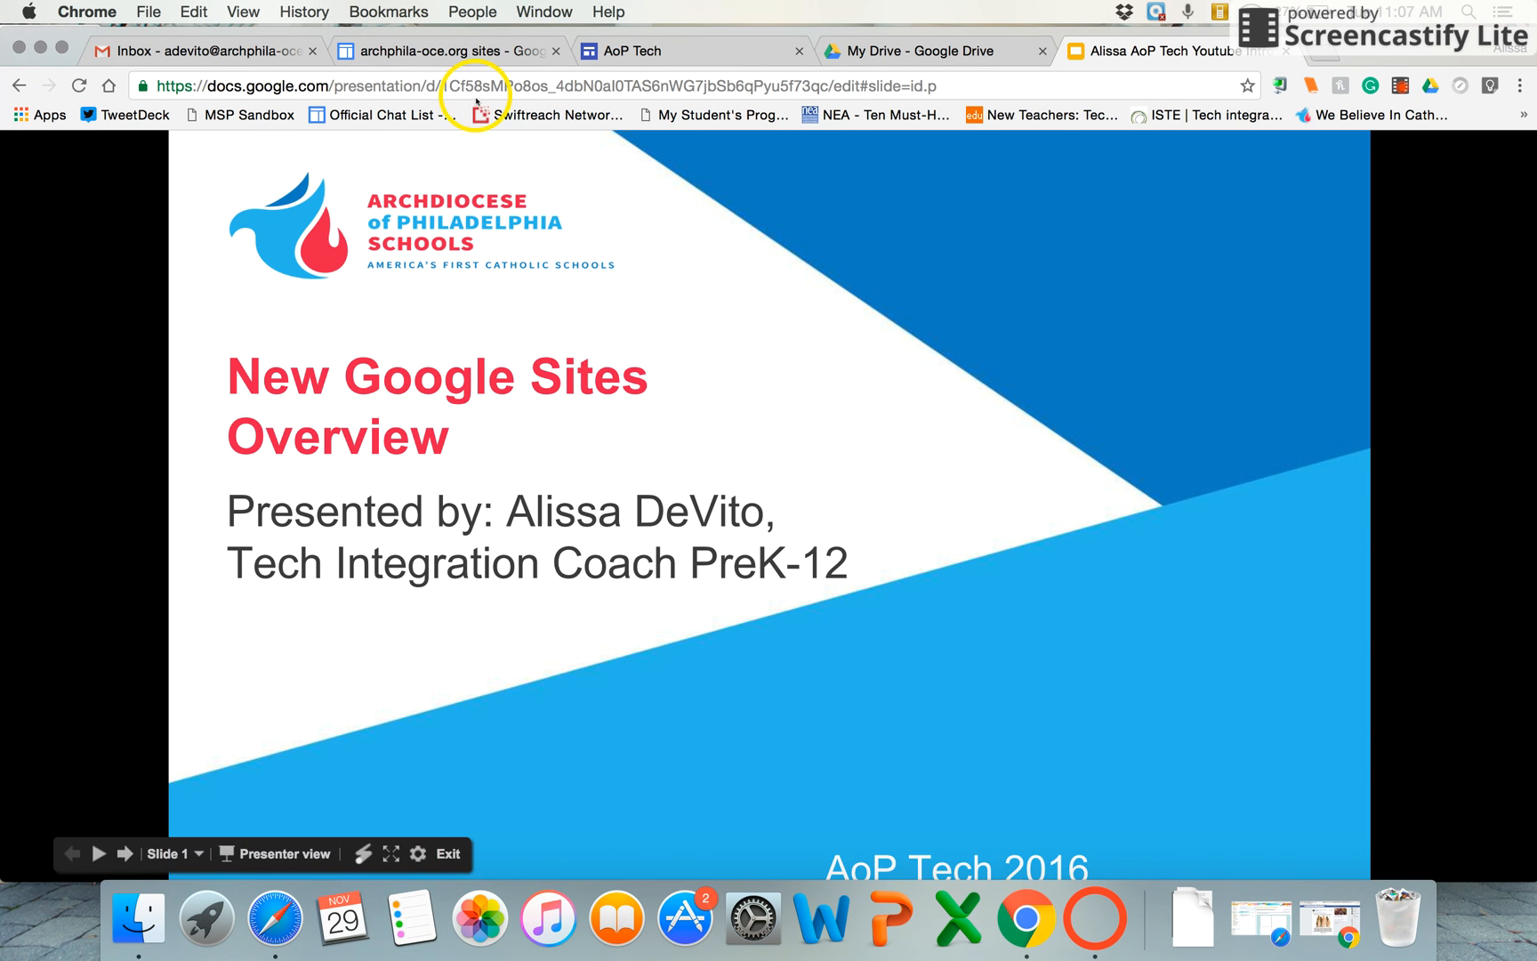
Switch to the classic Google Sites tab listing ADevito, Aop Tech and MissDGrade8.
left_click(446, 51)
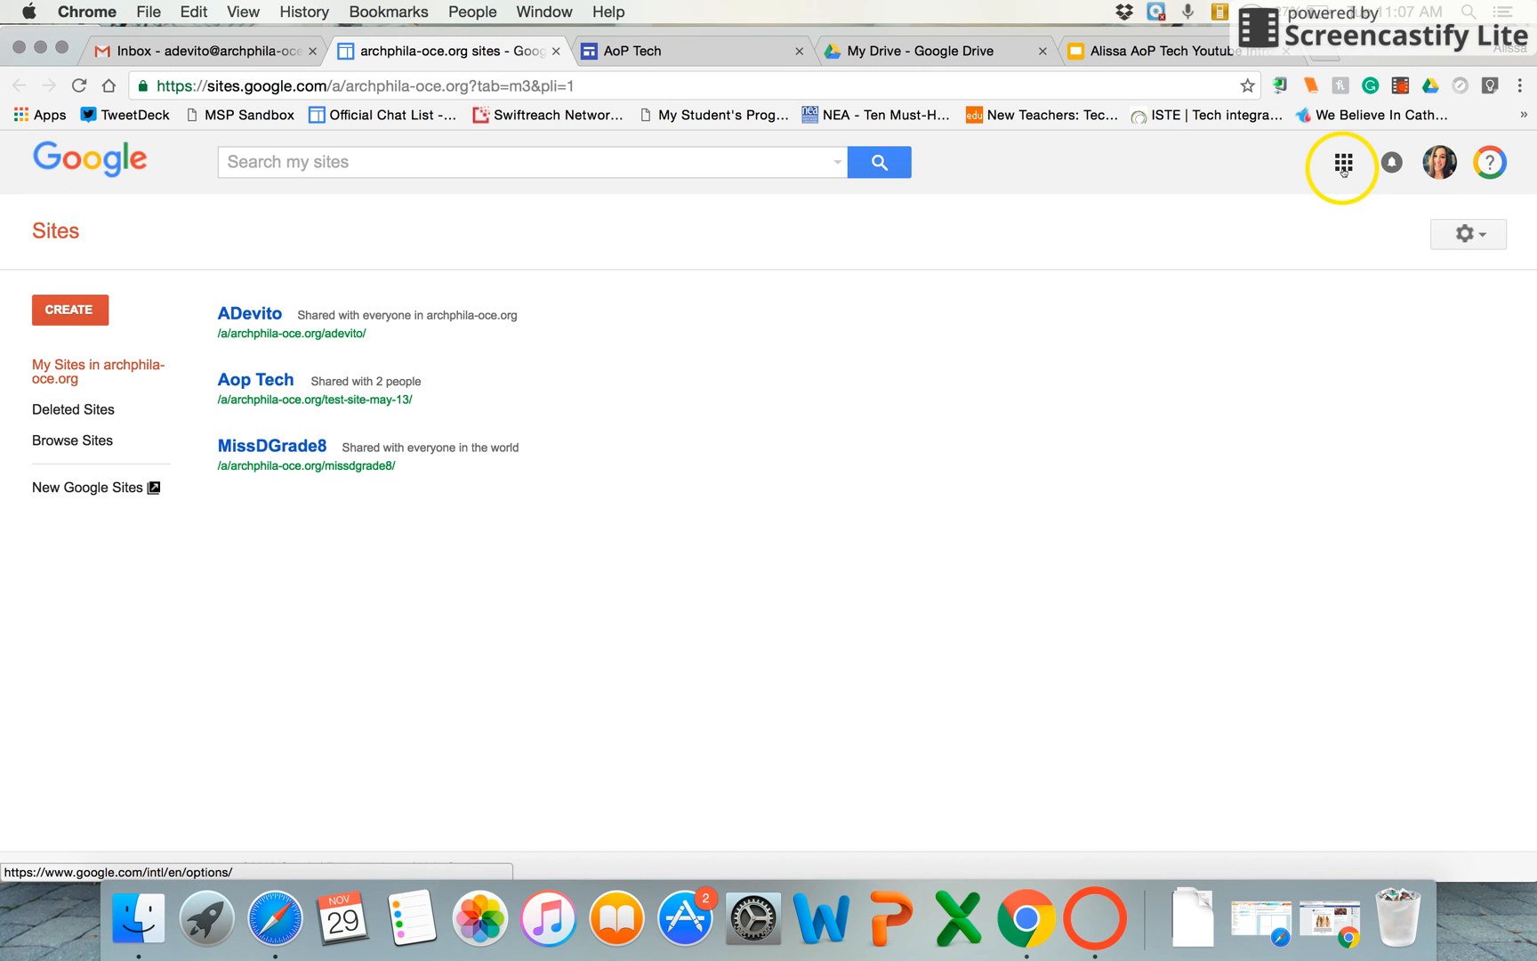
mouse_move(1344, 164)
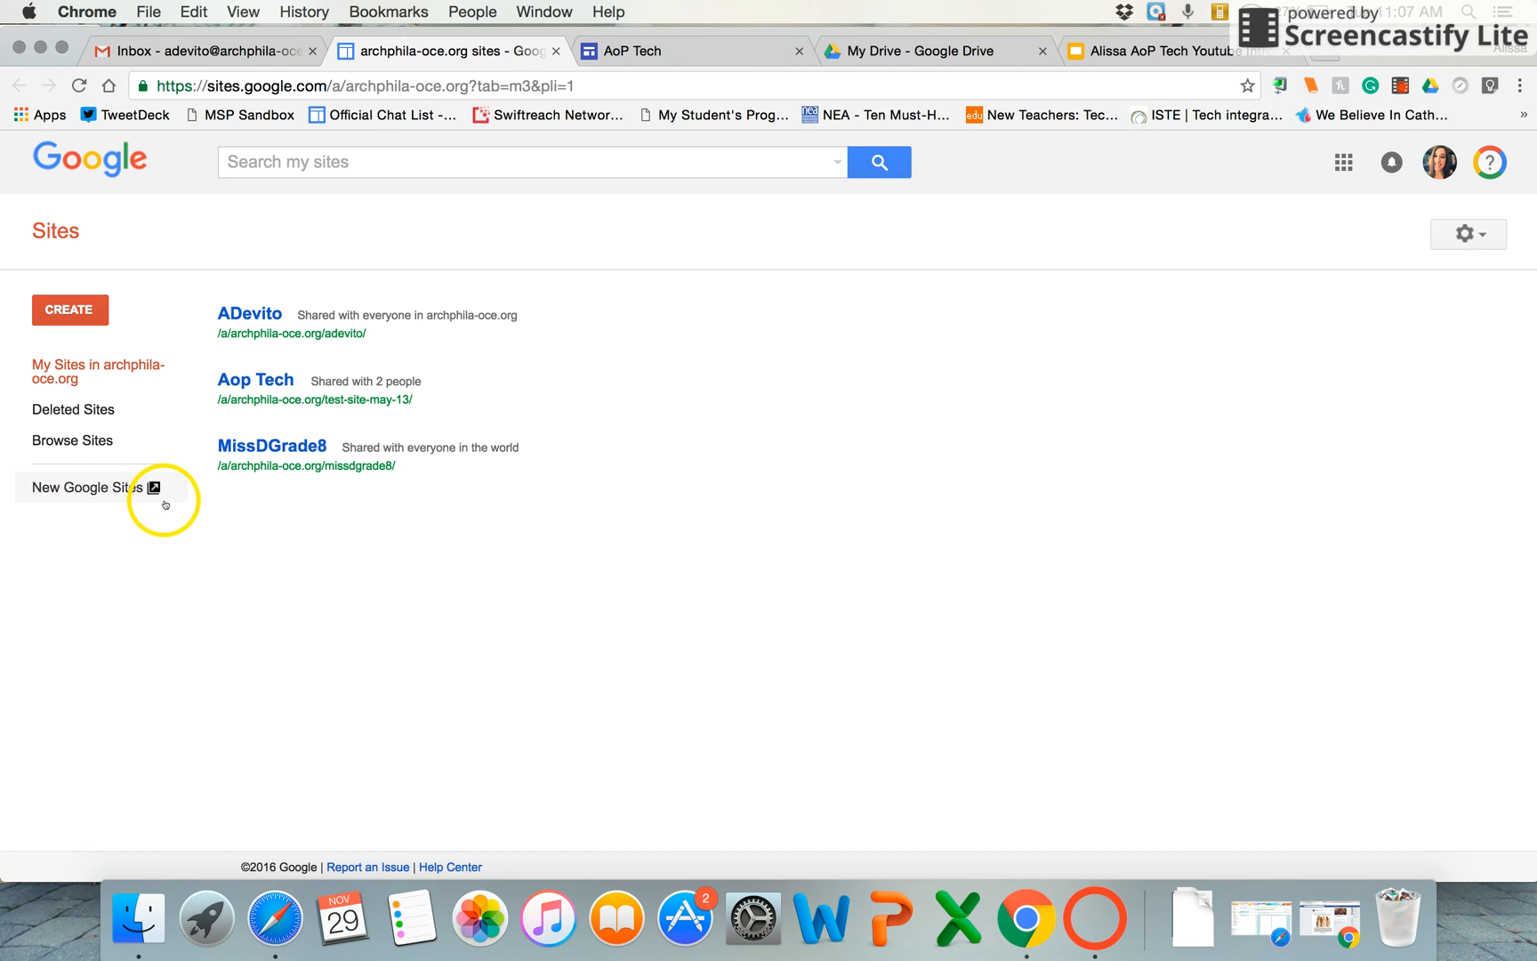
mouse_move(164, 505)
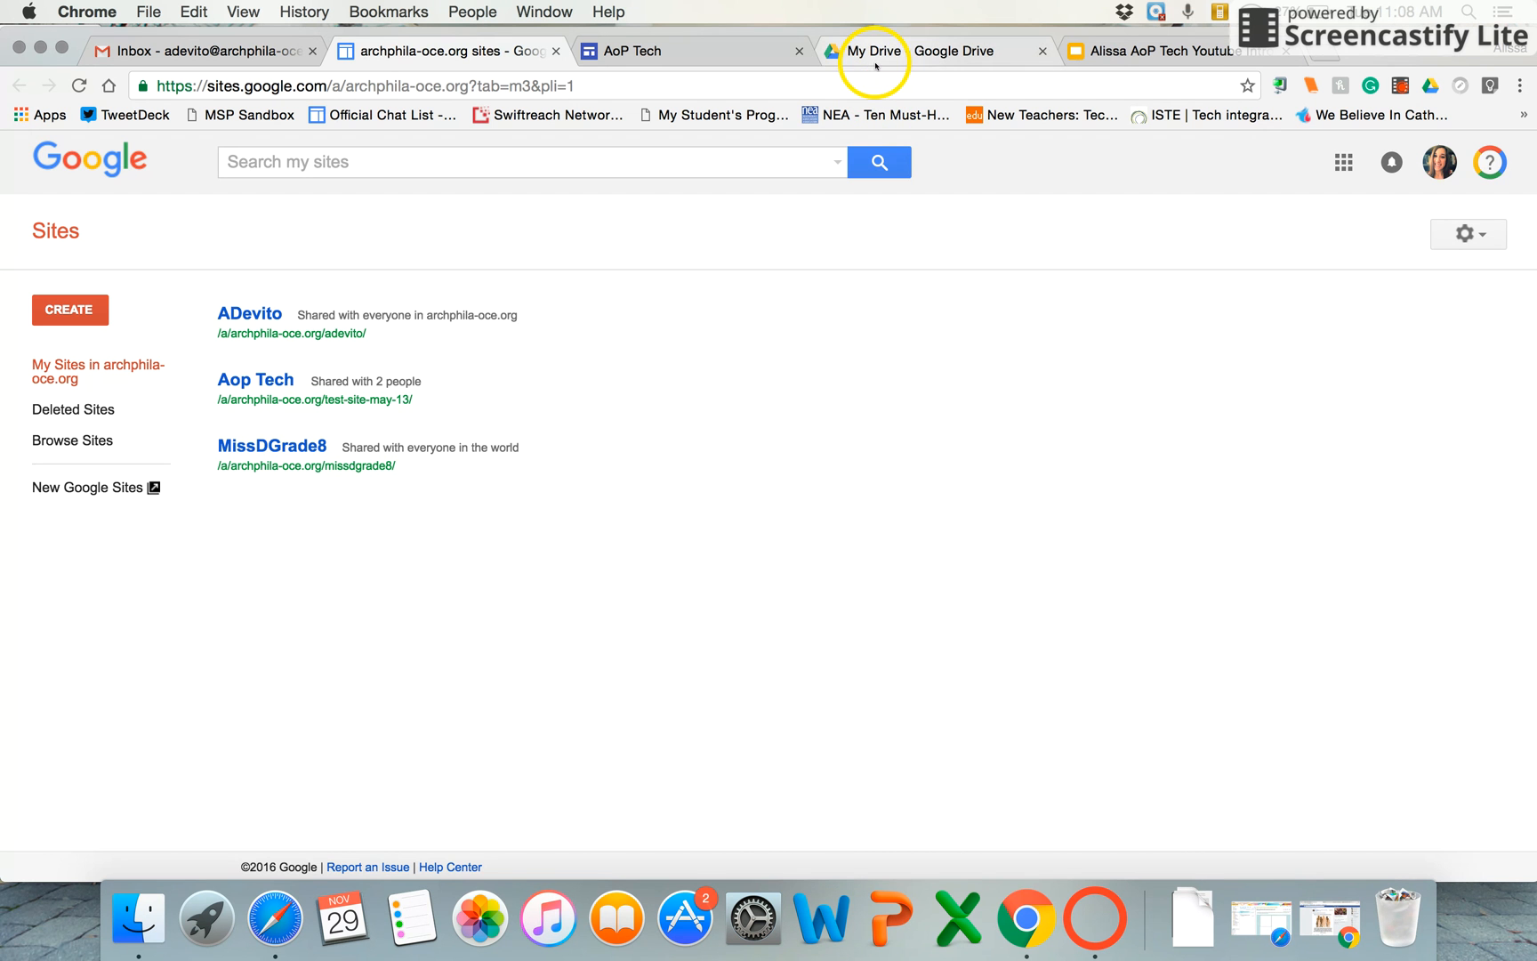
Show My Drive and scroll down to the AoP Tech site file.
left_click(874, 51)
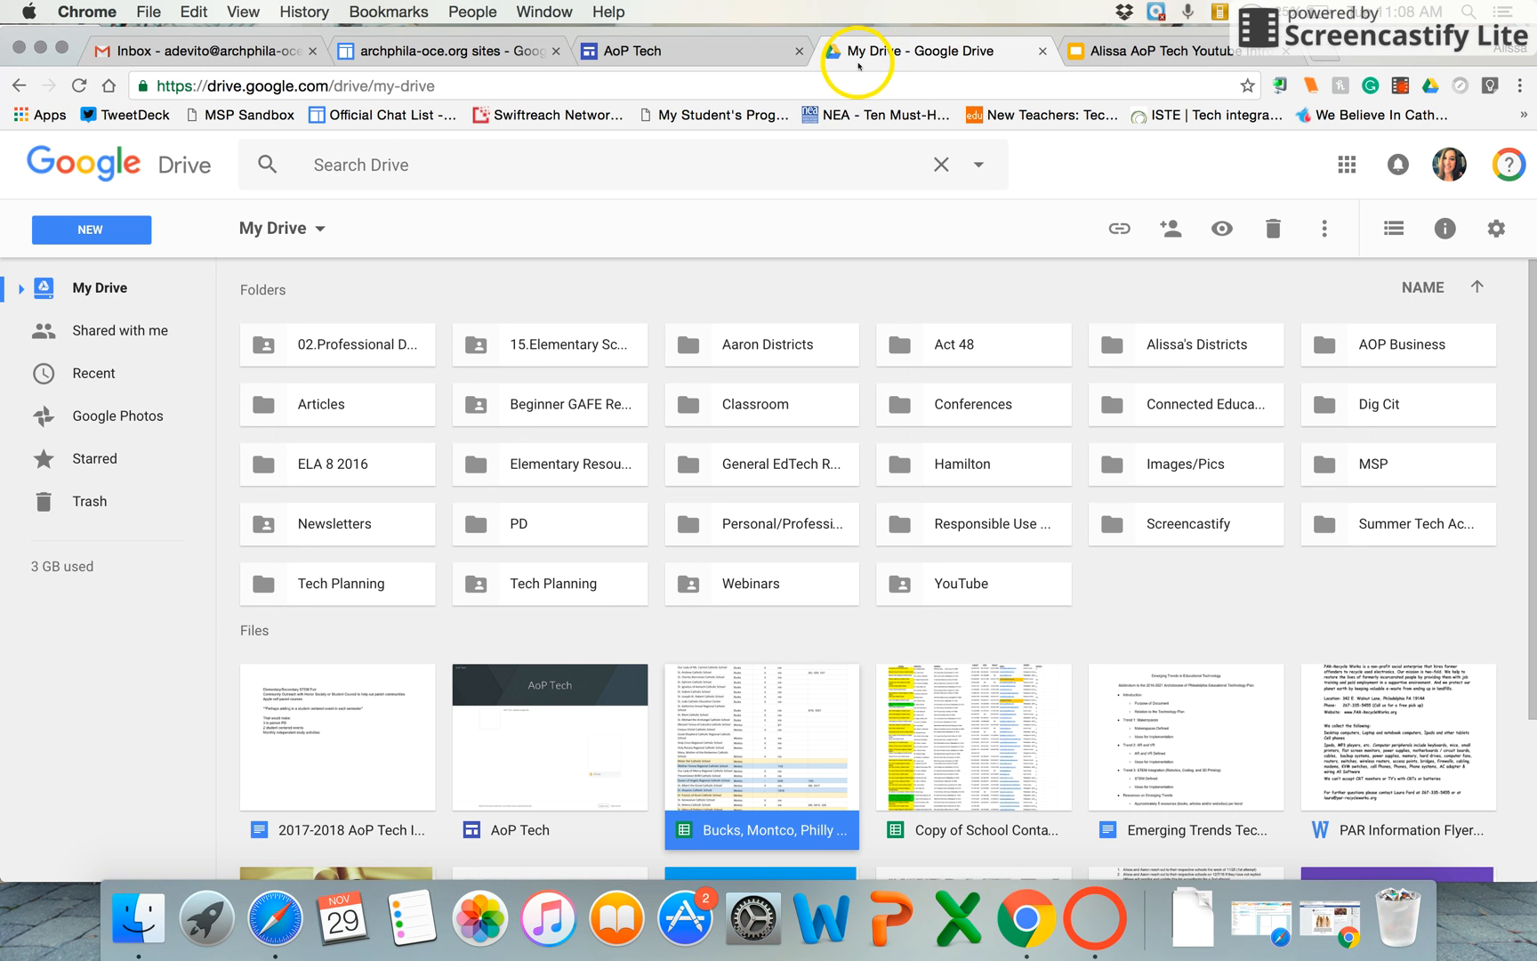
scroll("down", 3)
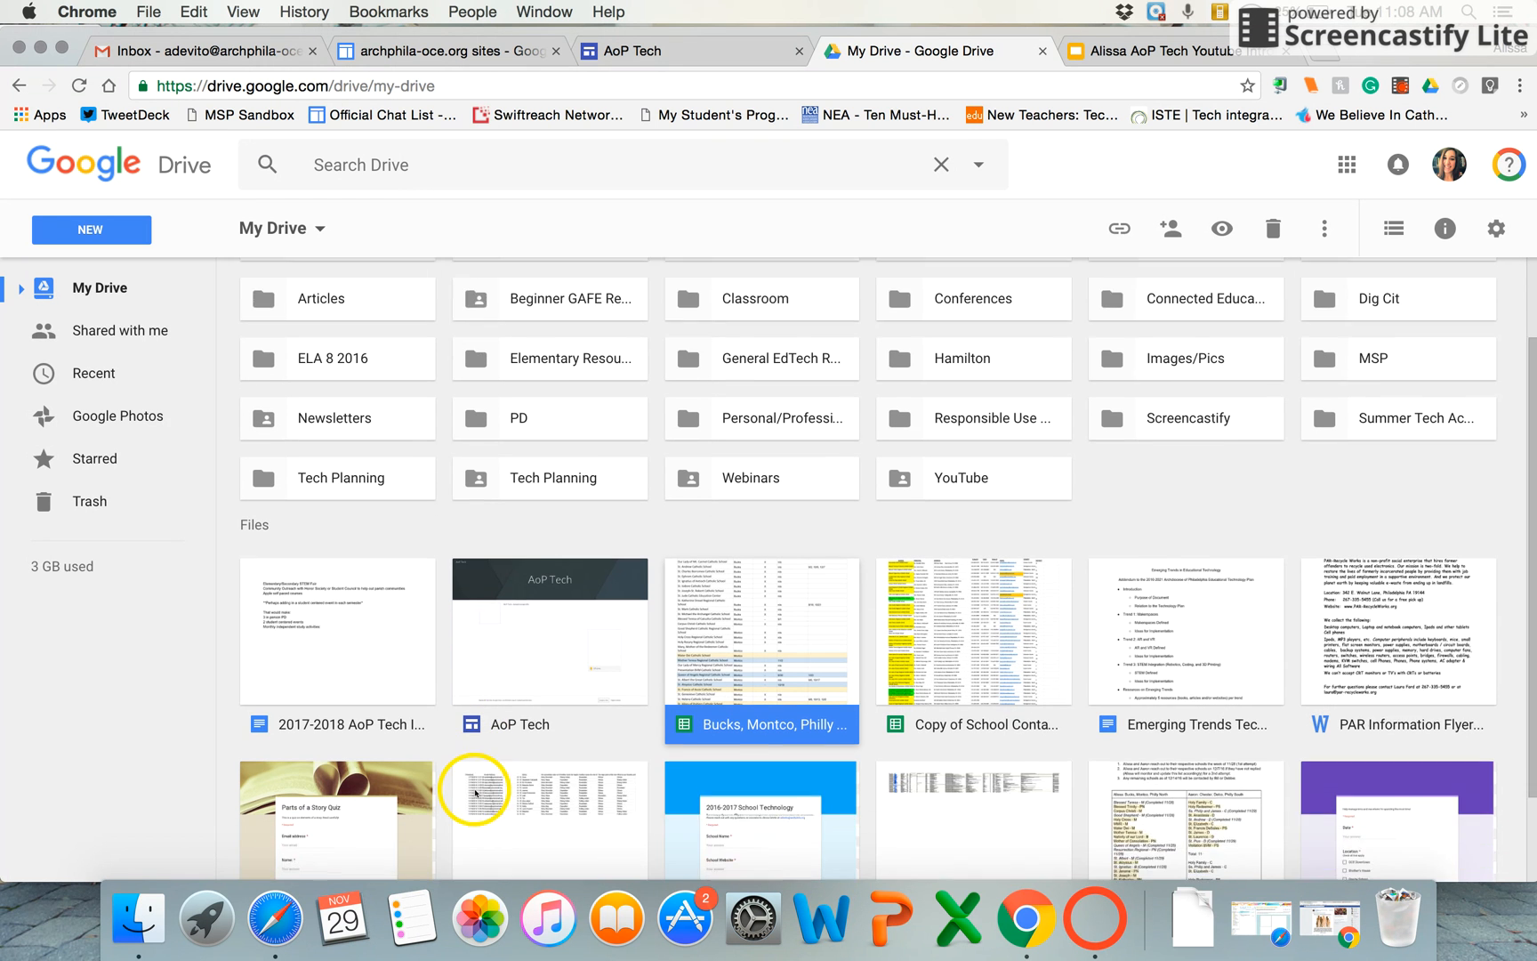
scroll("down", 3)
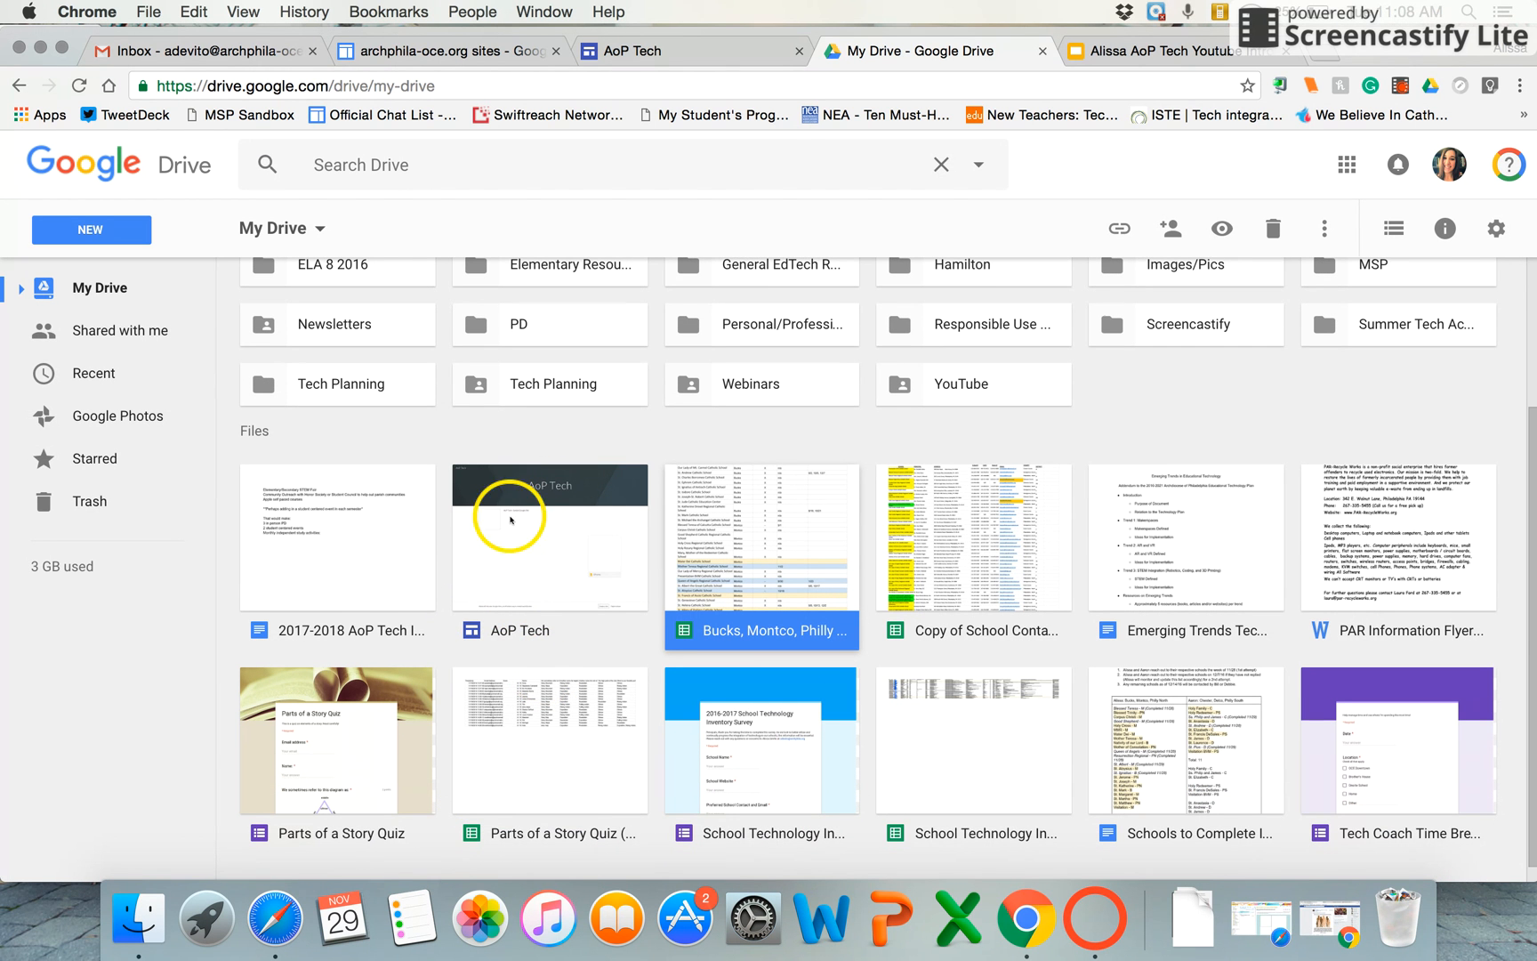
mouse_move(587, 543)
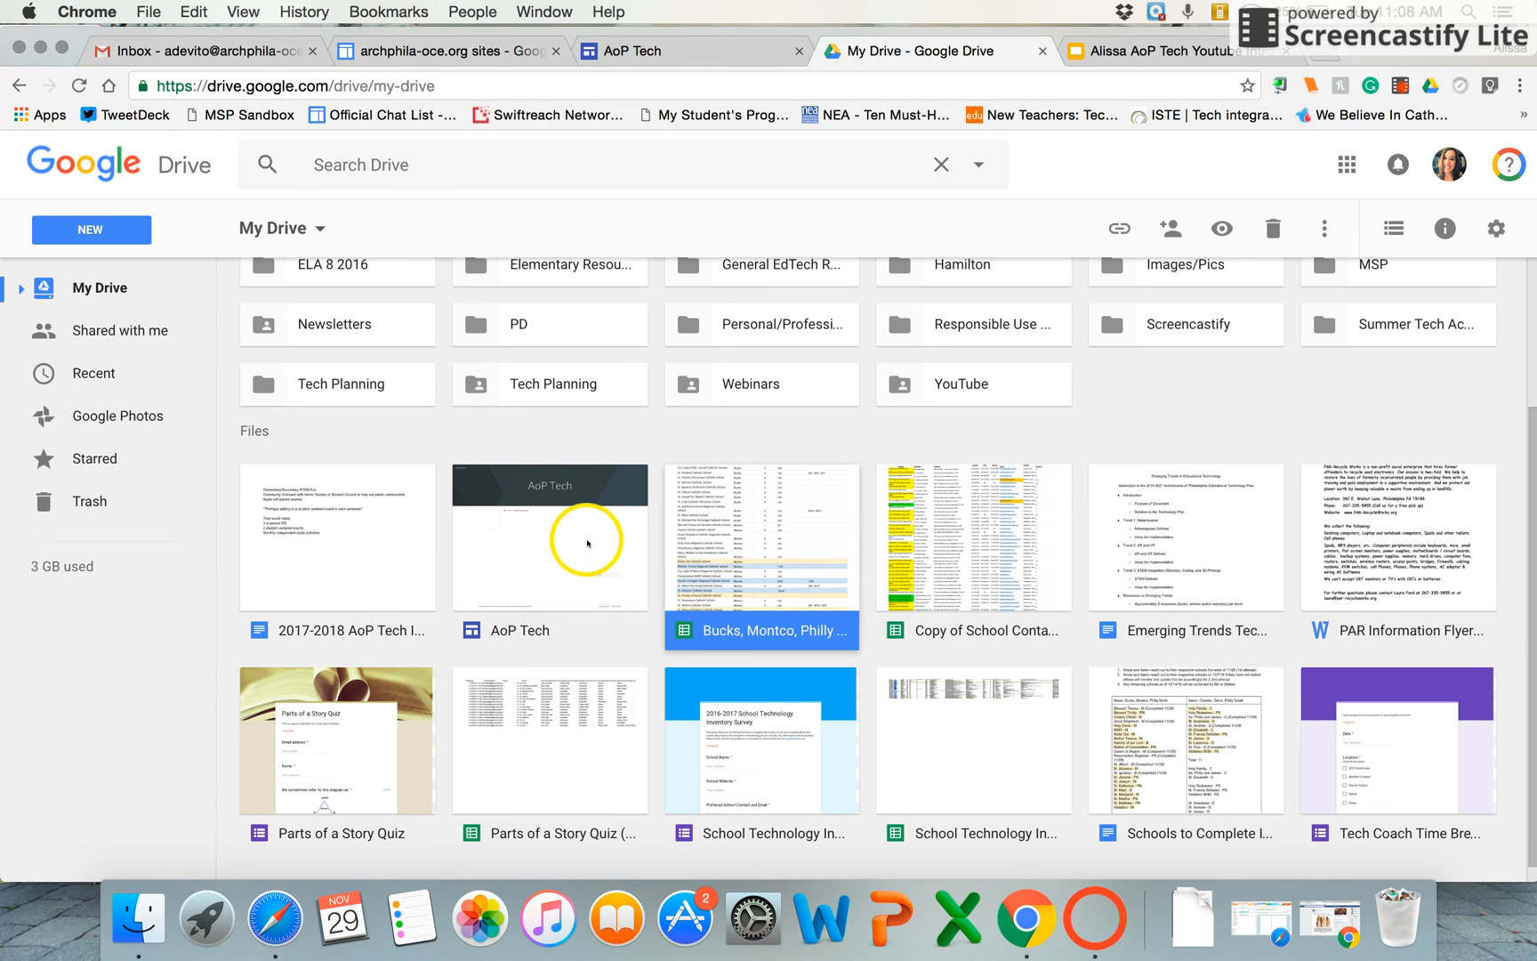
mouse_move(612, 291)
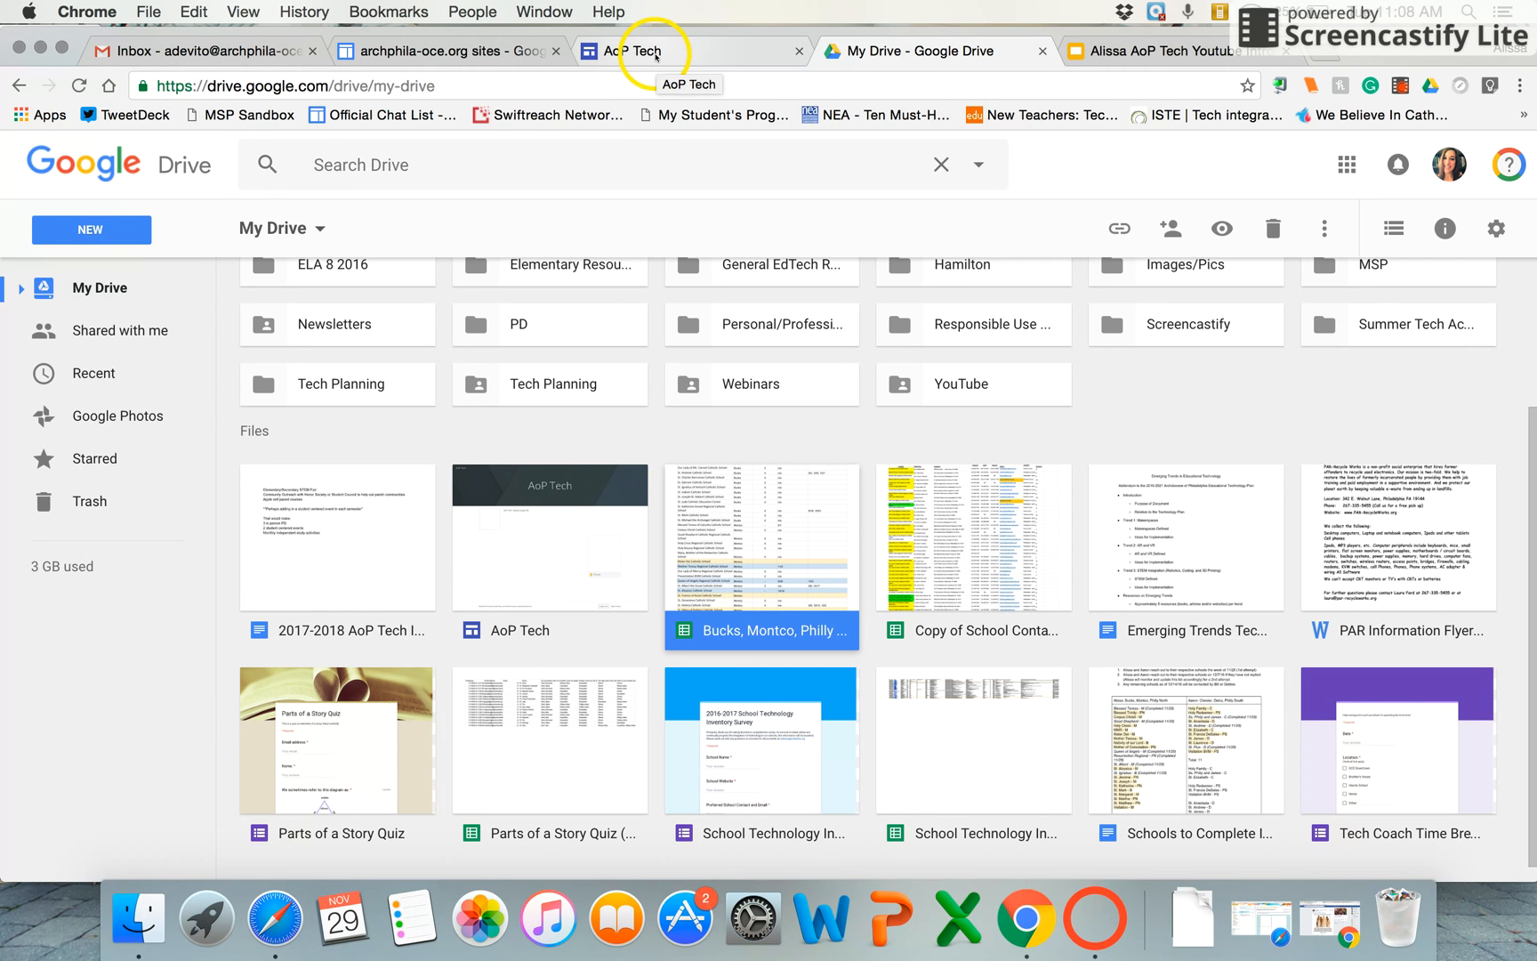
Bring up the AoP Tech site in the new Google Sites editor with the Insert panel.
left_click(650, 50)
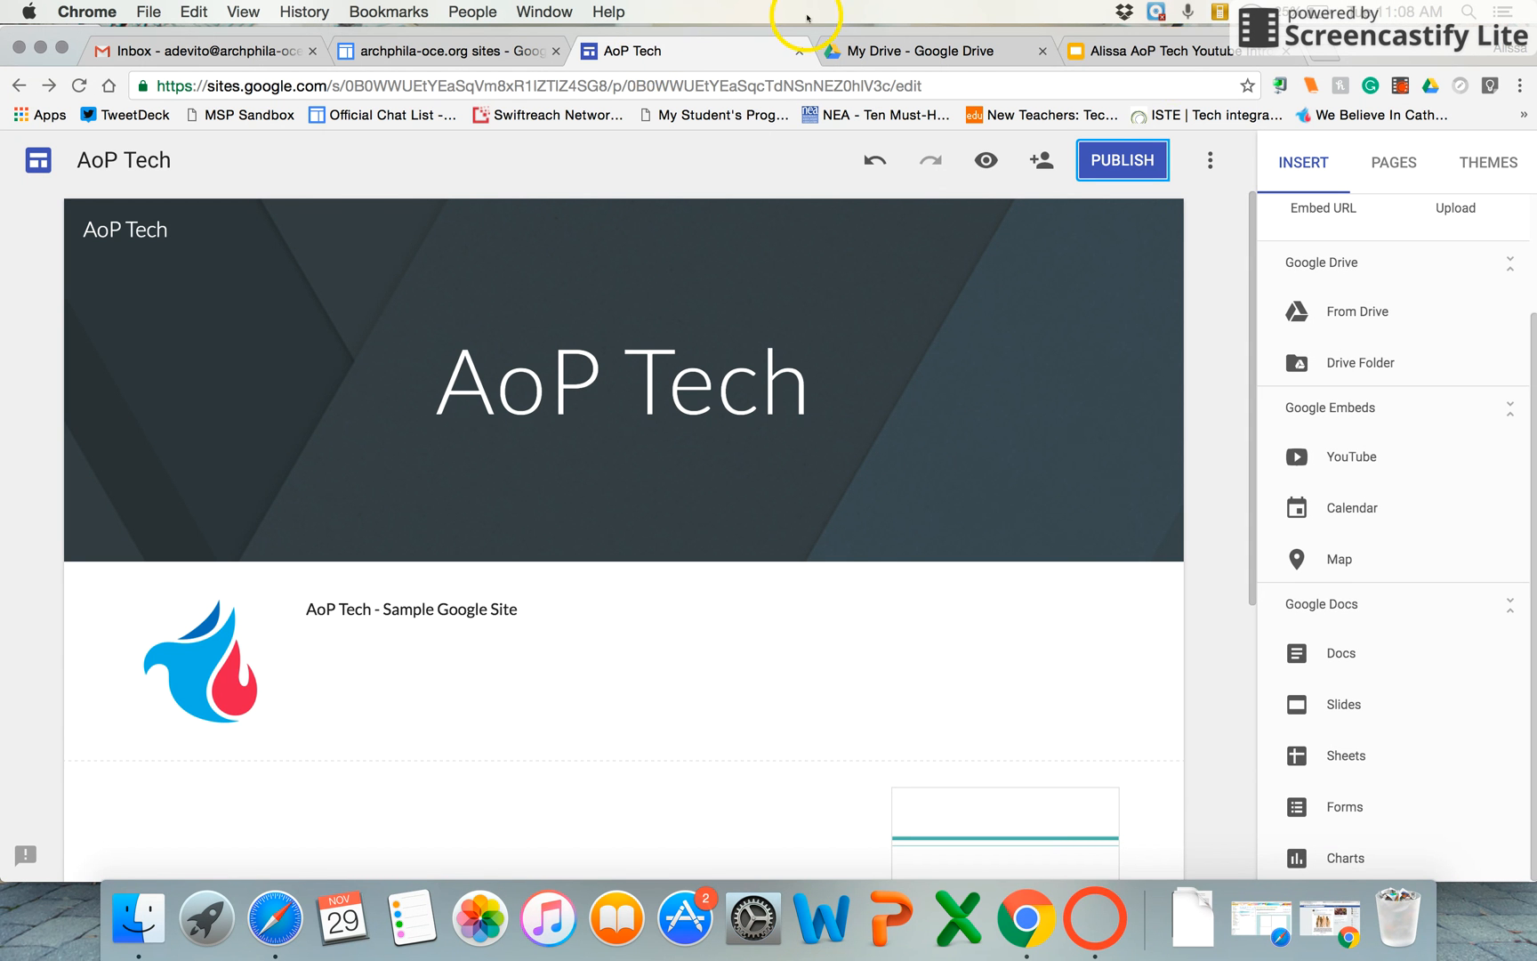
mouse_move(1209, 717)
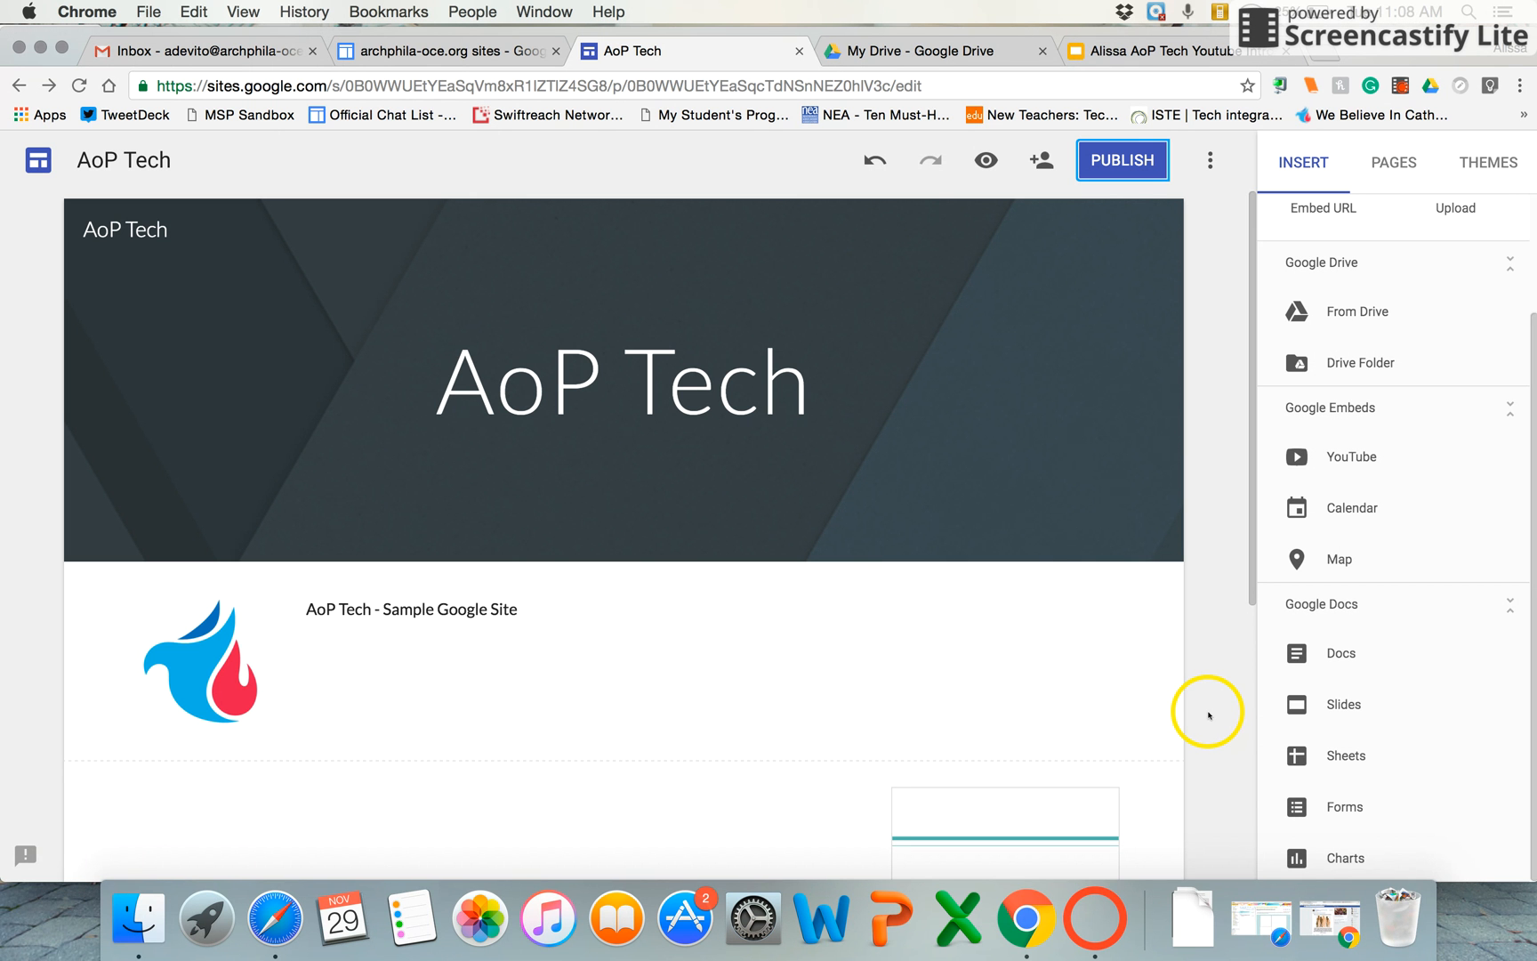
mouse_move(1189, 464)
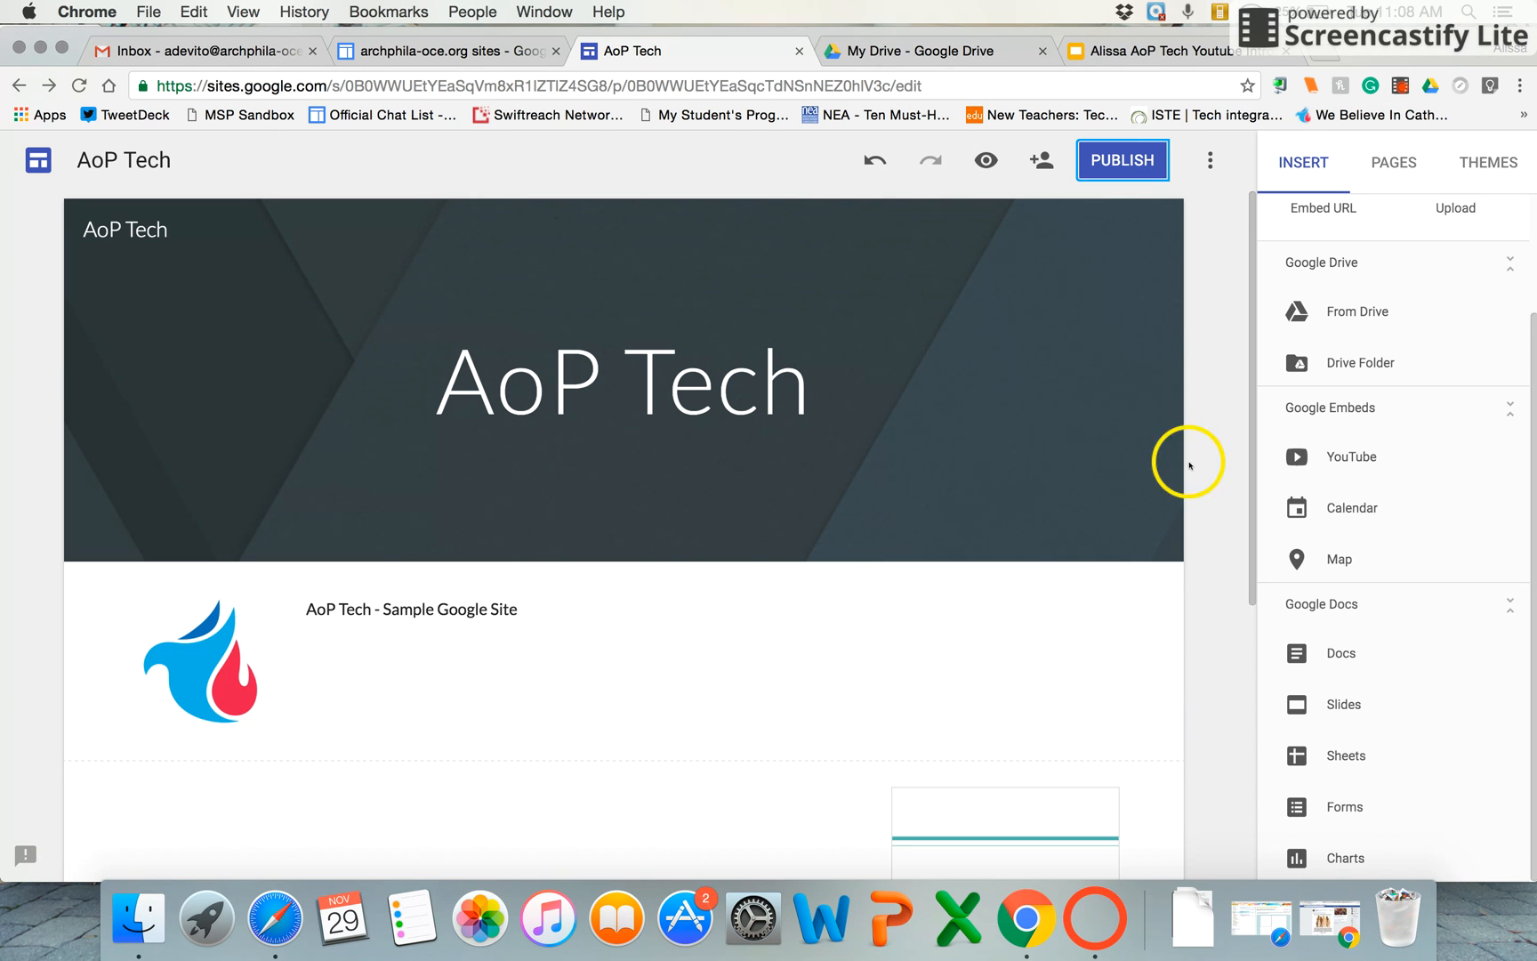
mouse_move(1491, 227)
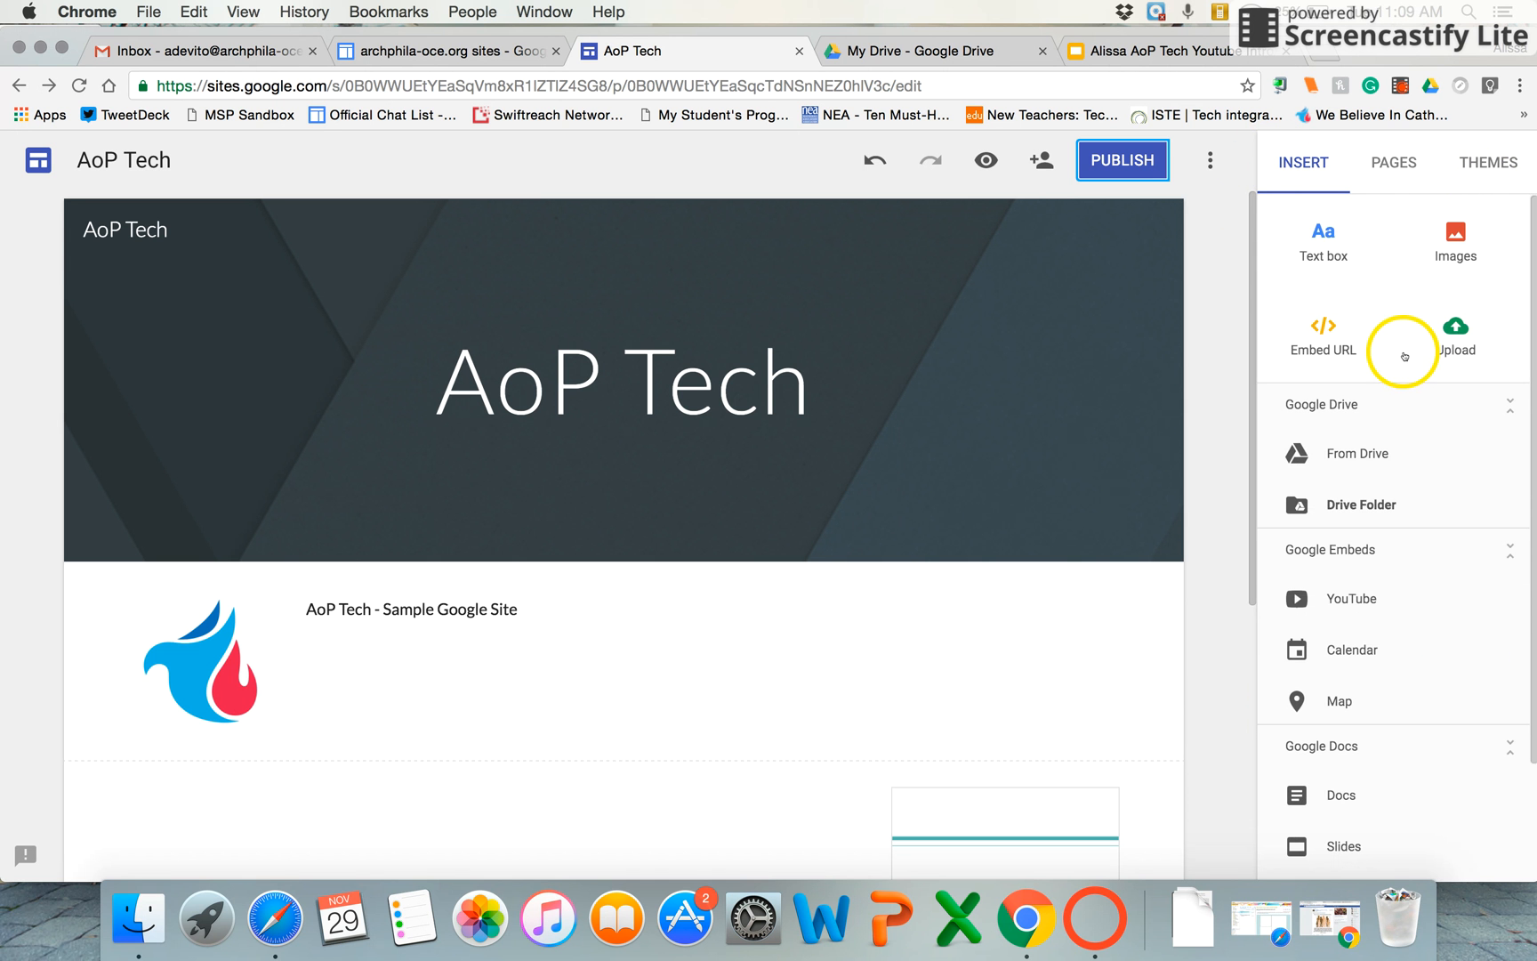
mouse_move(1463, 283)
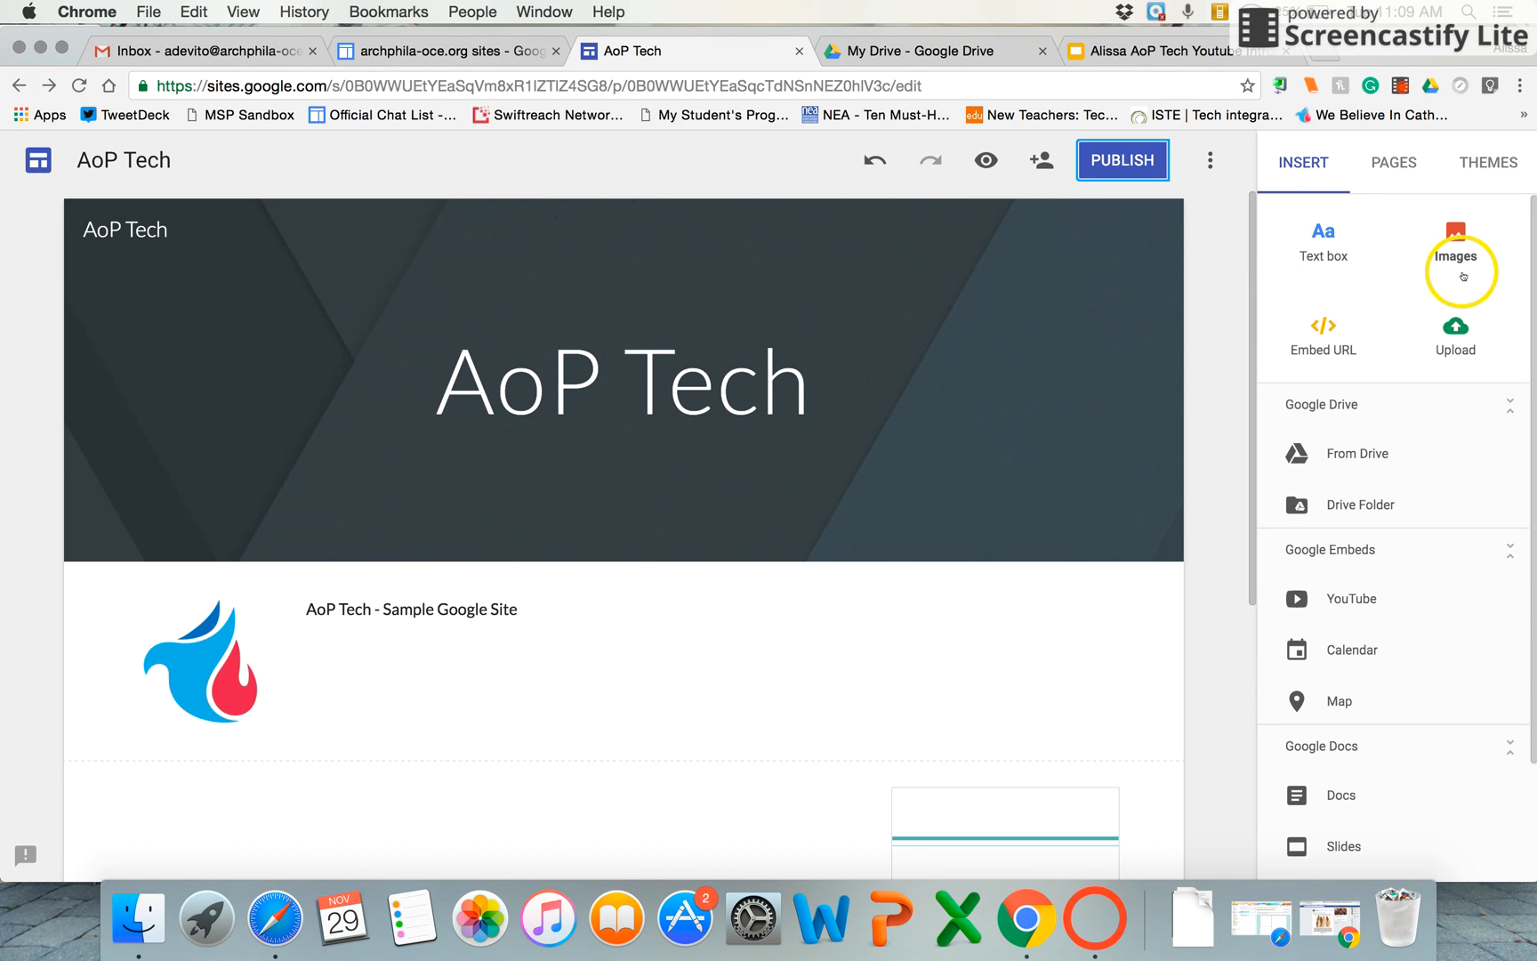
mouse_move(1203, 305)
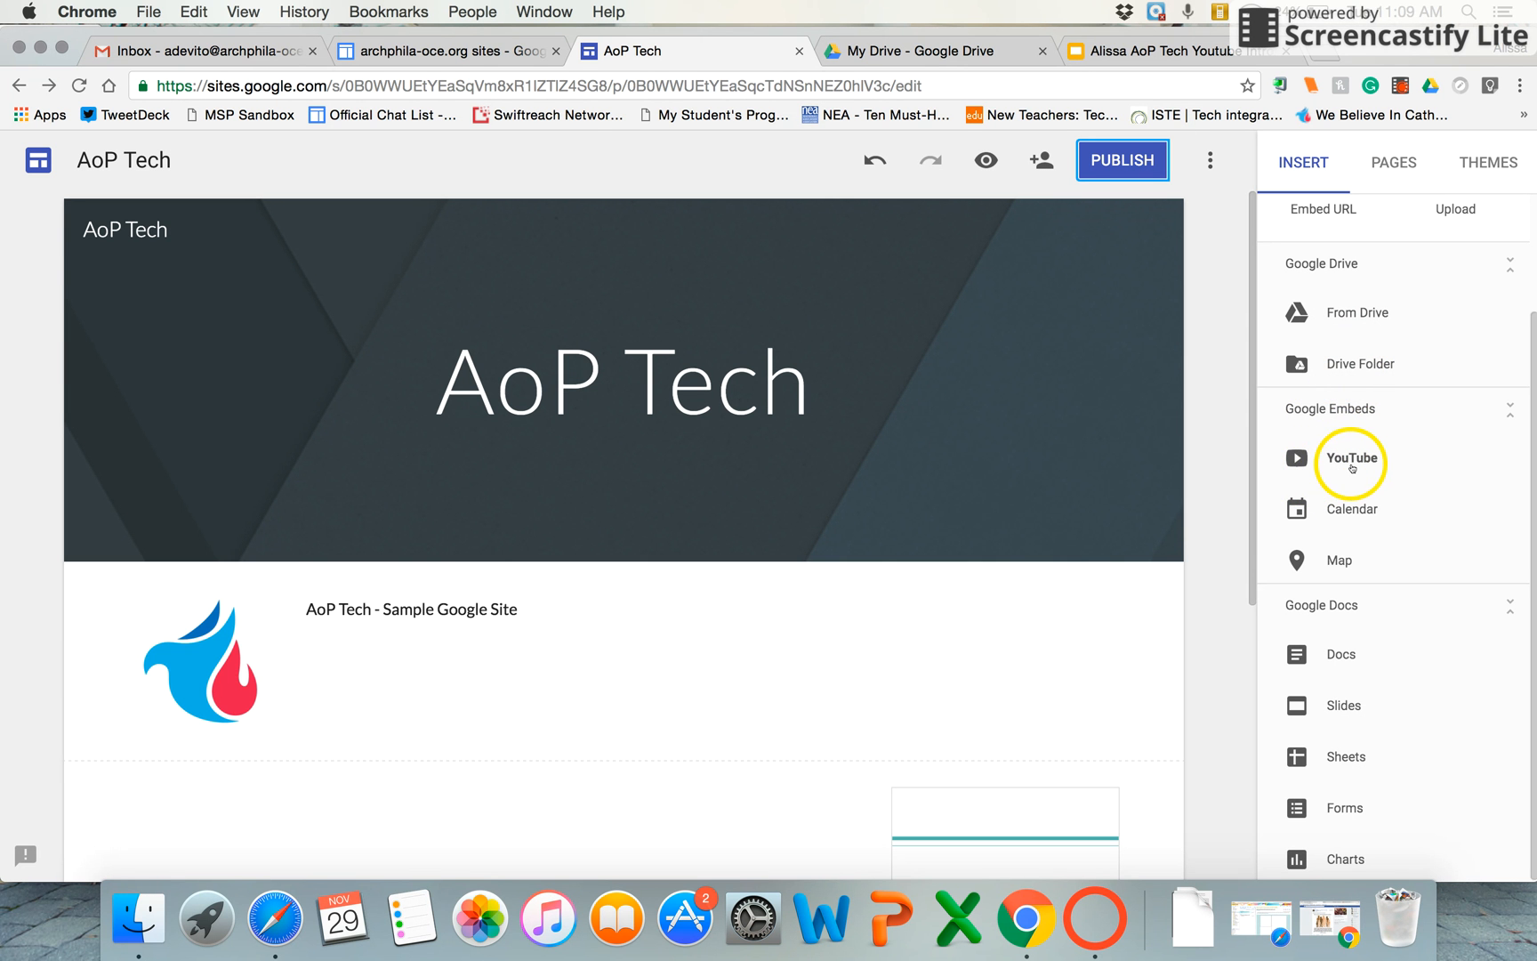
mouse_move(1356, 522)
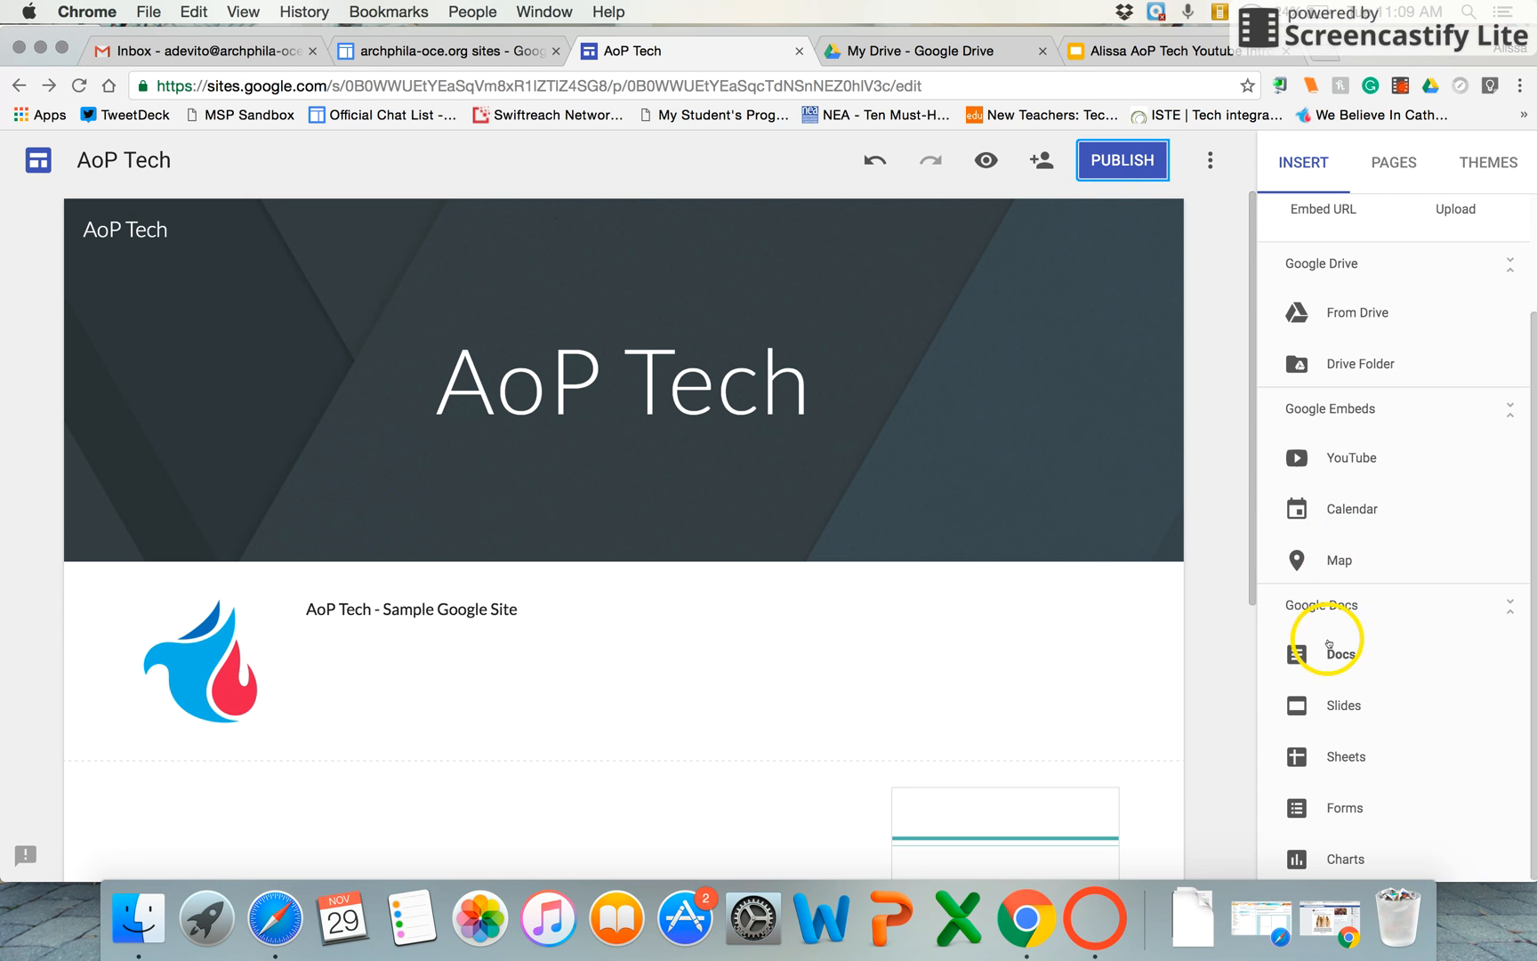
mouse_move(1344, 793)
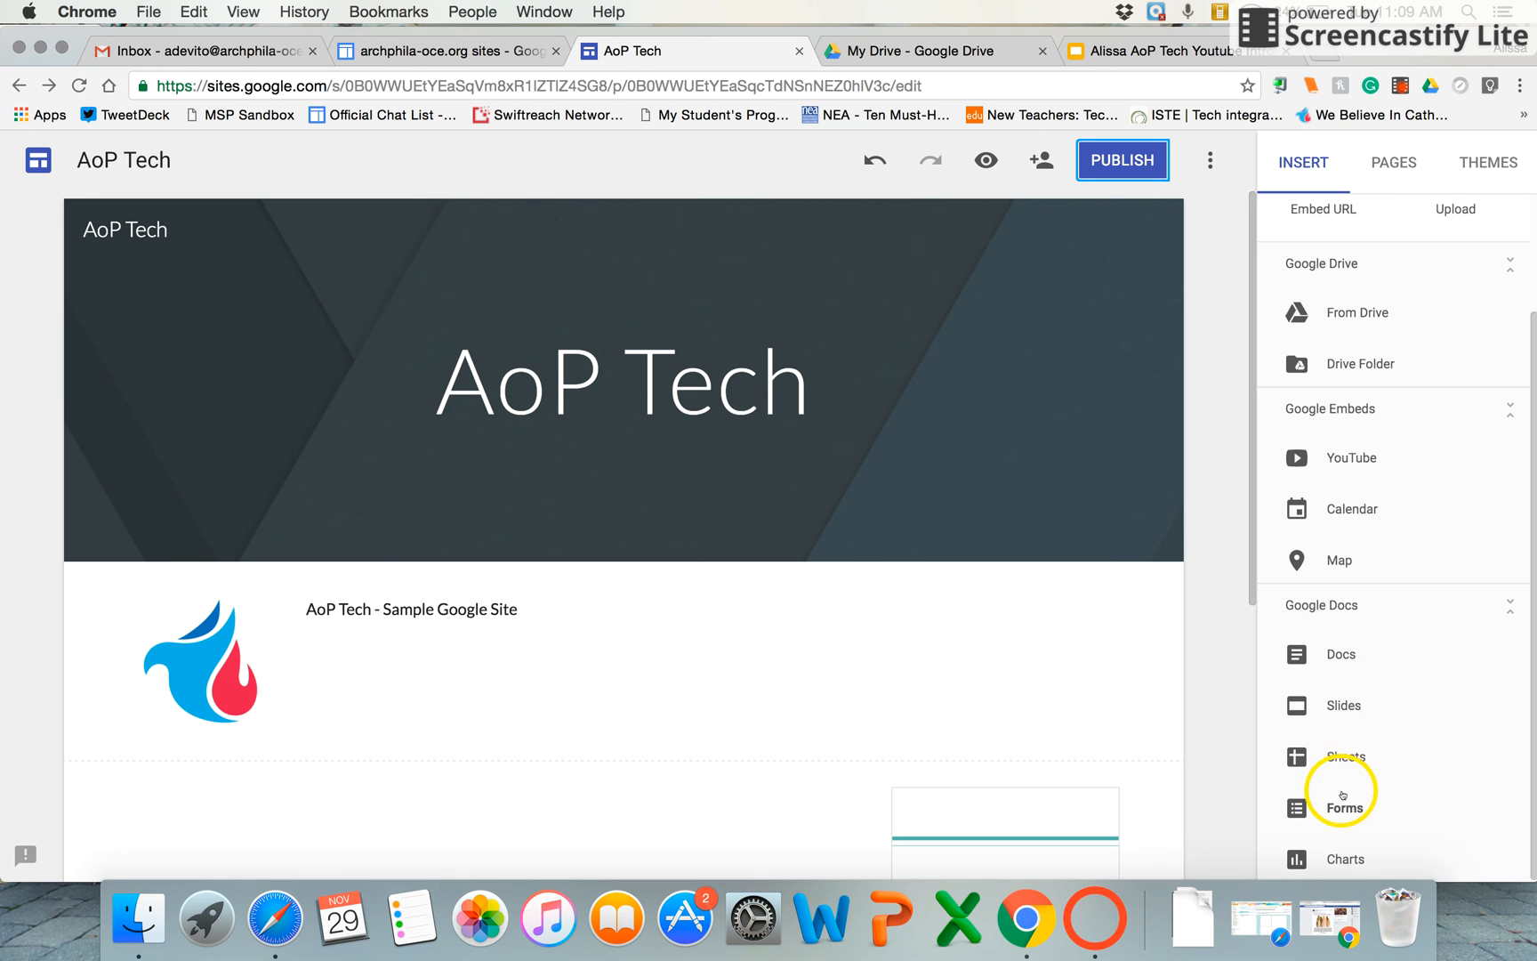
mouse_move(1343, 756)
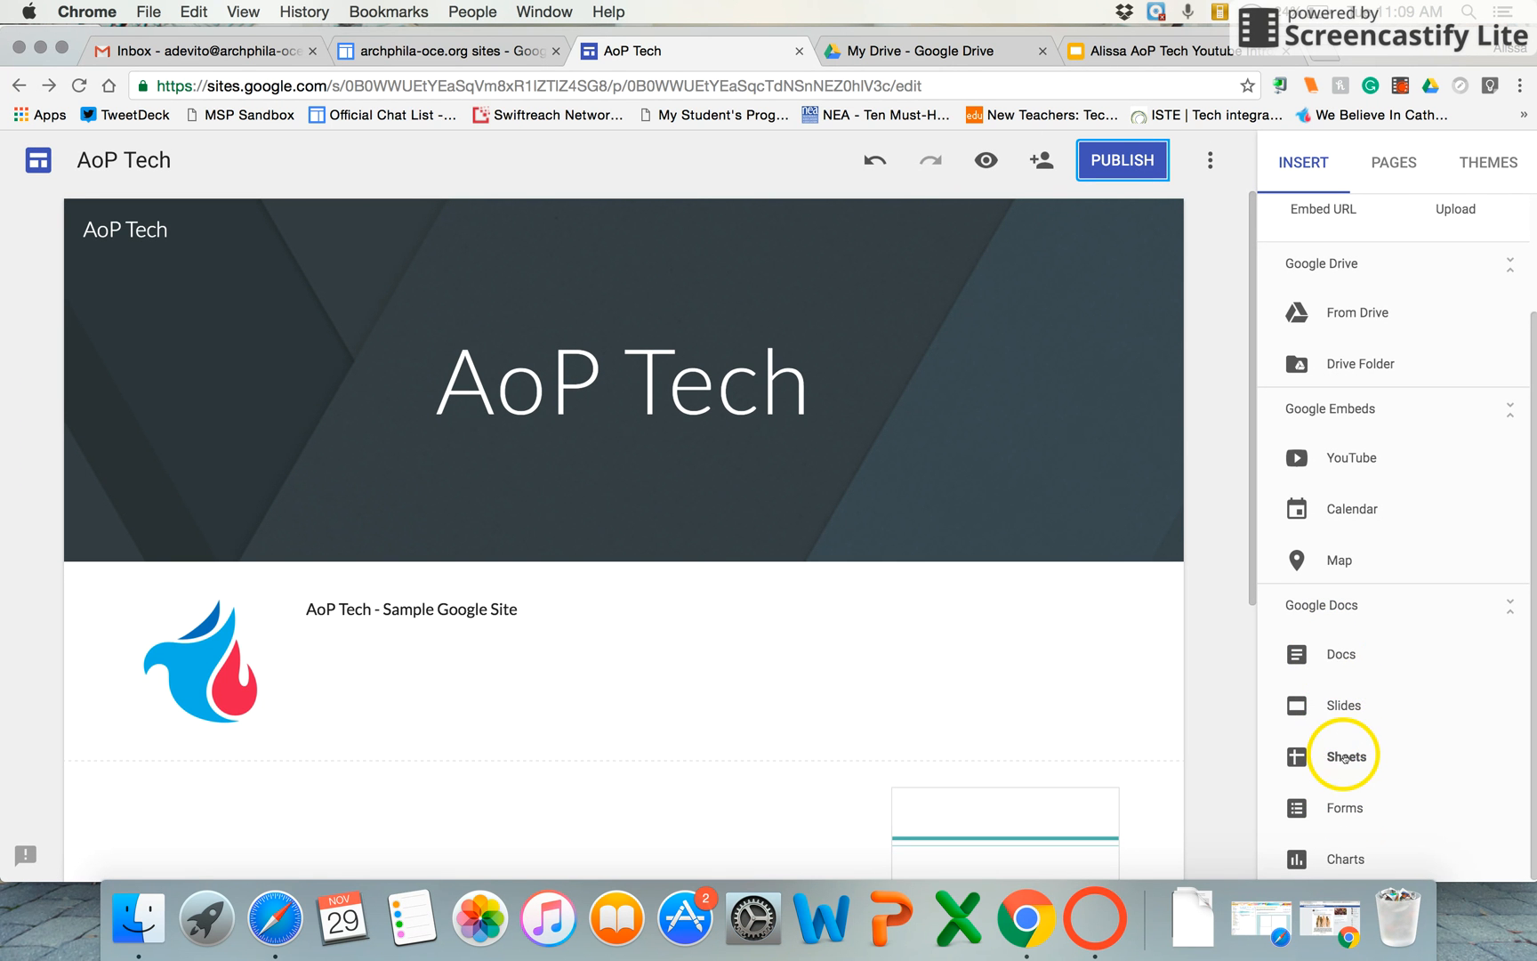
mouse_move(1346, 808)
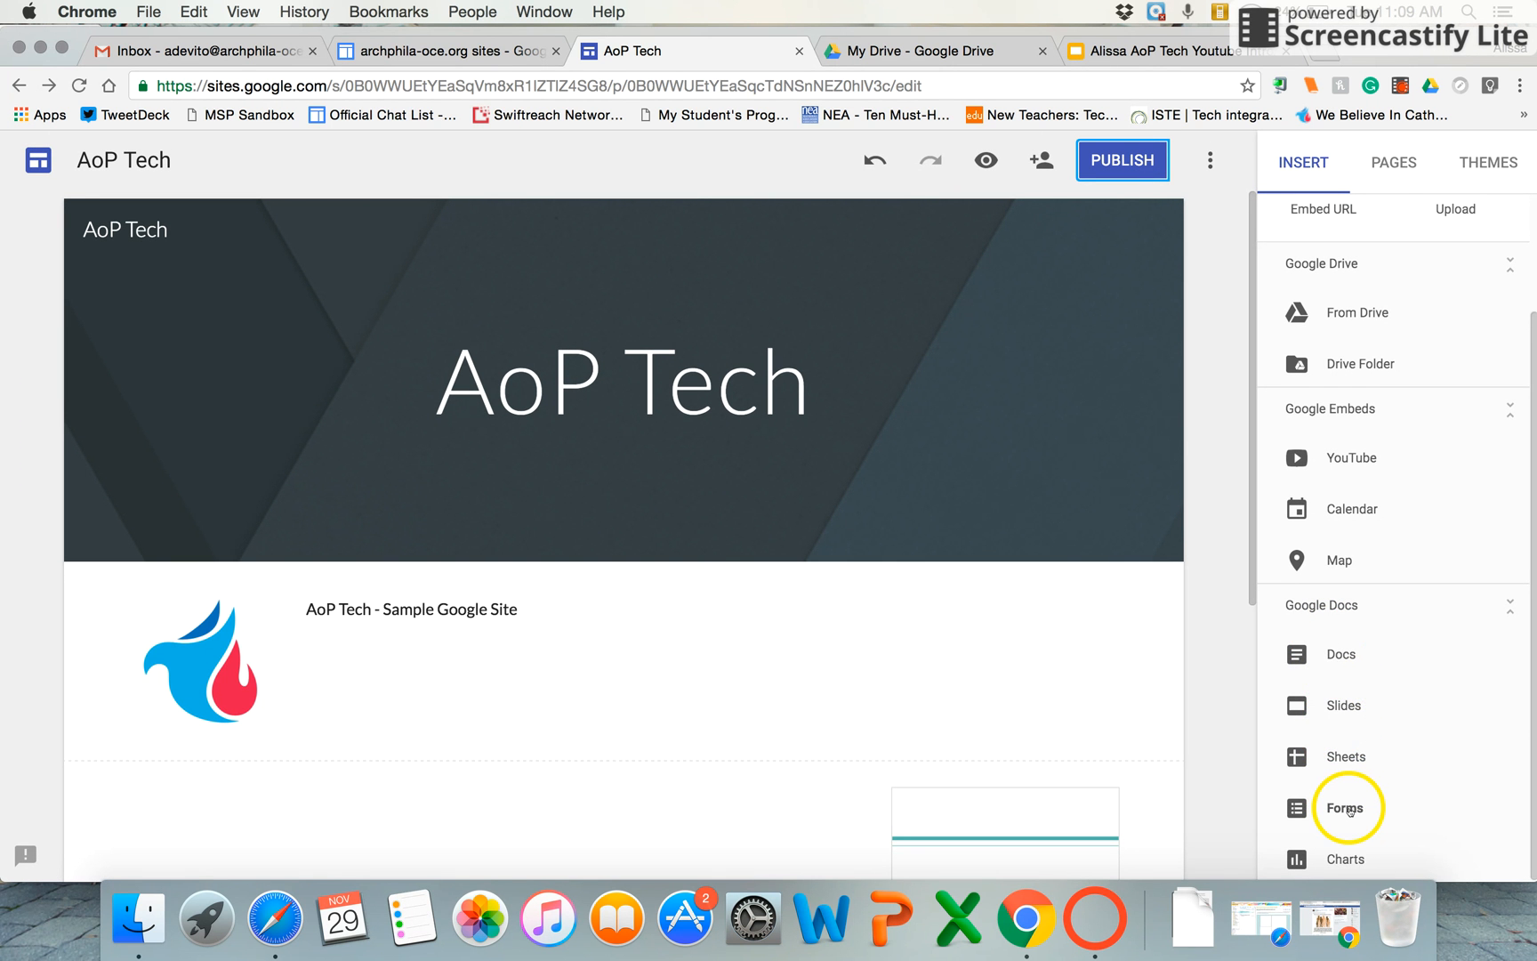
left_click(1303, 162)
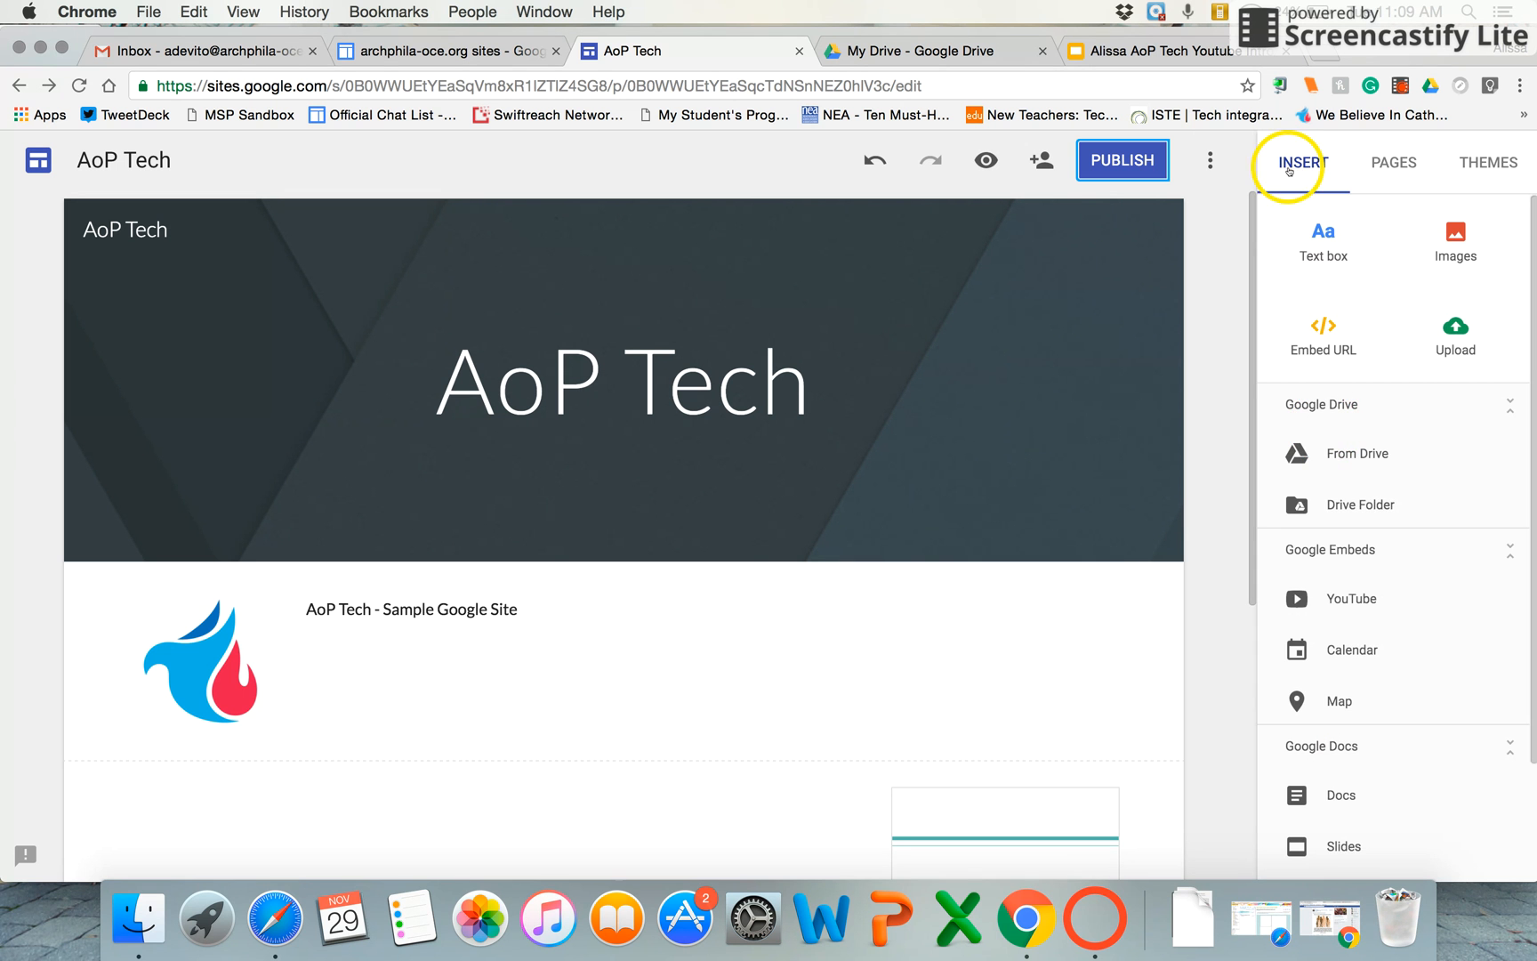
left_click(1393, 163)
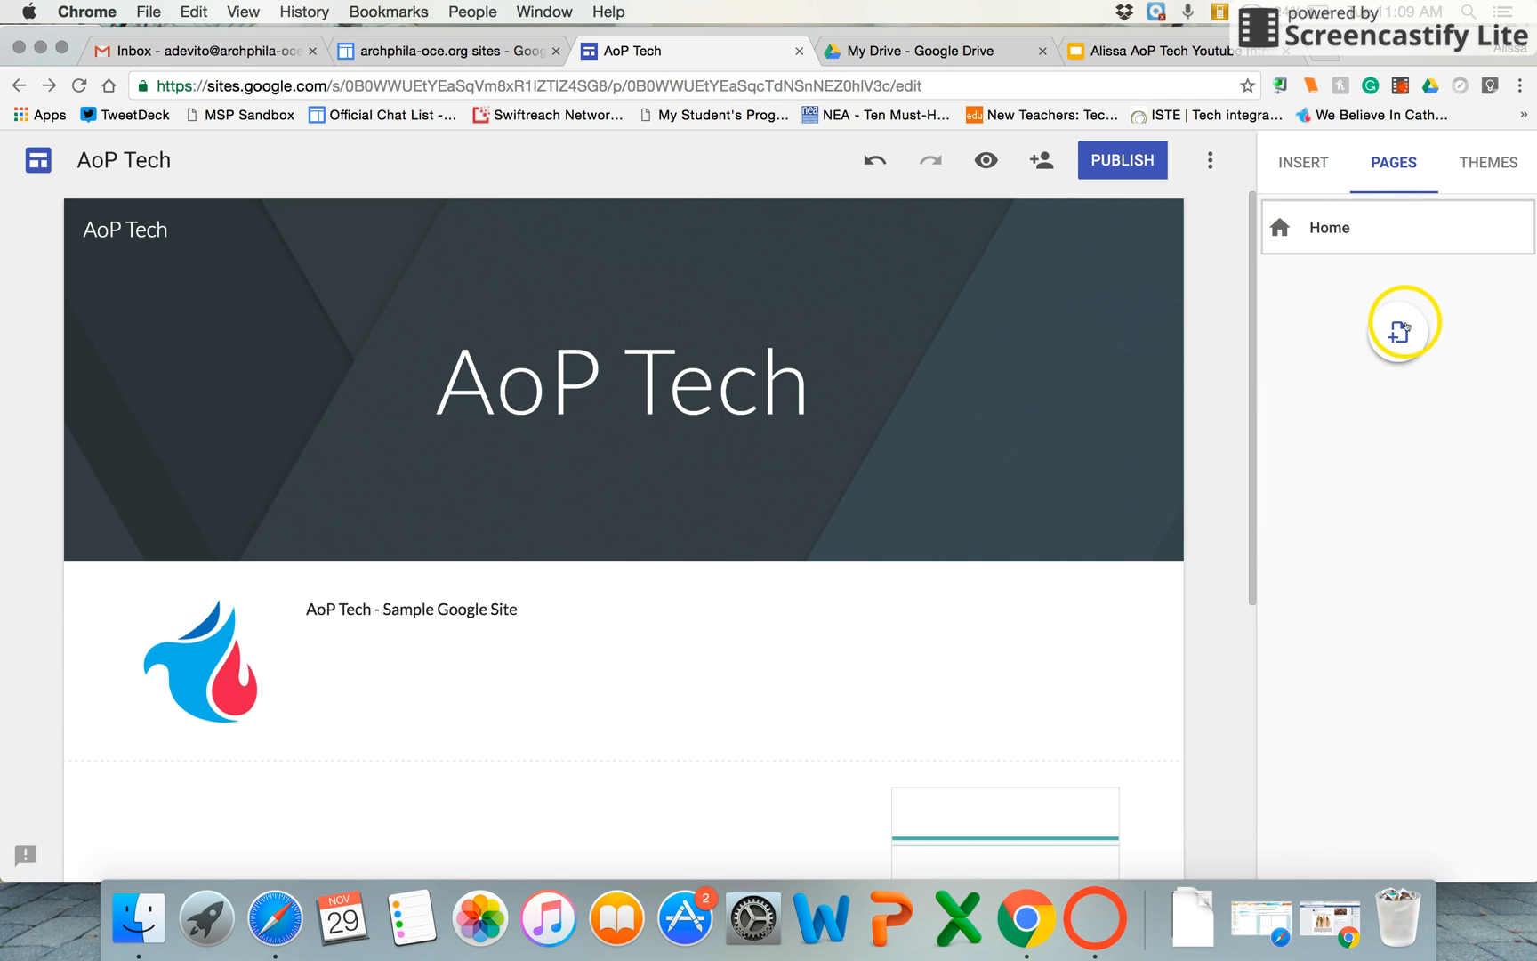
mouse_move(1396, 332)
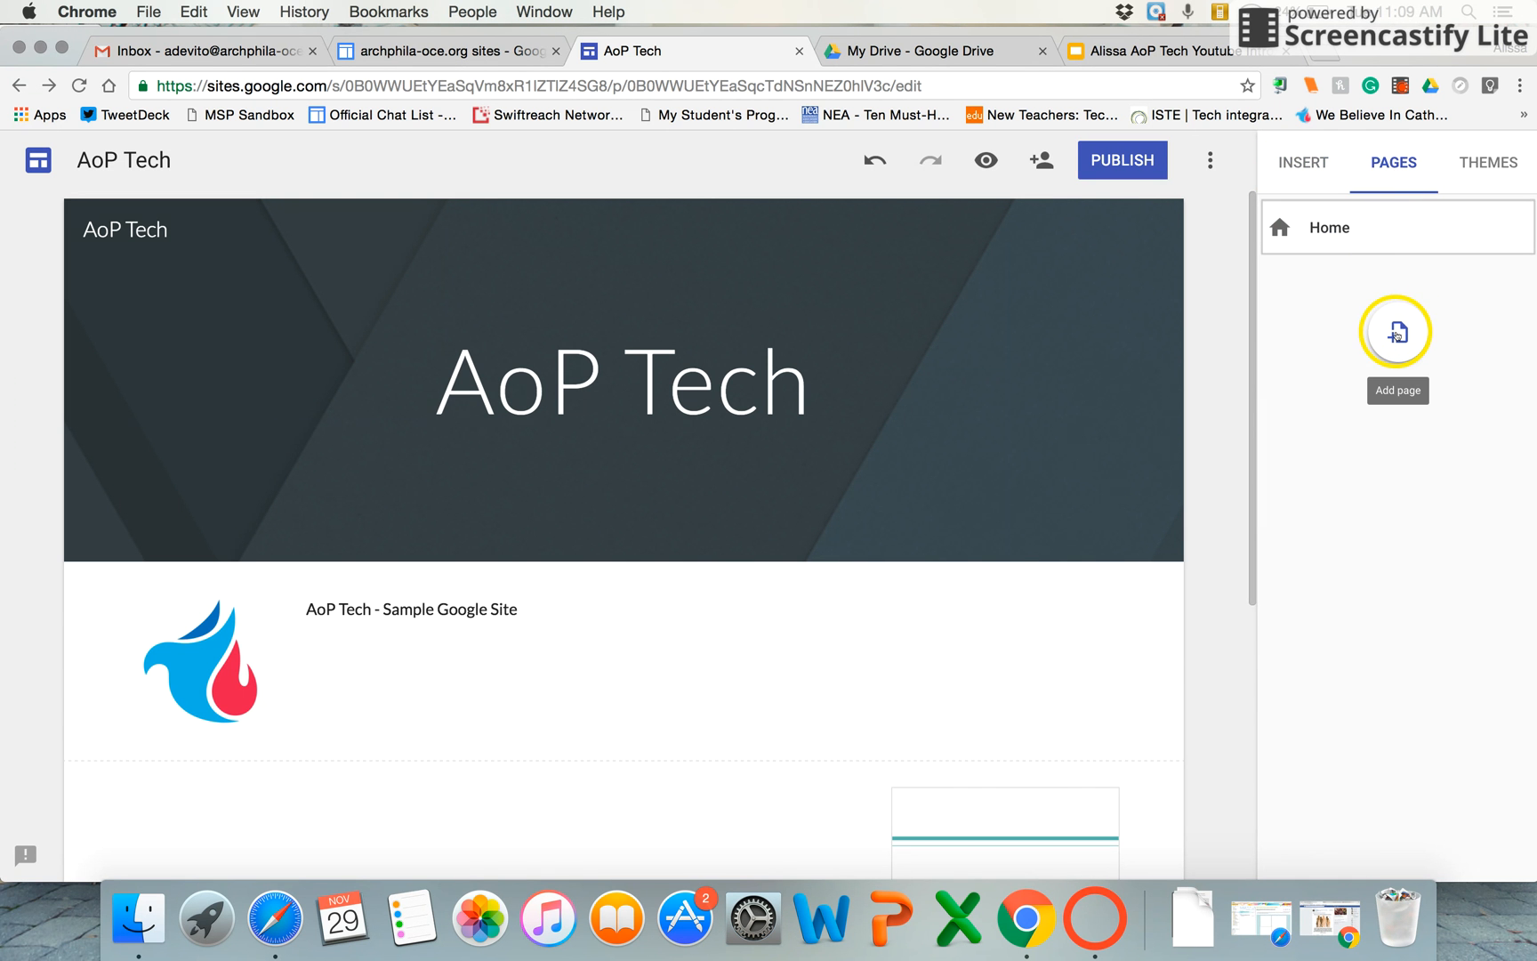
left_click(1490, 163)
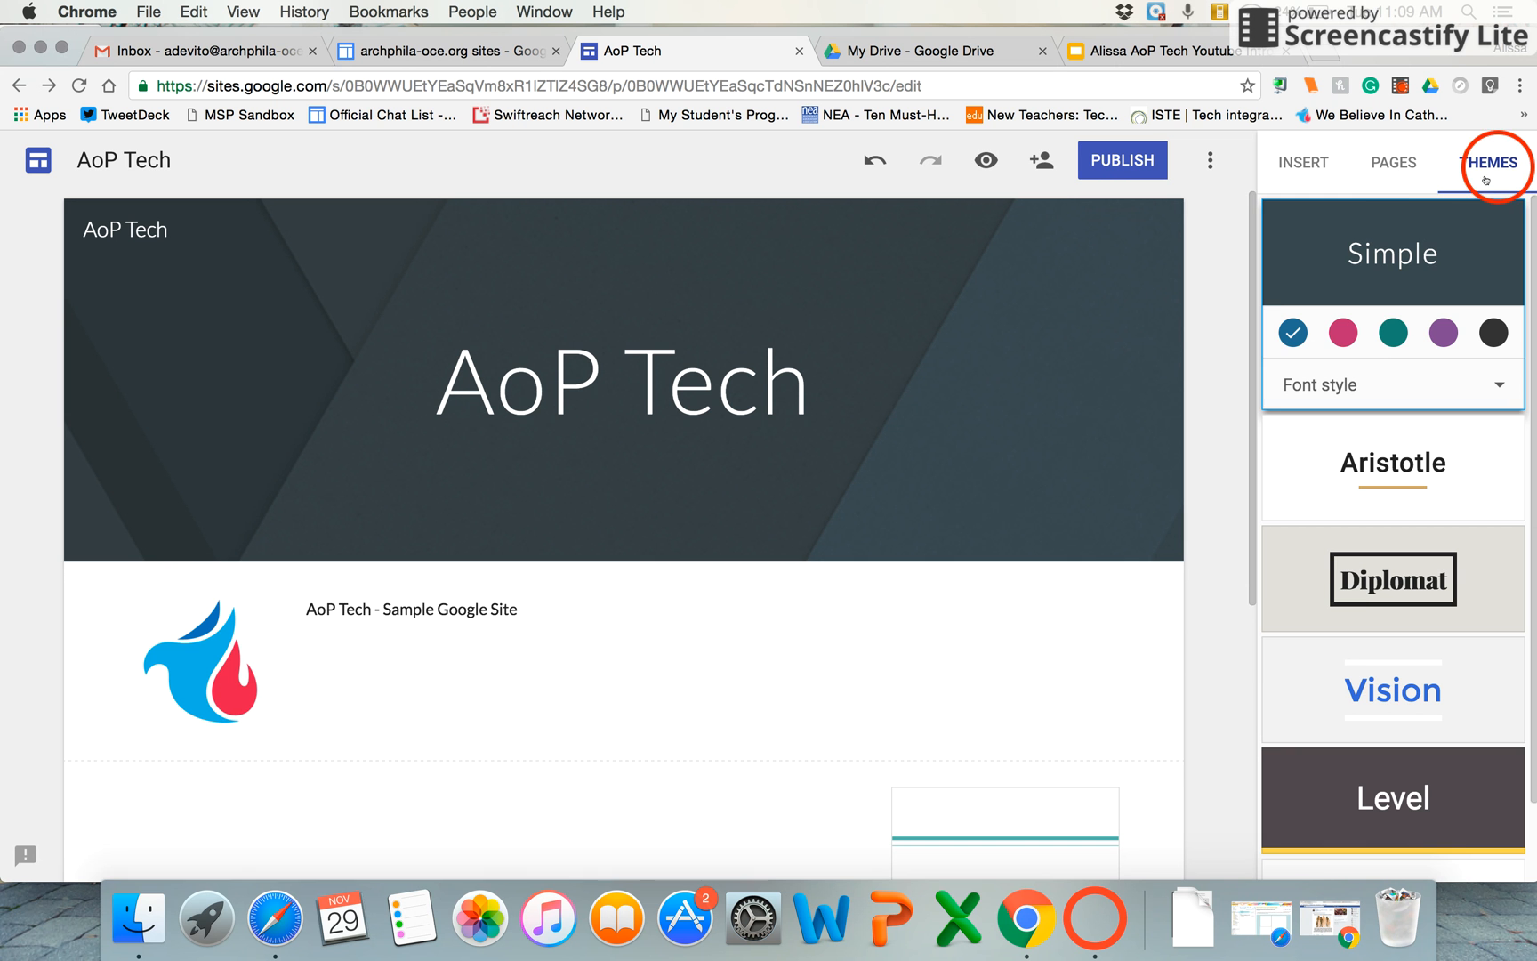
scroll("down", 3)
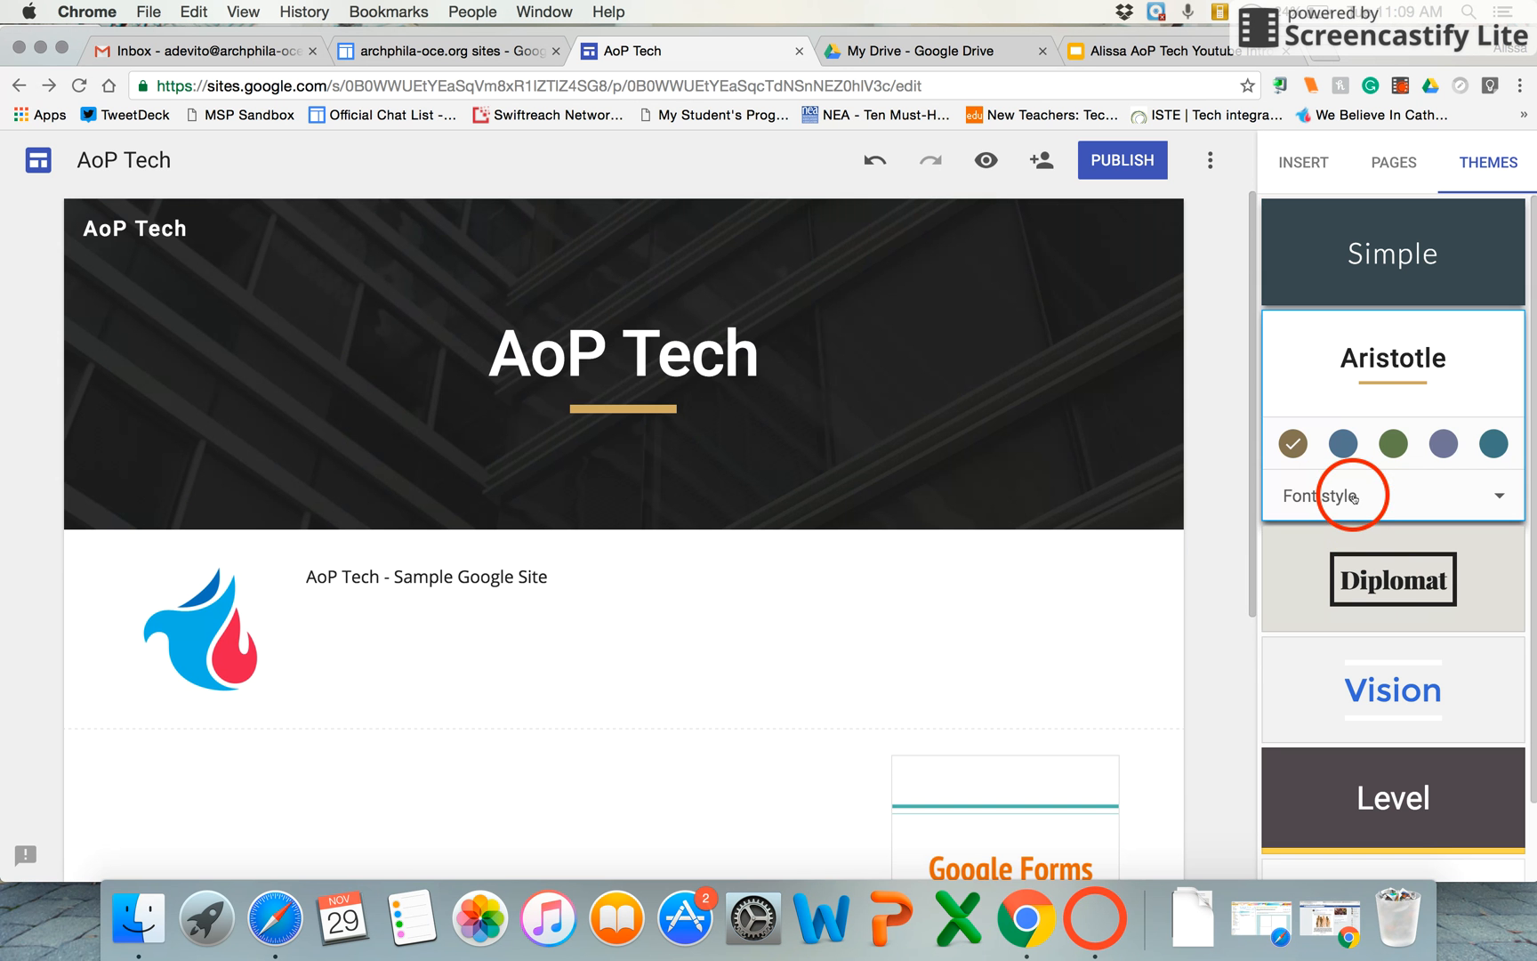
mouse_move(1462, 526)
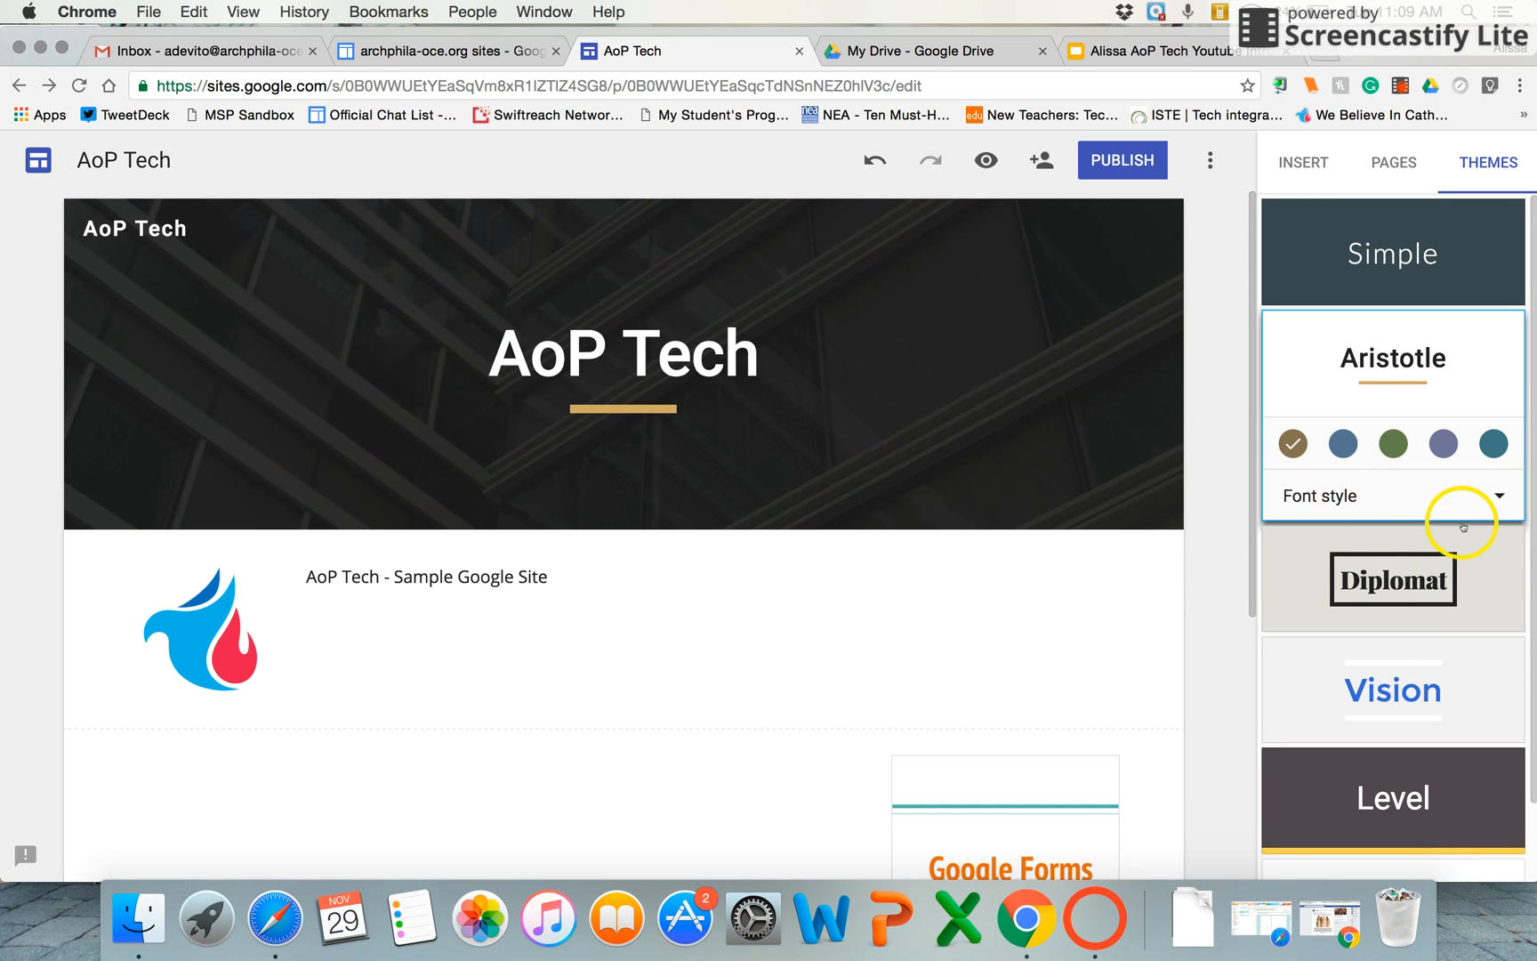
left_click(1393, 580)
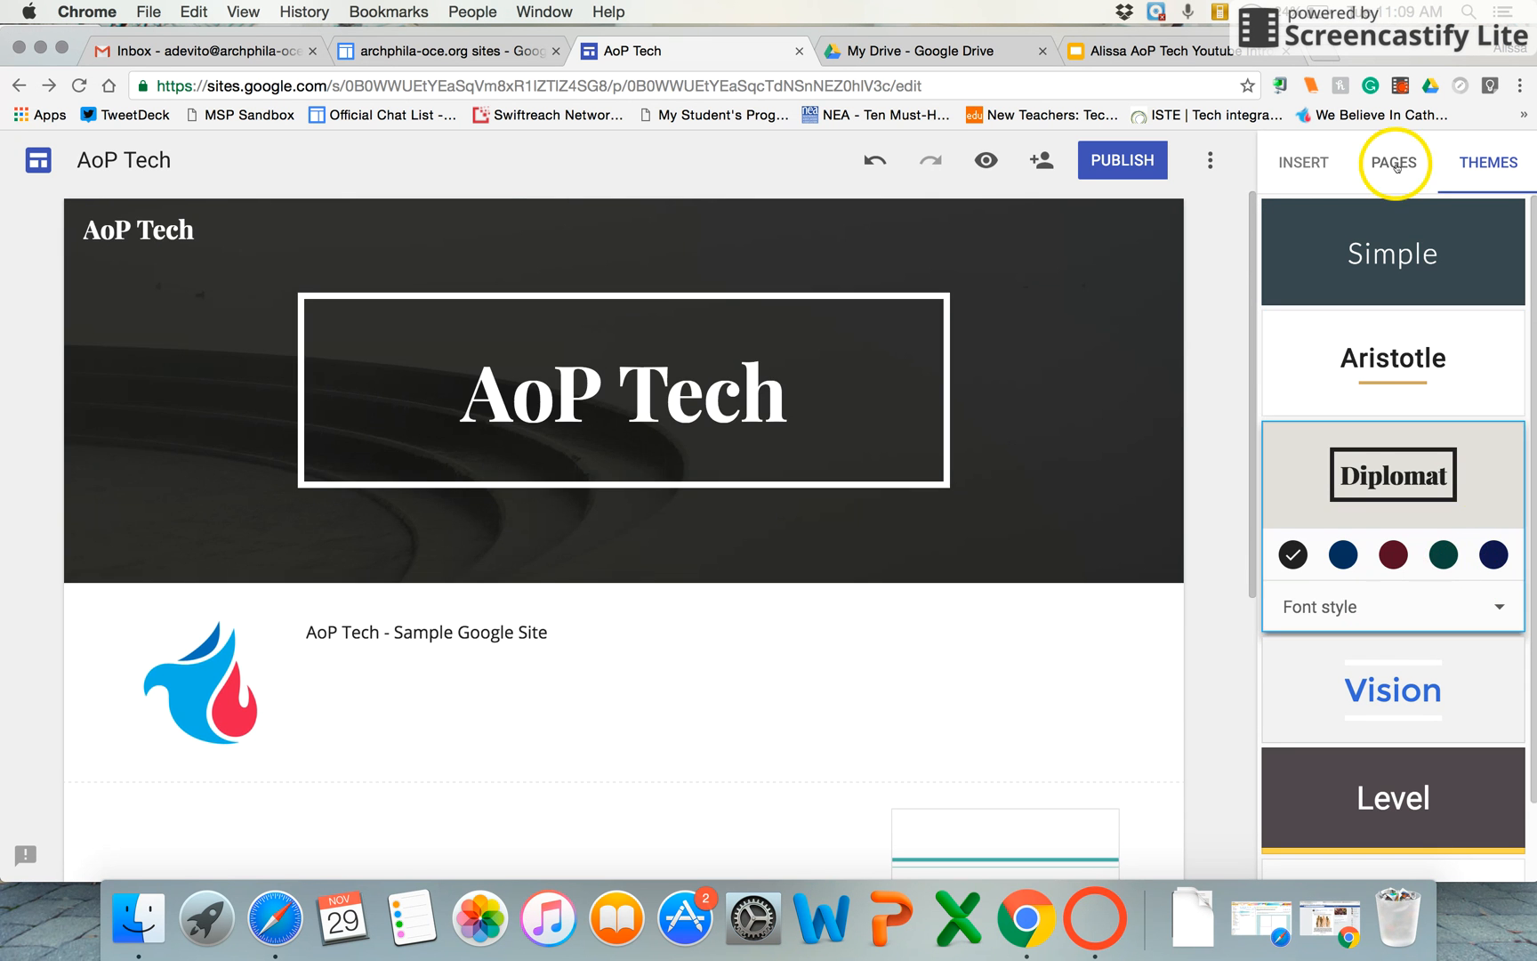
left_click(1392, 253)
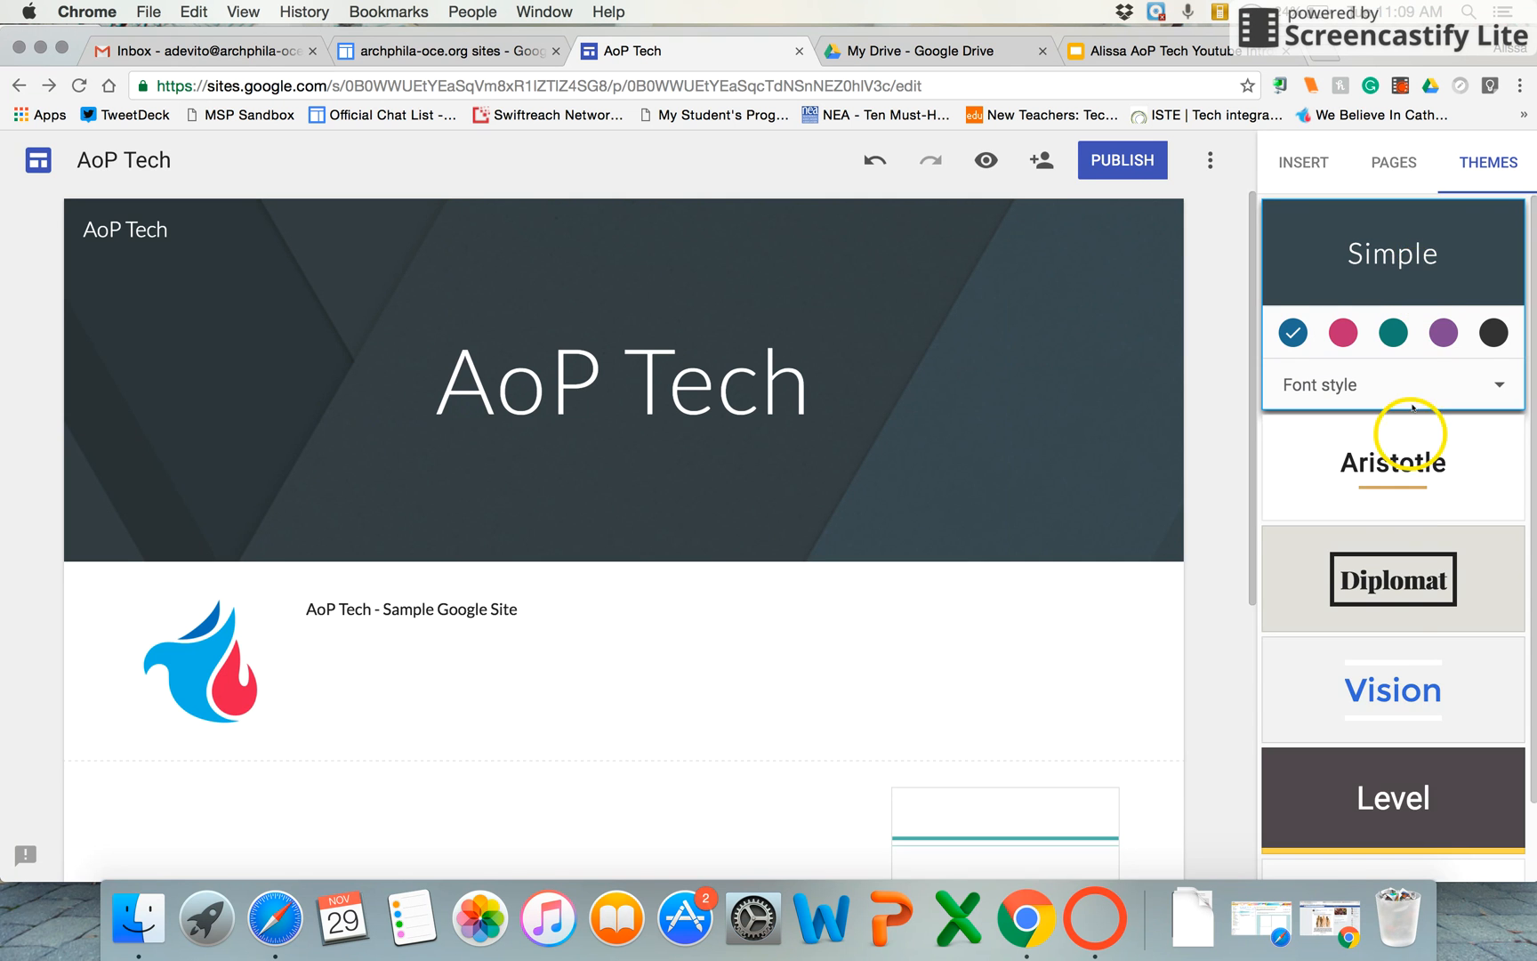
scroll("down", 3)
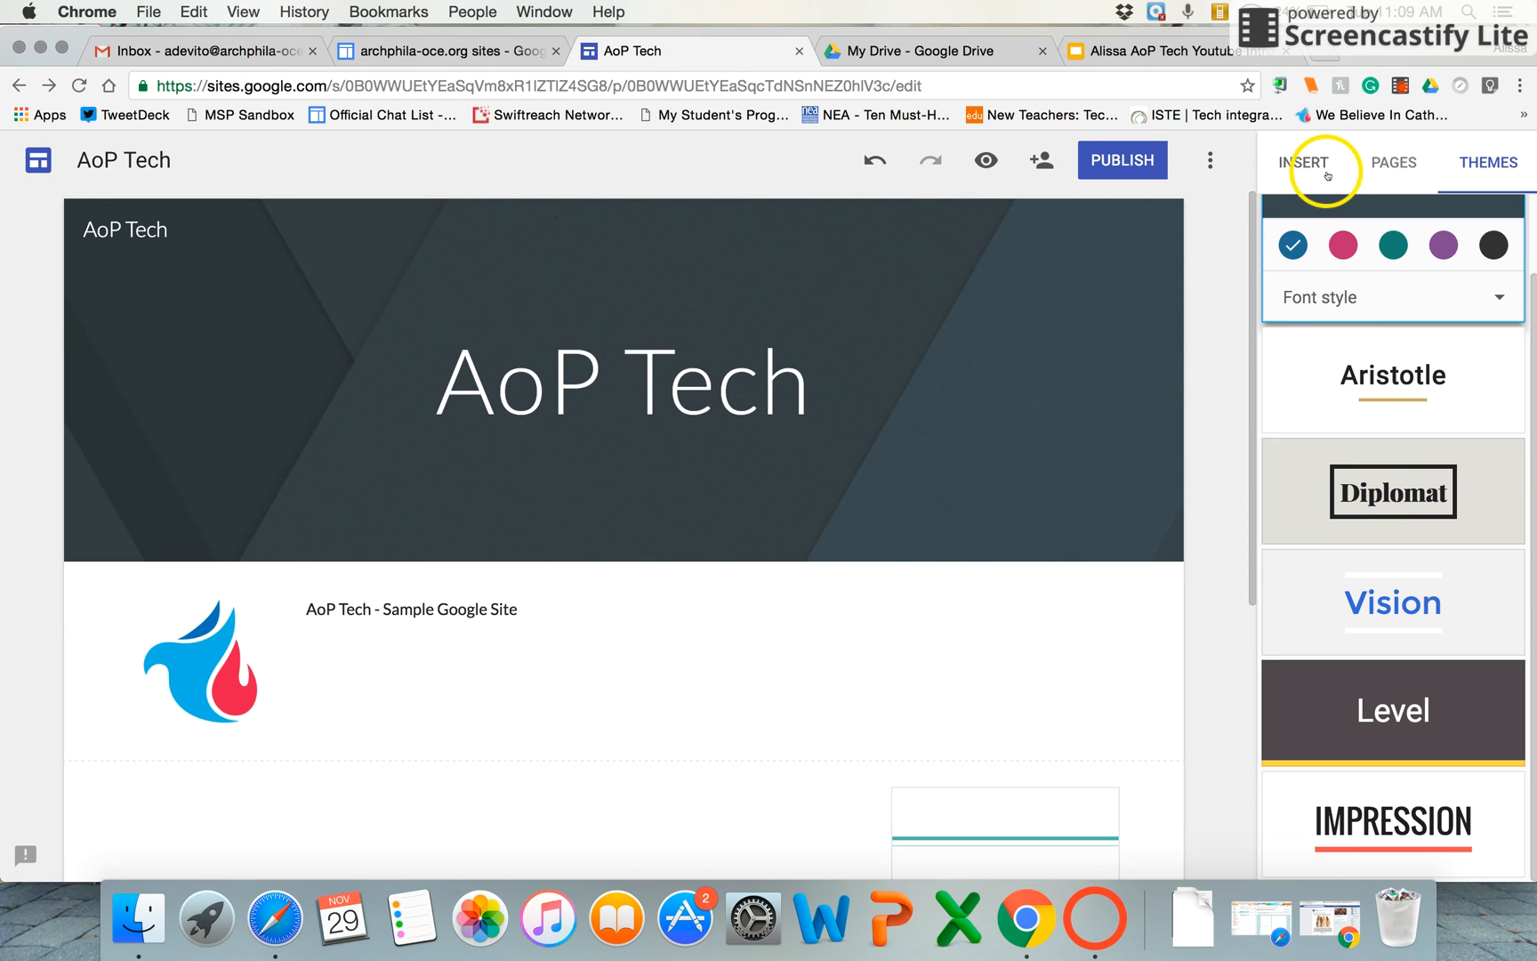
left_click(1304, 163)
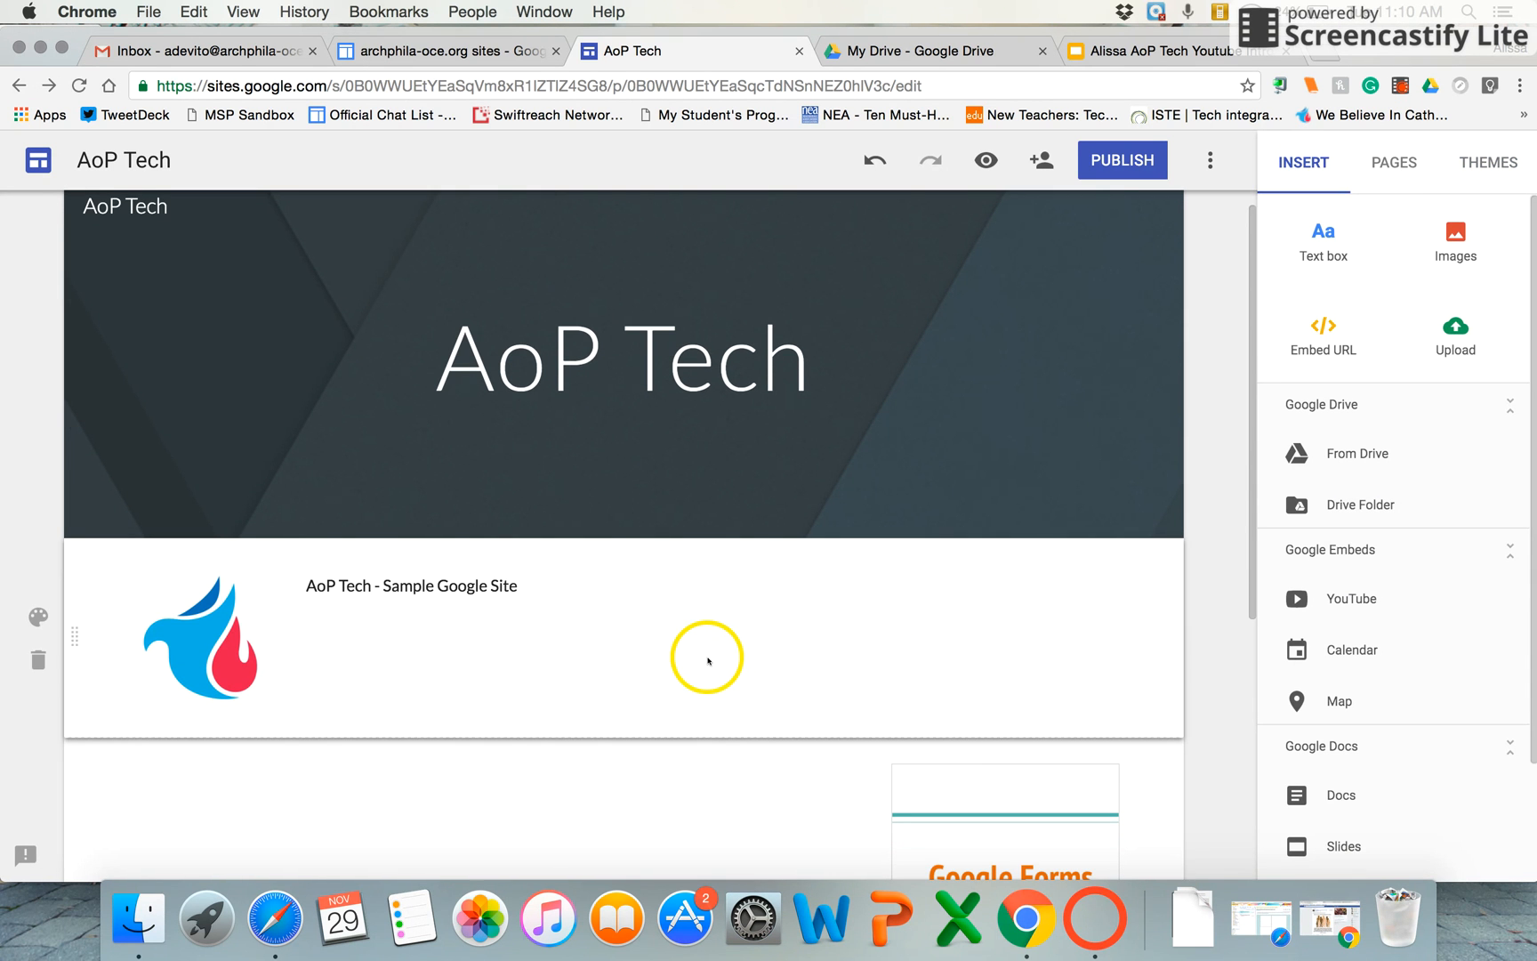
mouse_move(681, 667)
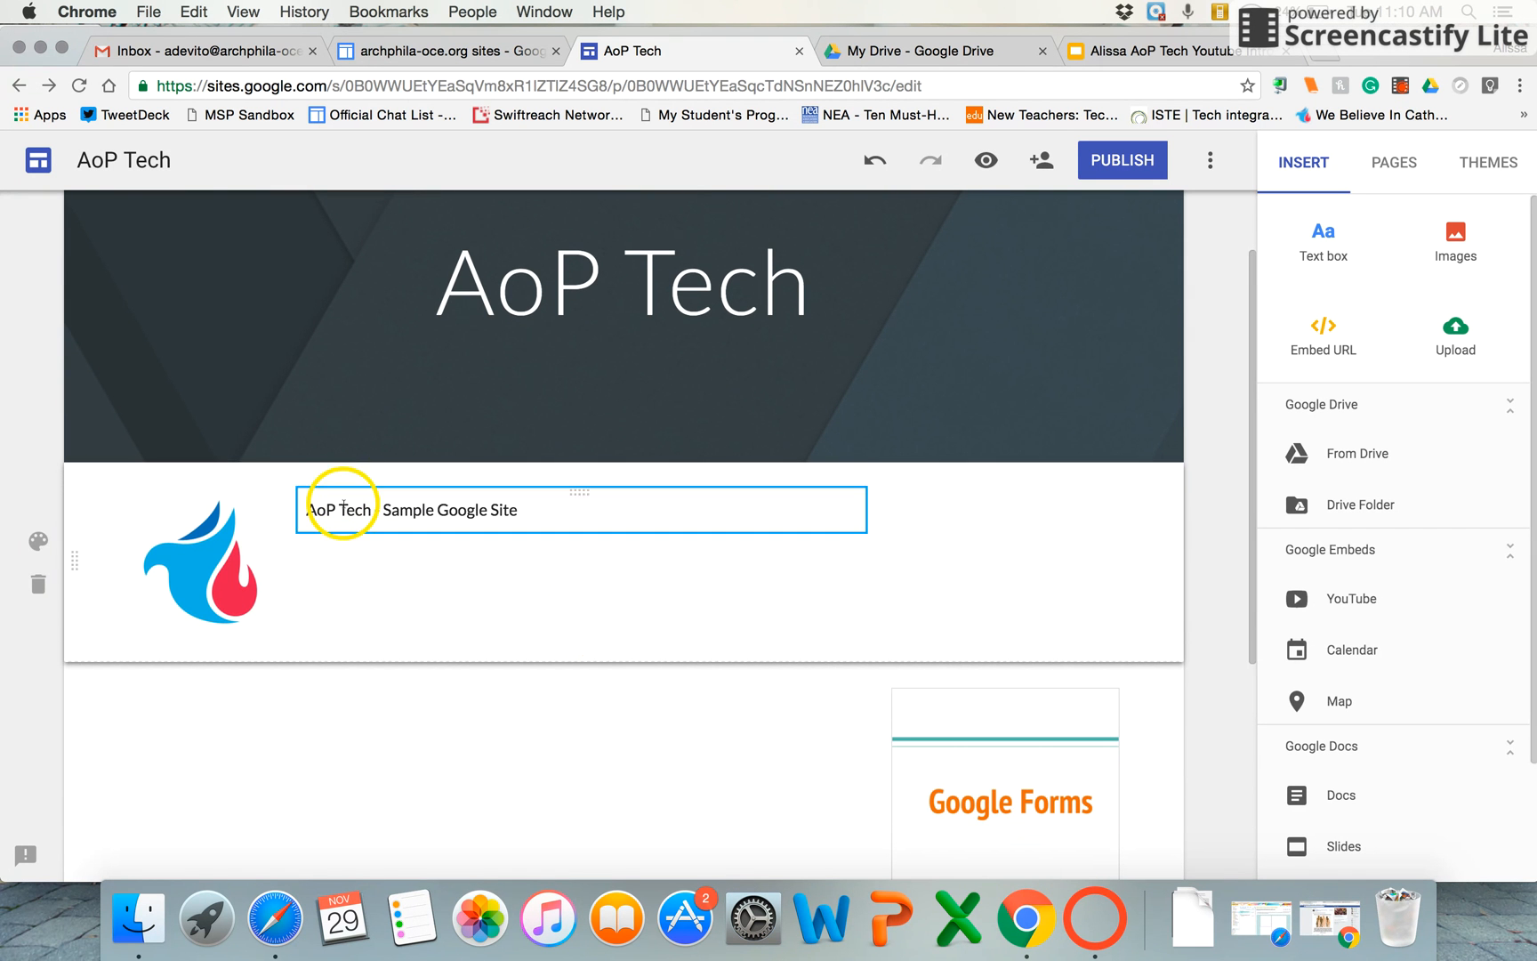
Place the Google Forms slideshow beside the title text, with the logo in the next section.
left_click_drag(201, 564, 309, 686)
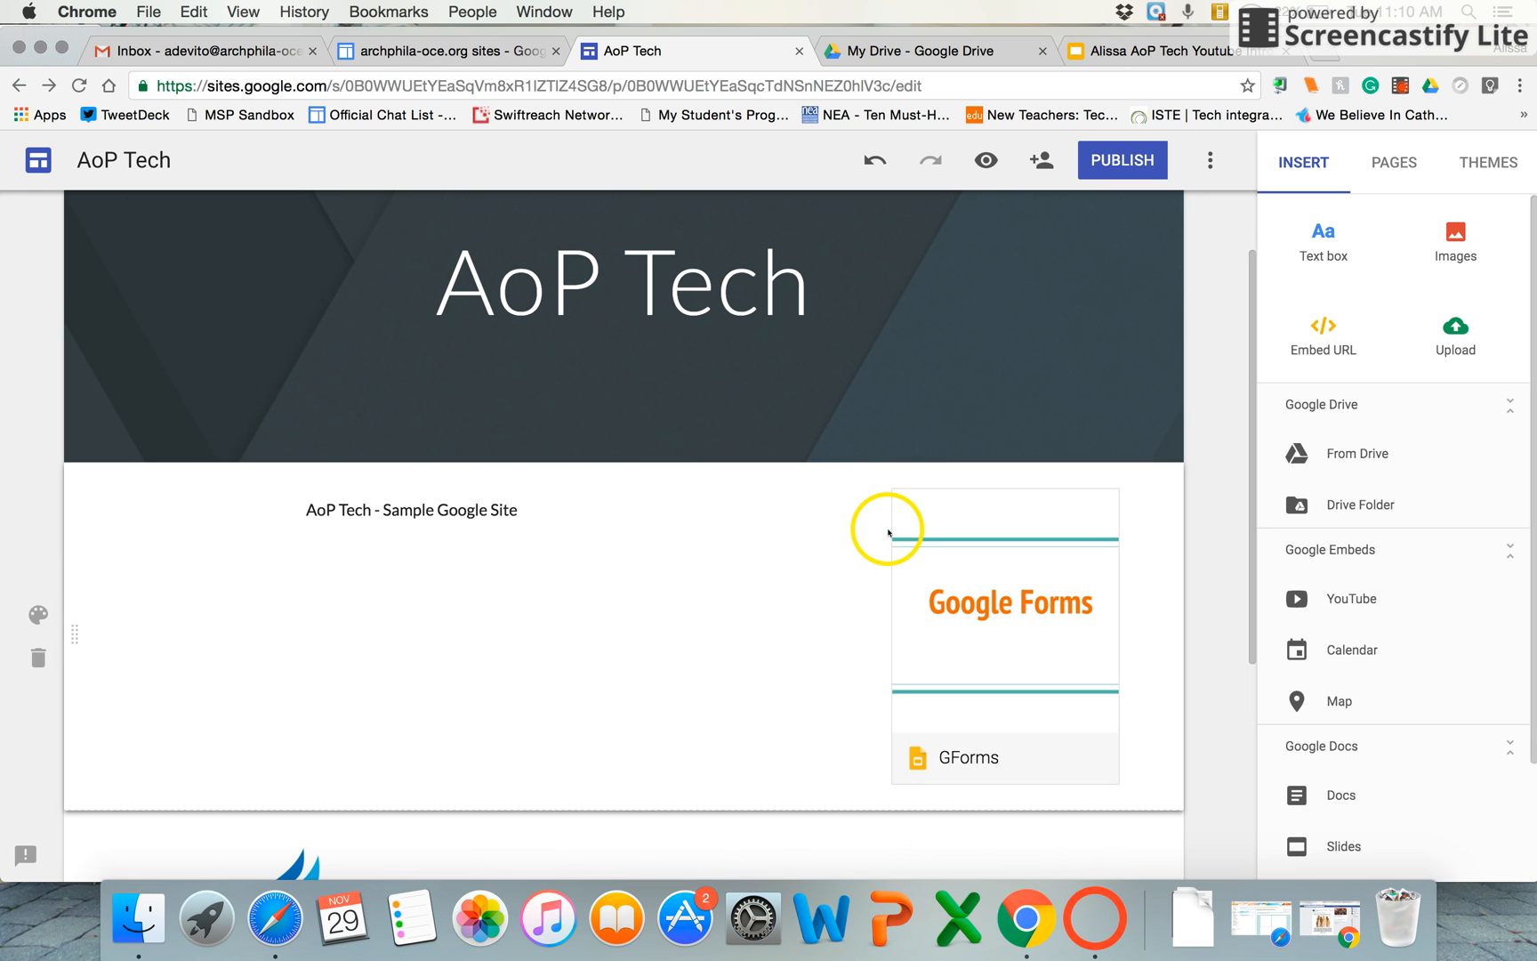
left_click(38, 615)
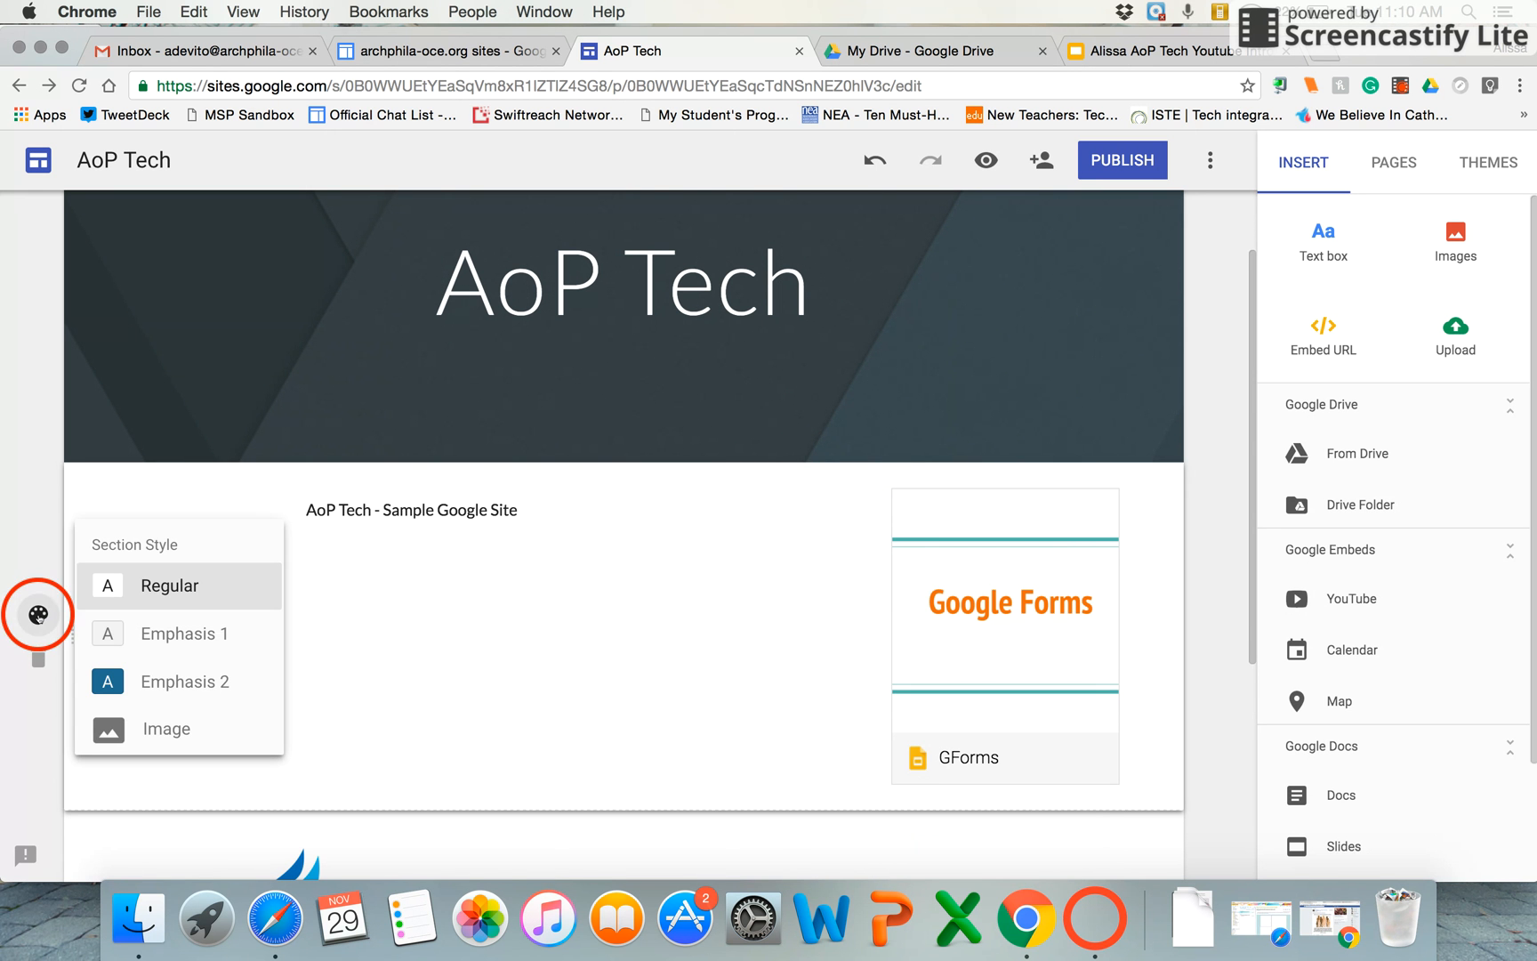
mouse_move(60, 475)
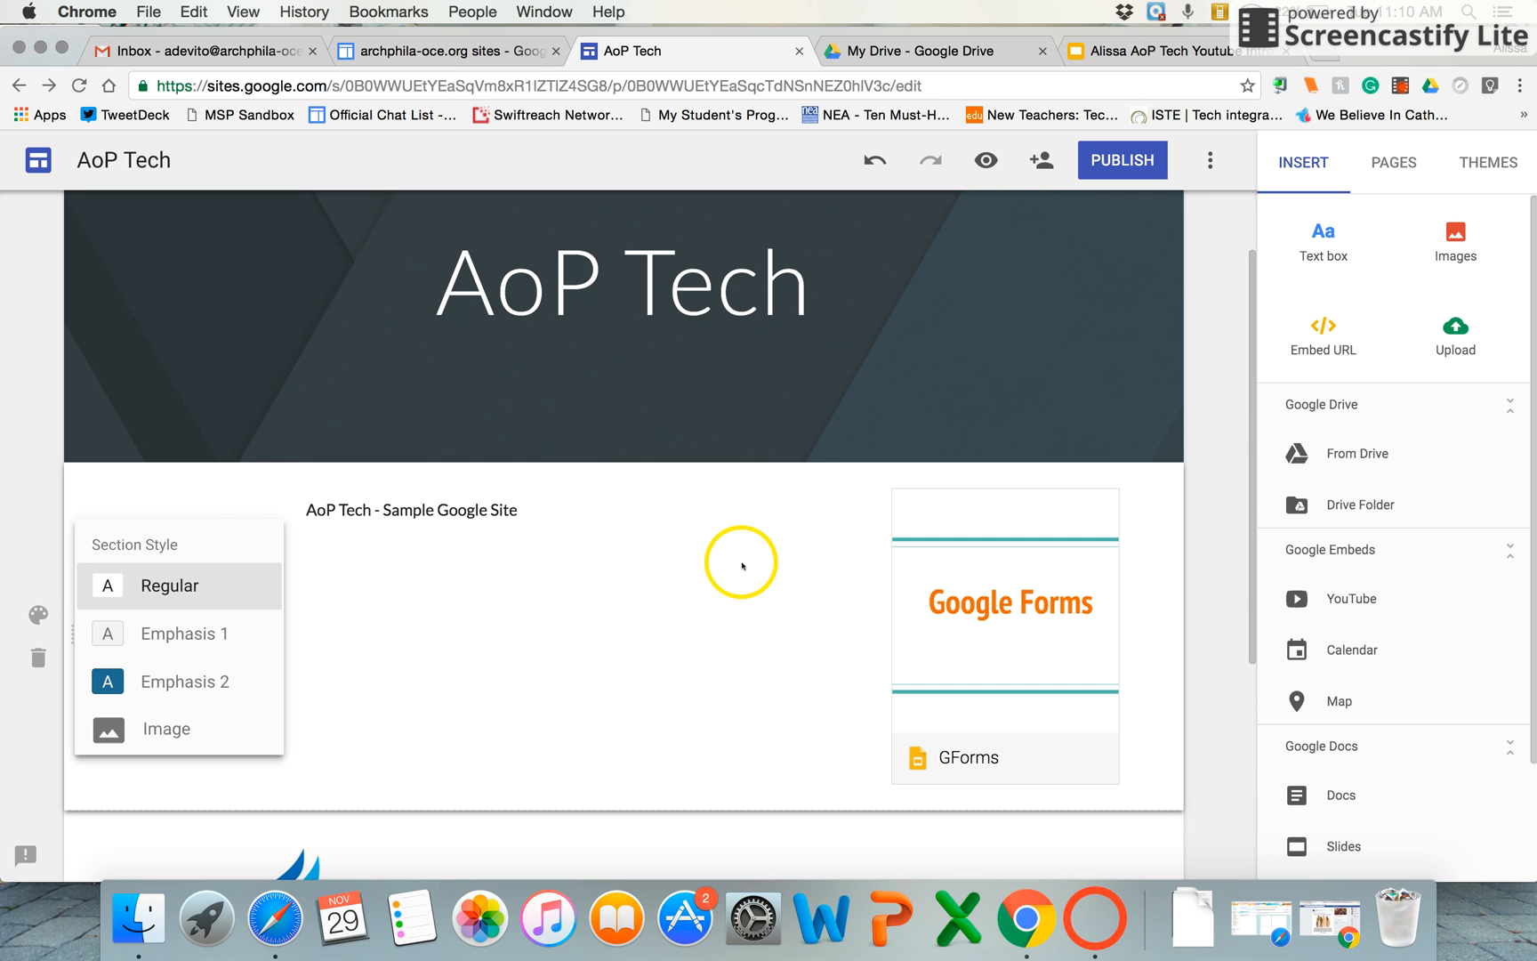
left_click(411, 509)
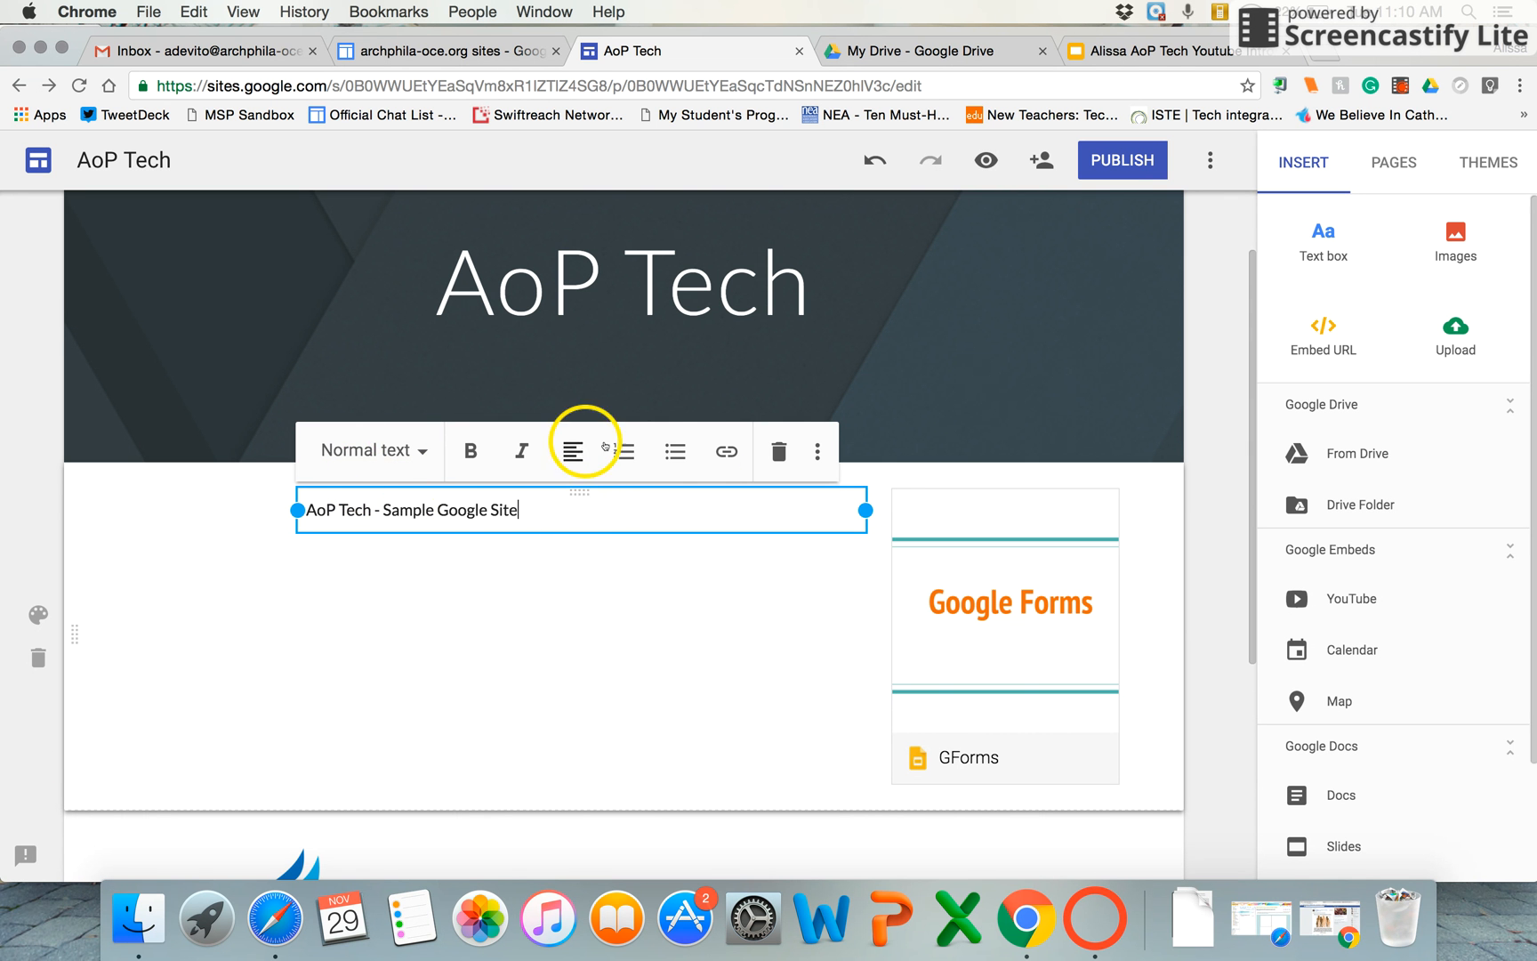
scroll("down", 3)
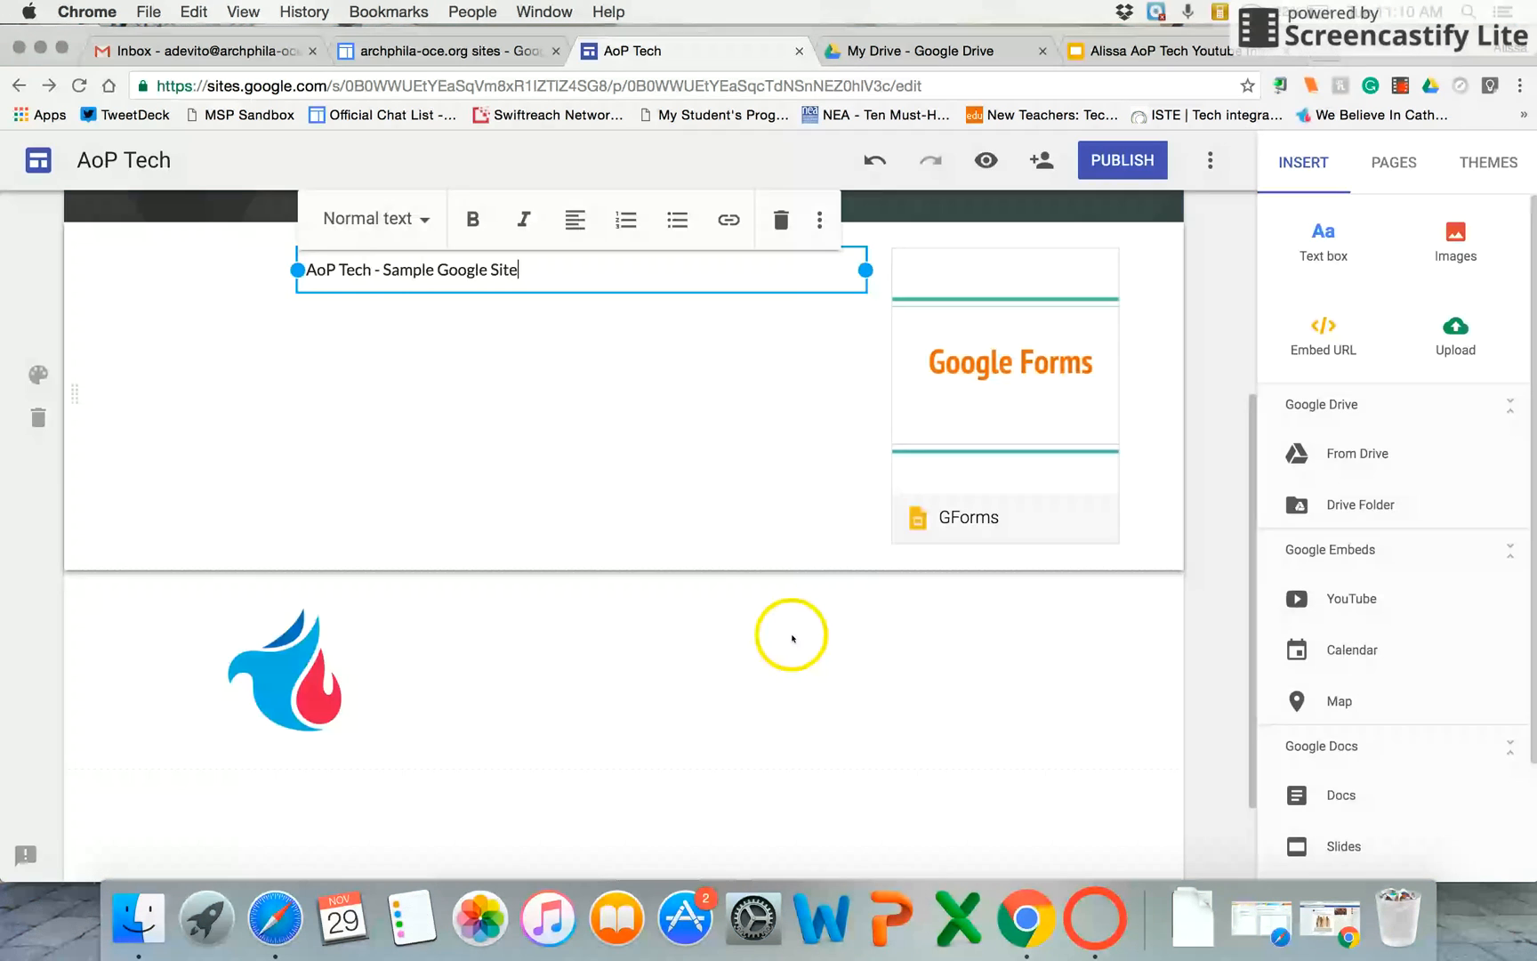
left_click(284, 678)
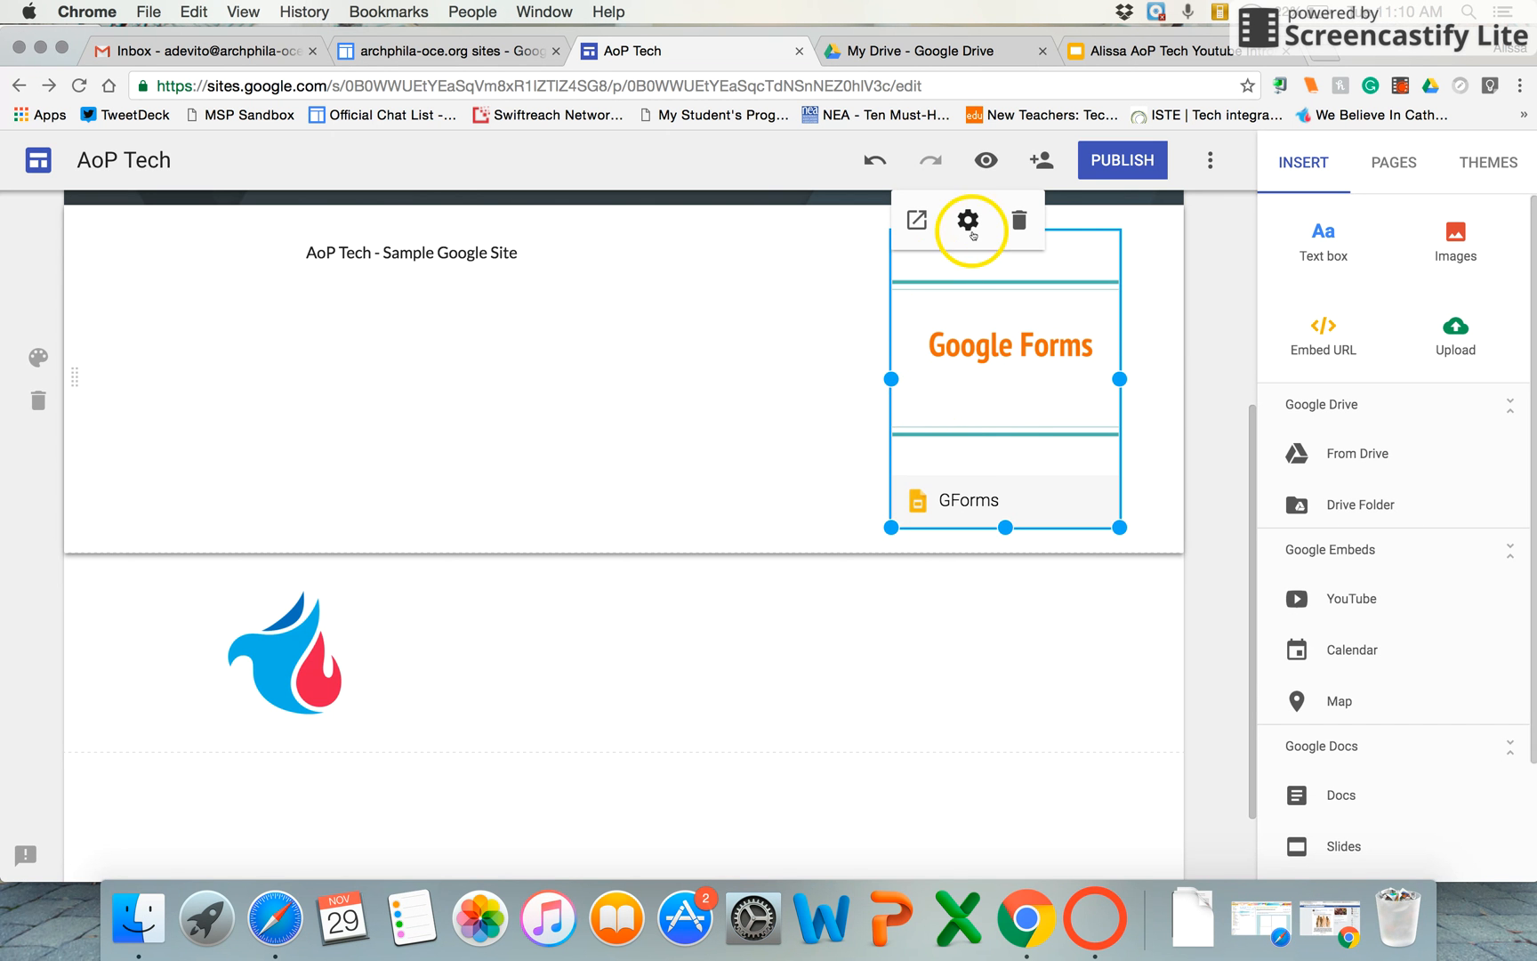
left_click(968, 221)
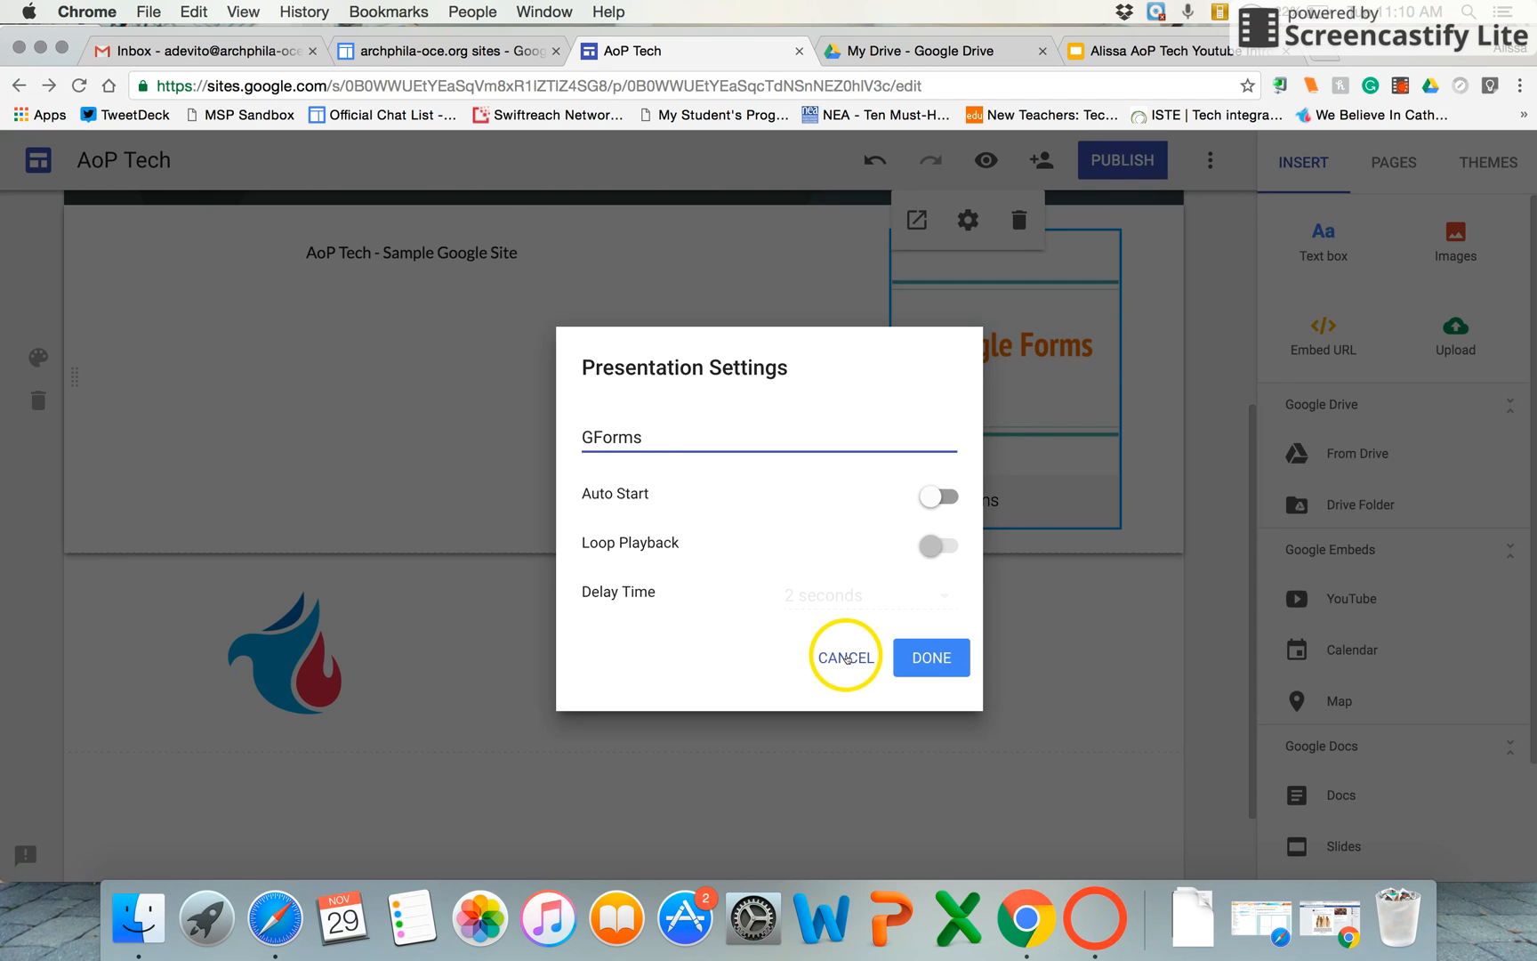
left_click(845, 655)
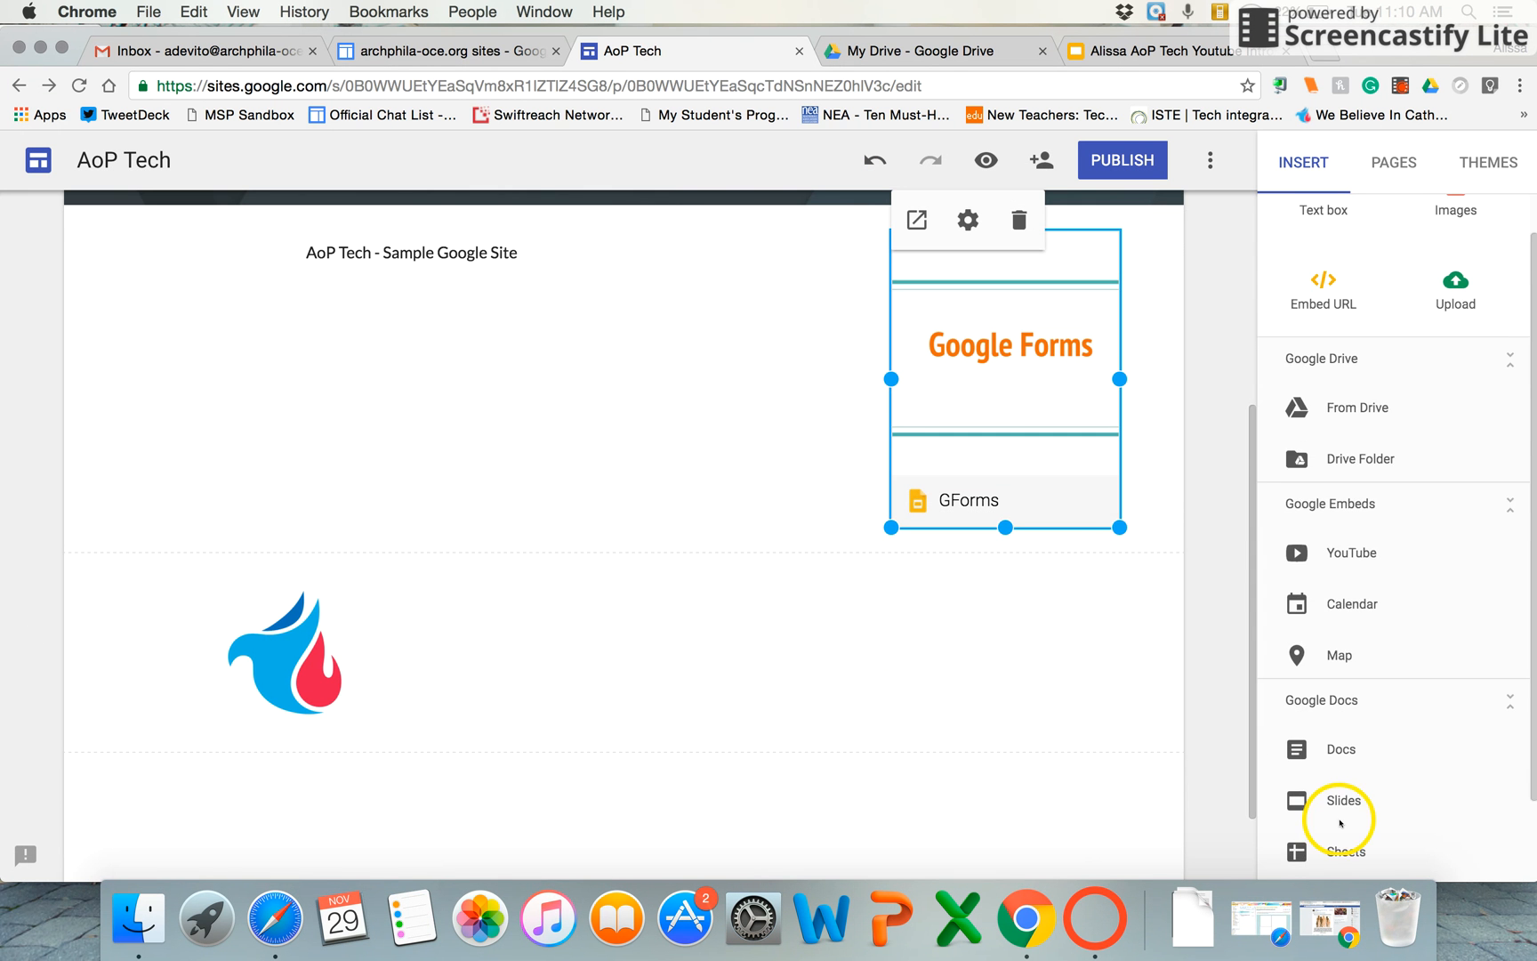
left_click(1343, 800)
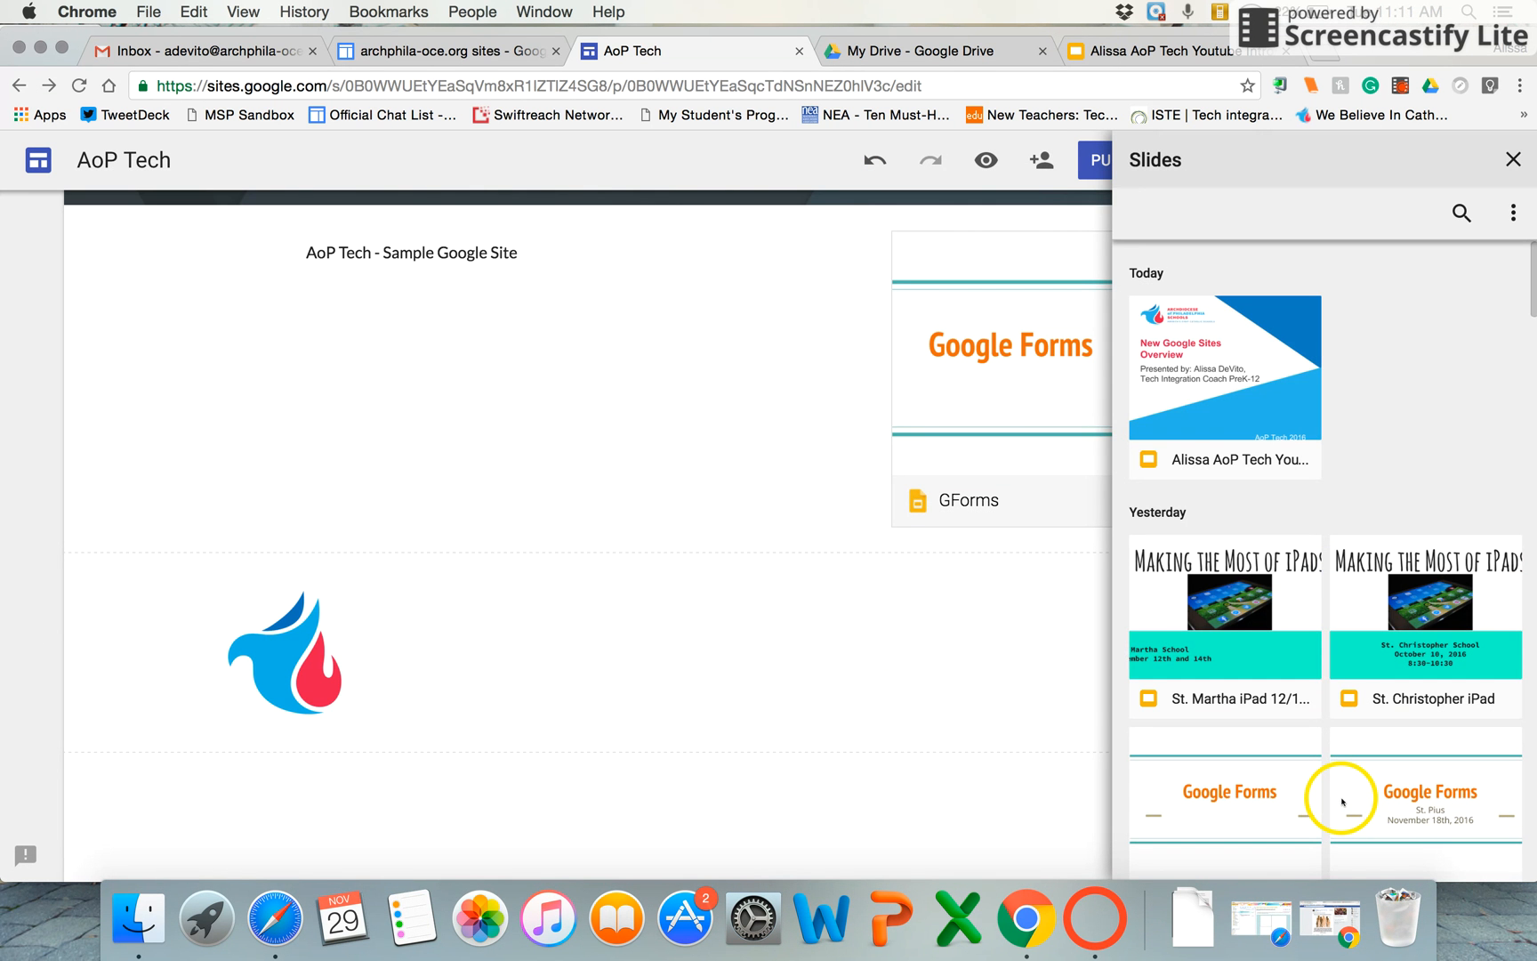
mouse_move(1446, 308)
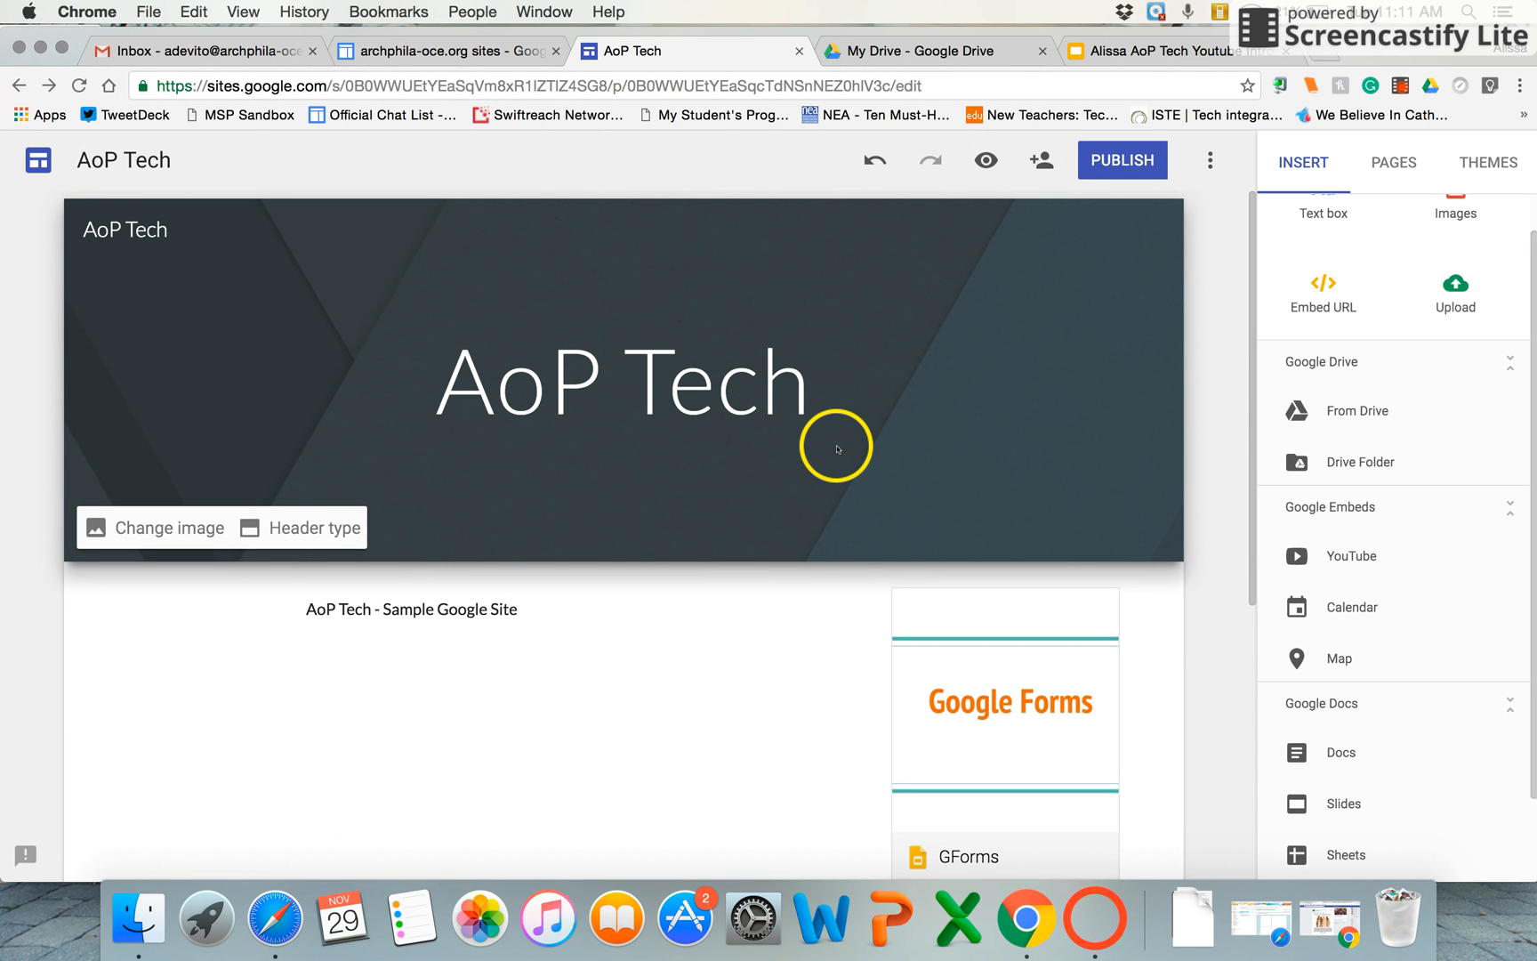
mouse_move(1002, 526)
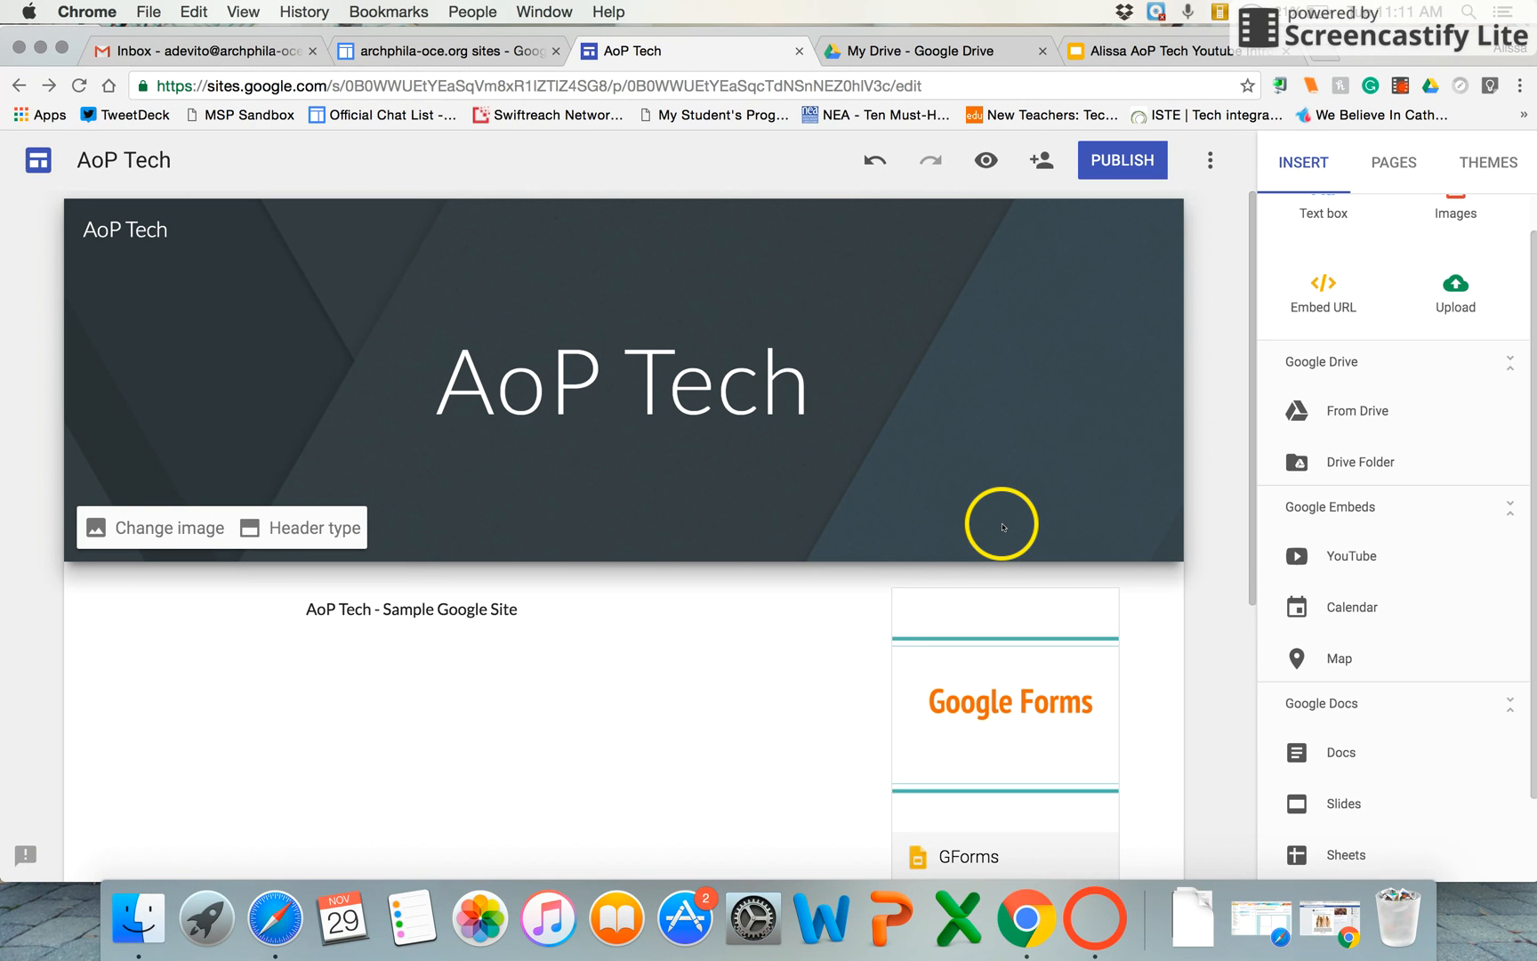
mouse_move(887, 460)
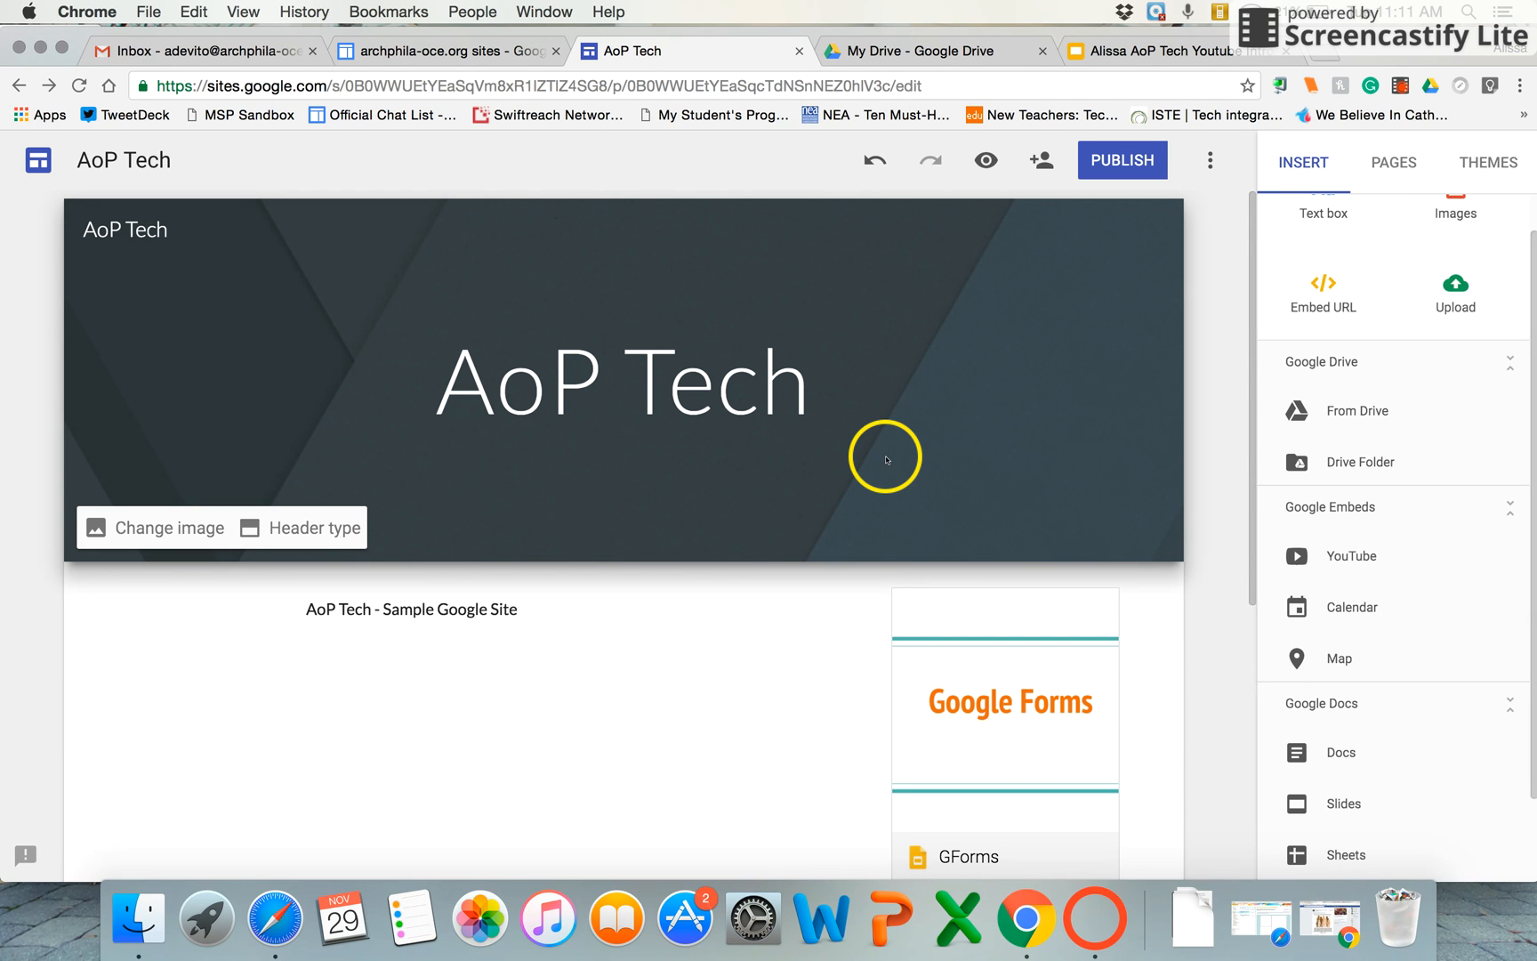
mouse_move(1098, 469)
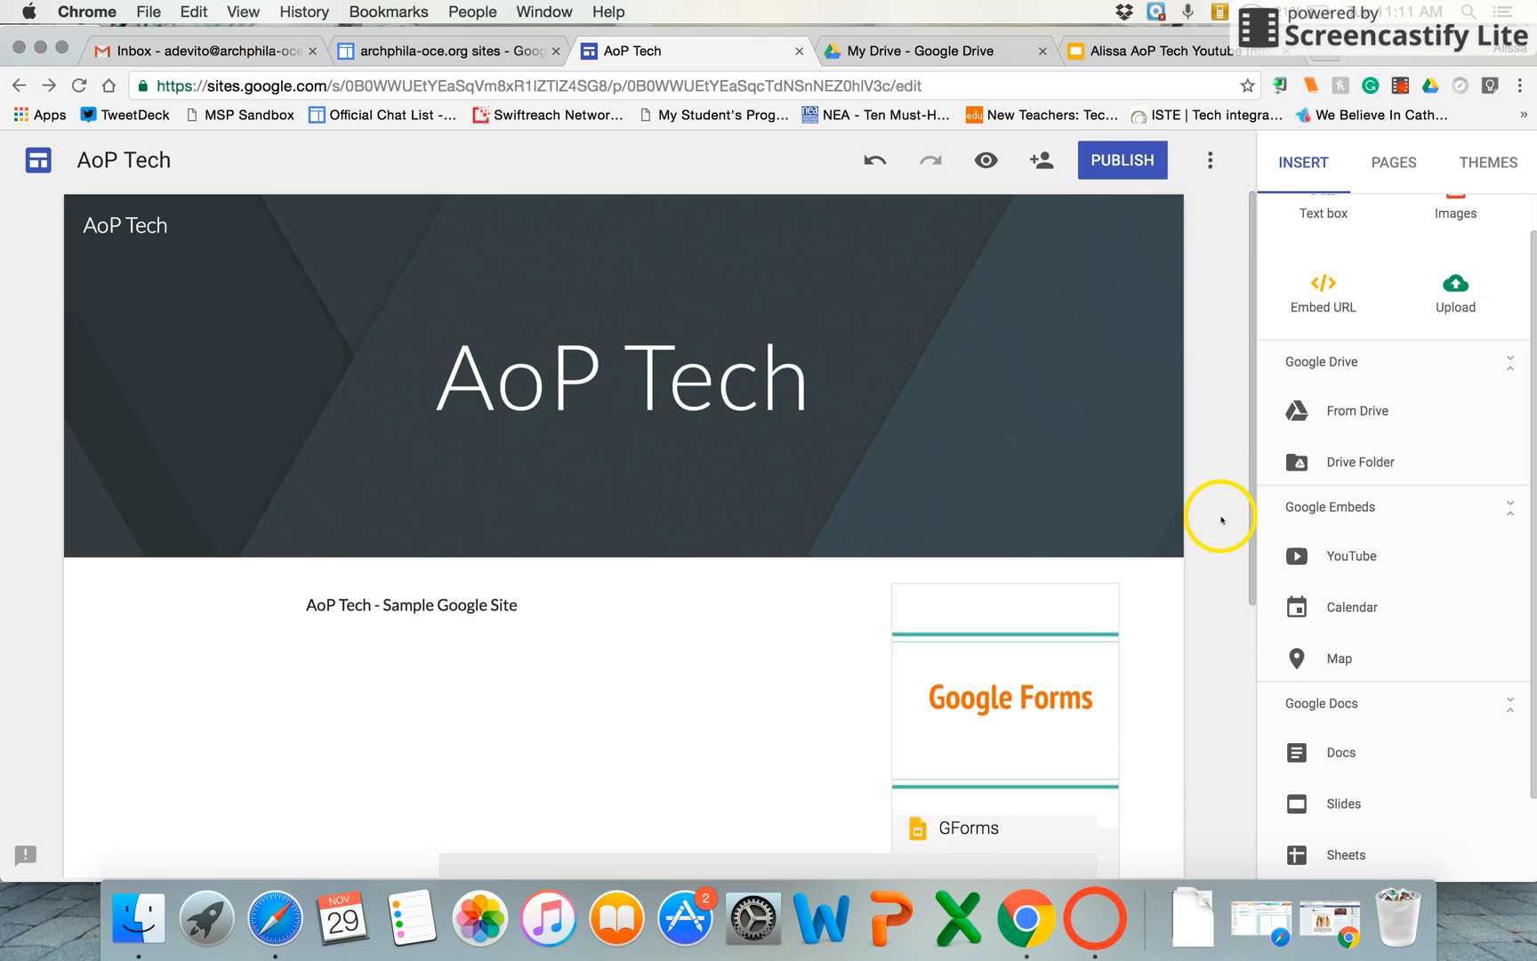
scroll("down", 3)
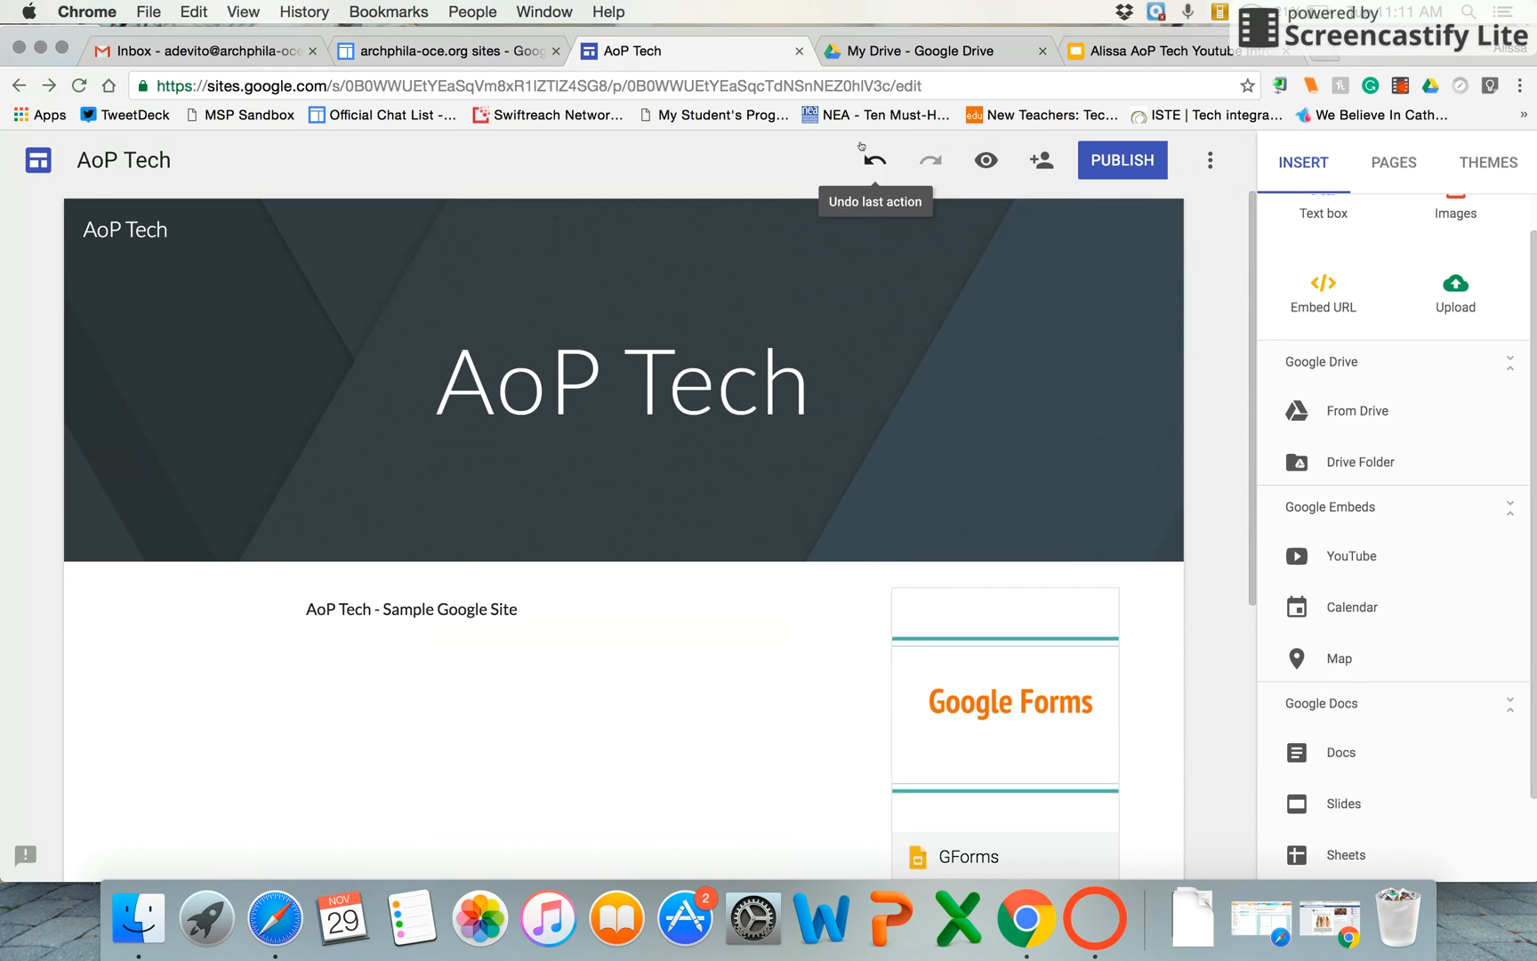
mouse_move(985, 160)
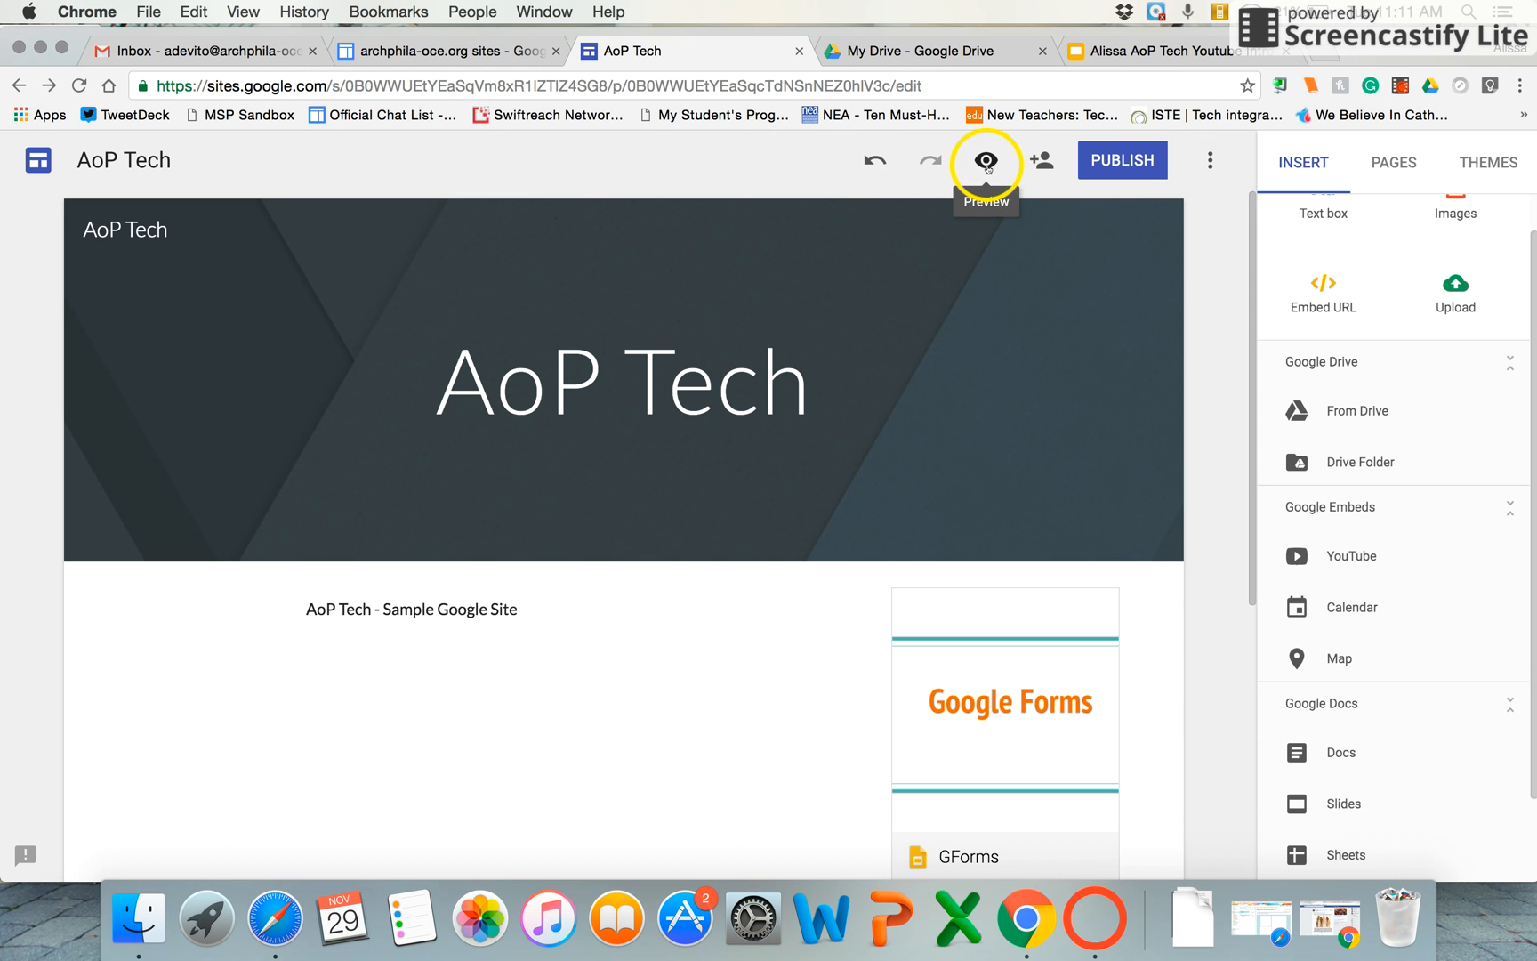
View the More options menu, then bring up the Publish your site dialog.
left_click(986, 161)
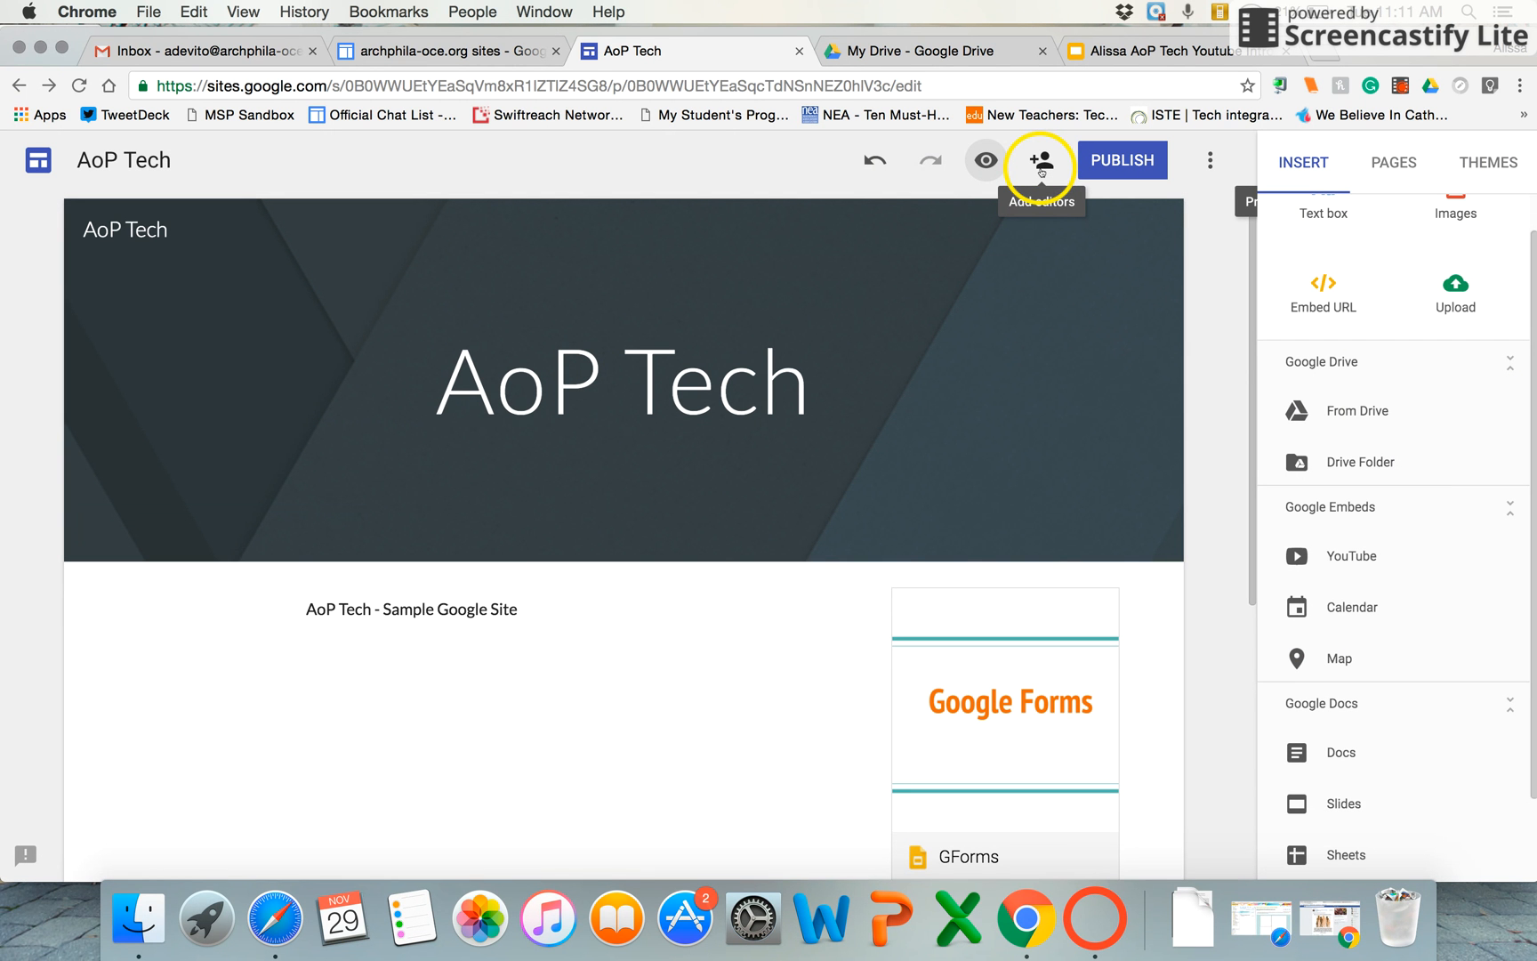
mouse_move(1210, 160)
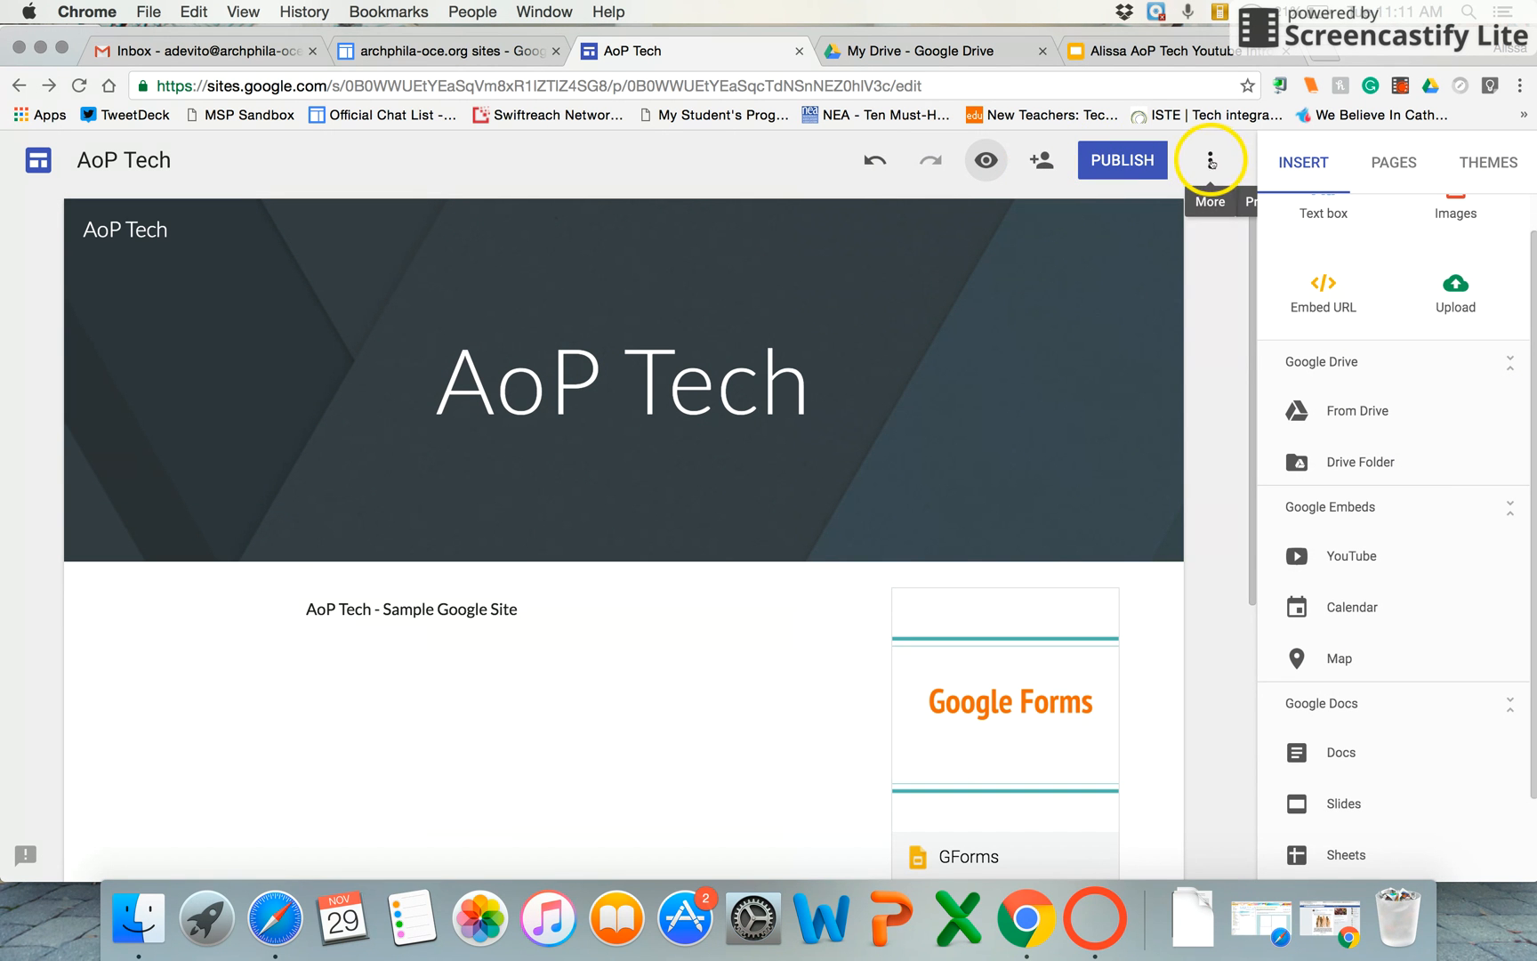
left_click(1211, 161)
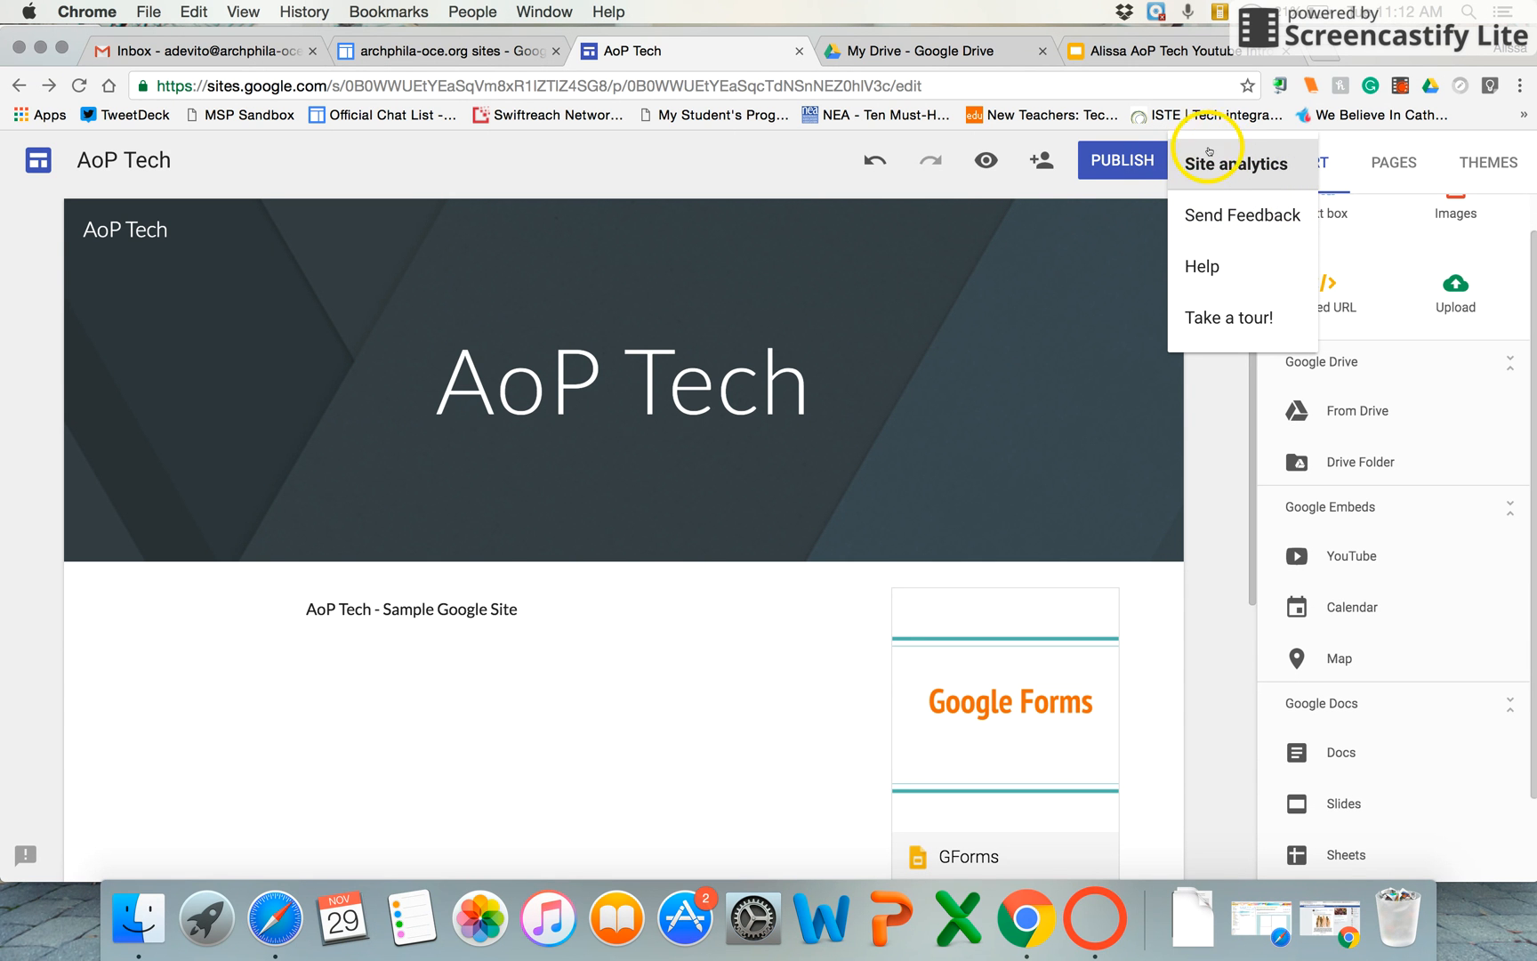
mouse_move(1206, 184)
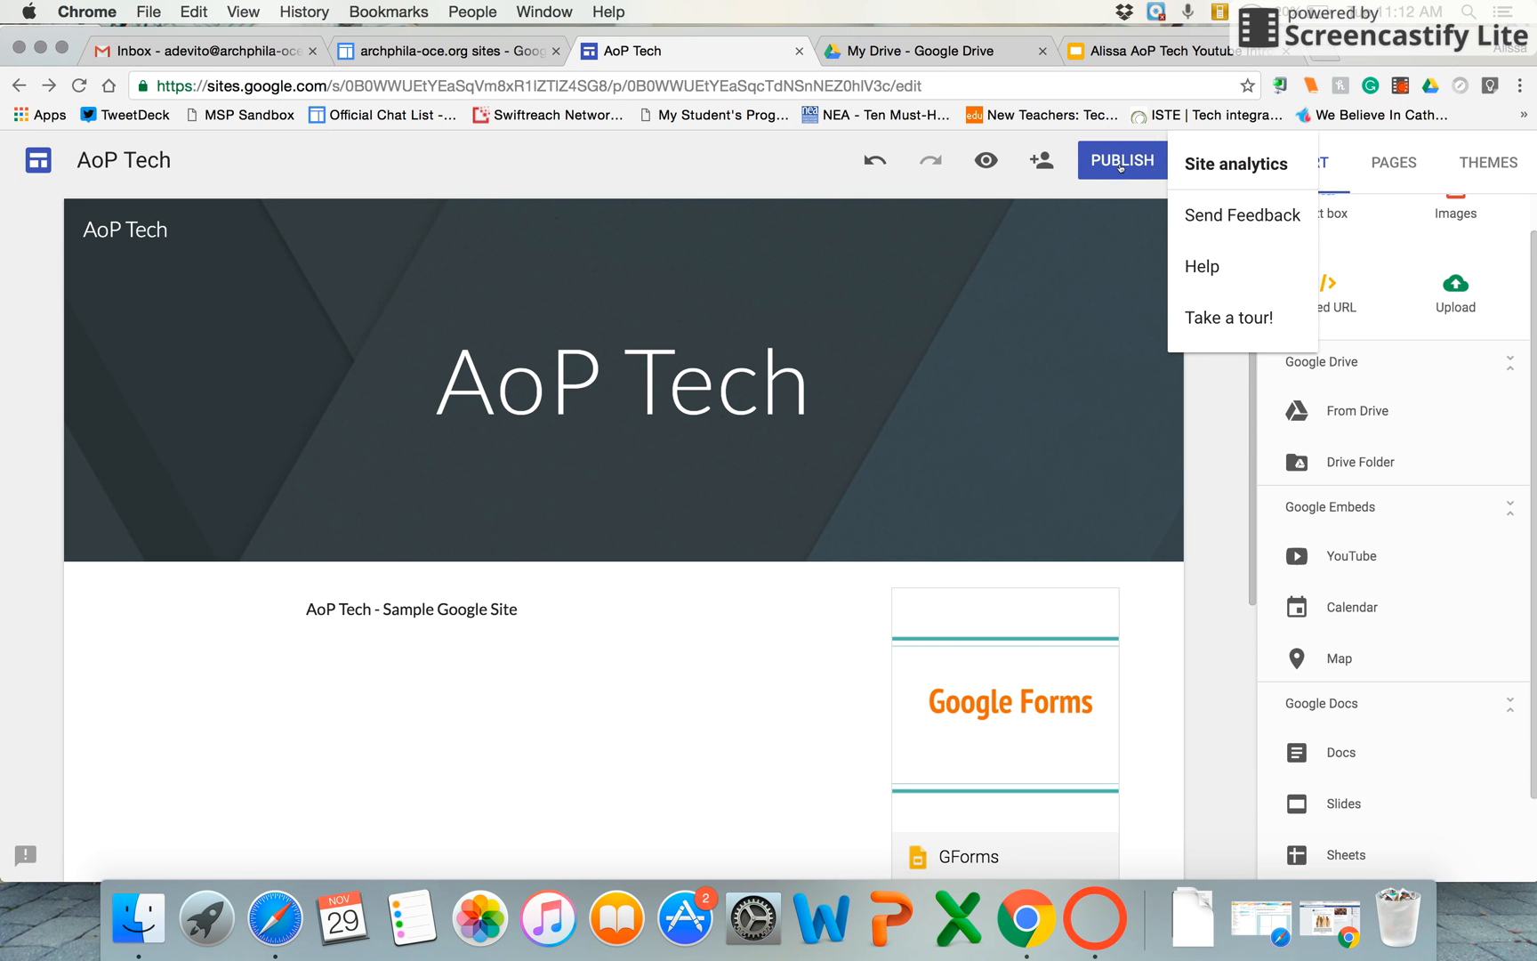
left_click(1122, 161)
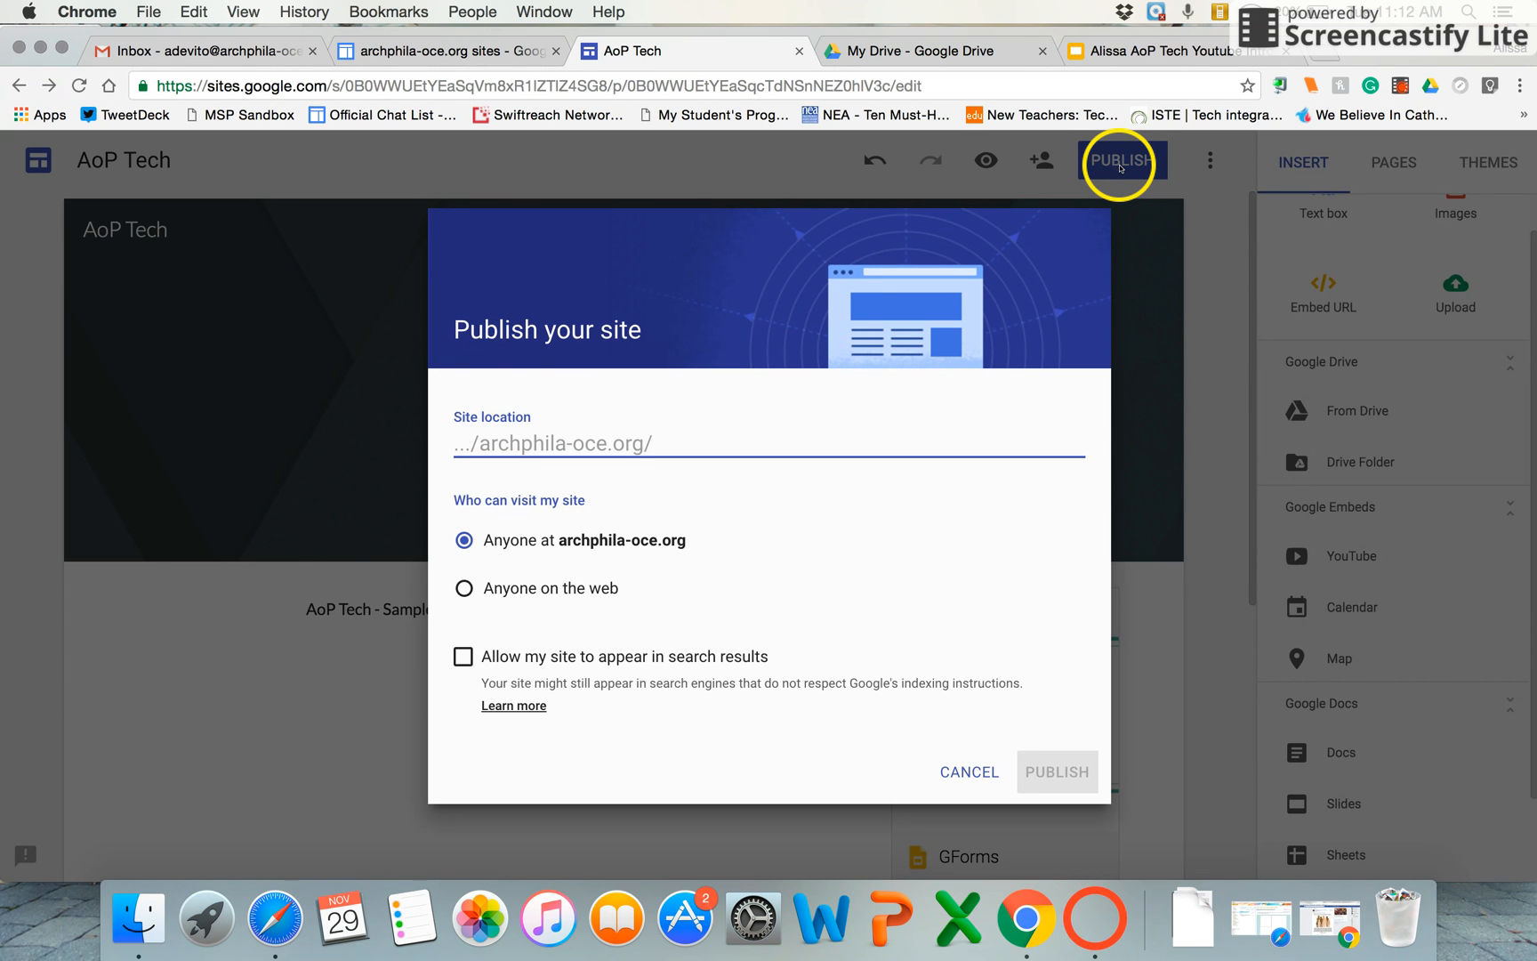
left_click(651, 443)
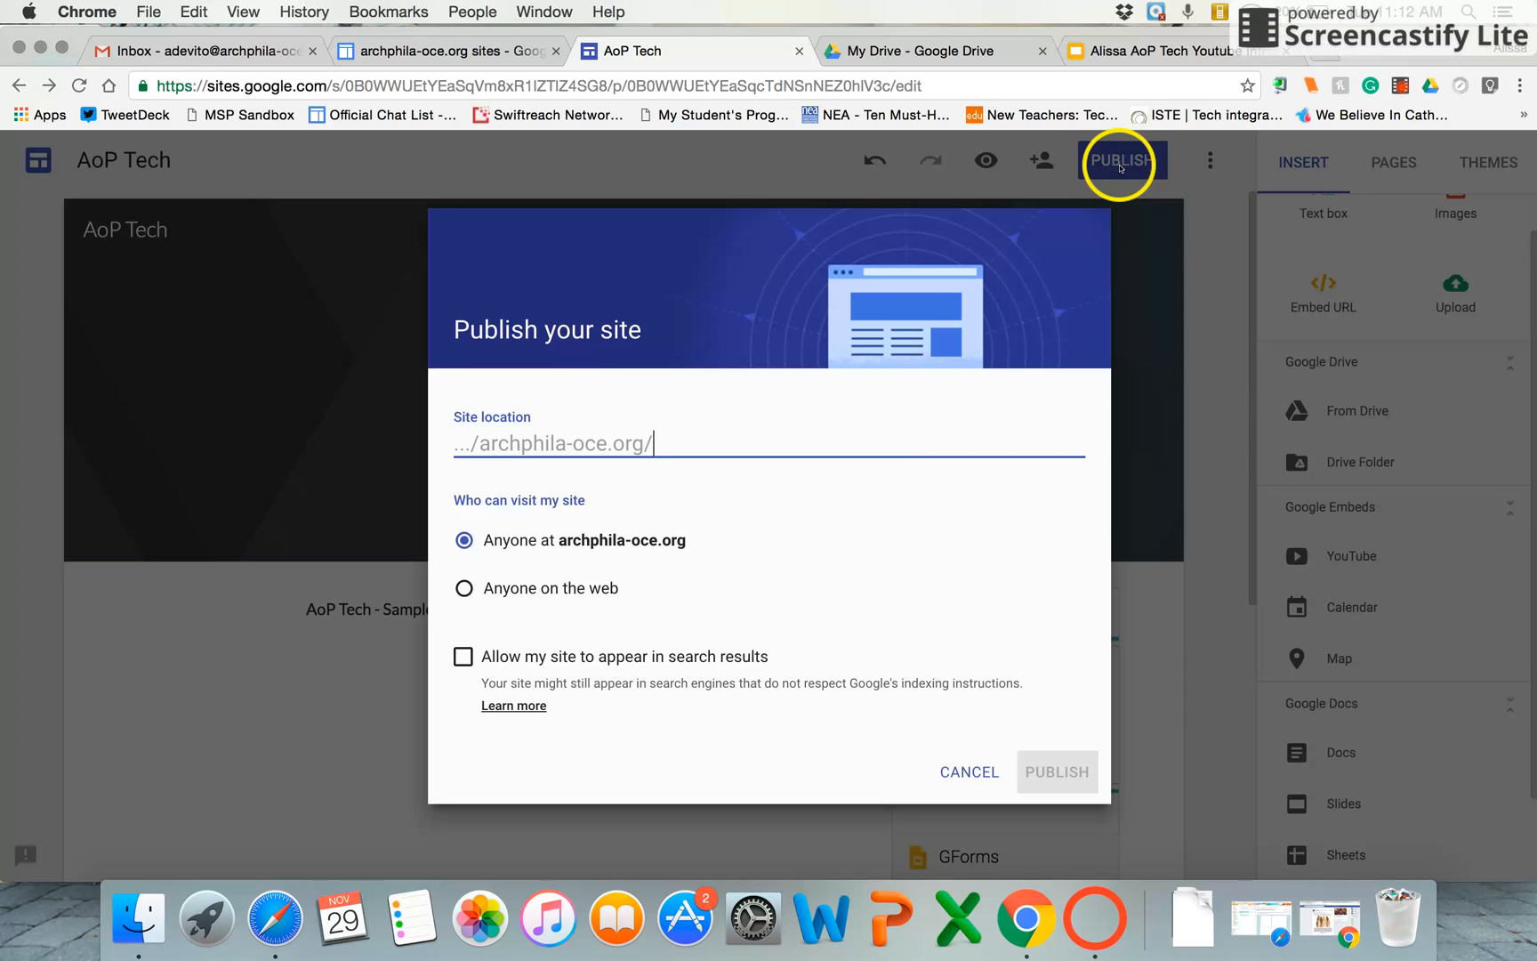
mouse_move(586, 606)
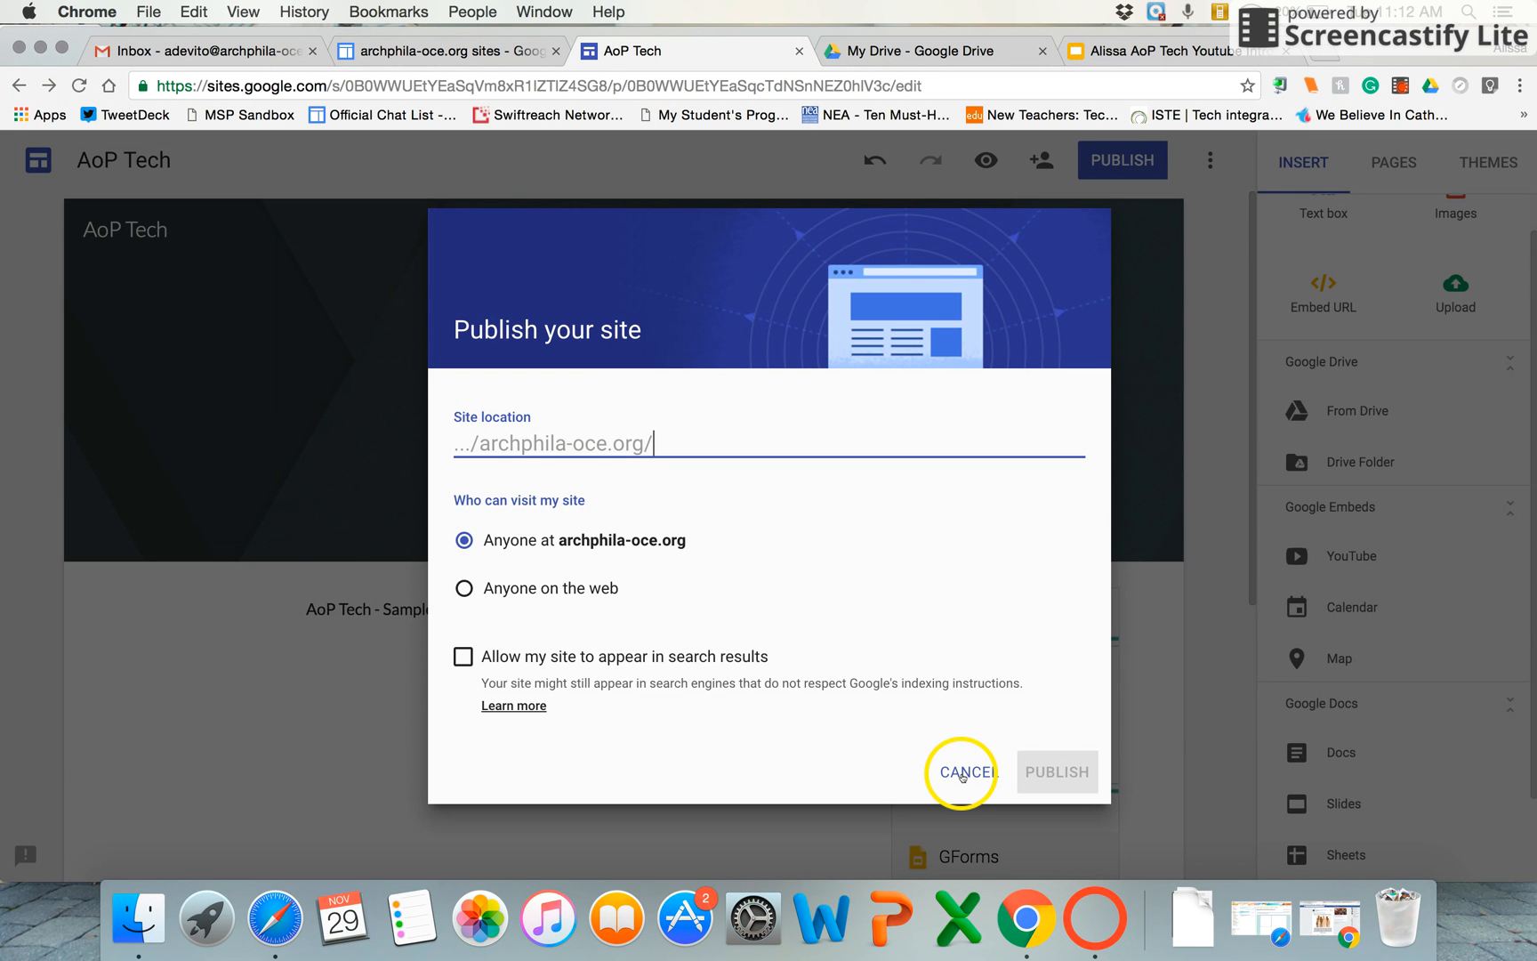
left_click(961, 772)
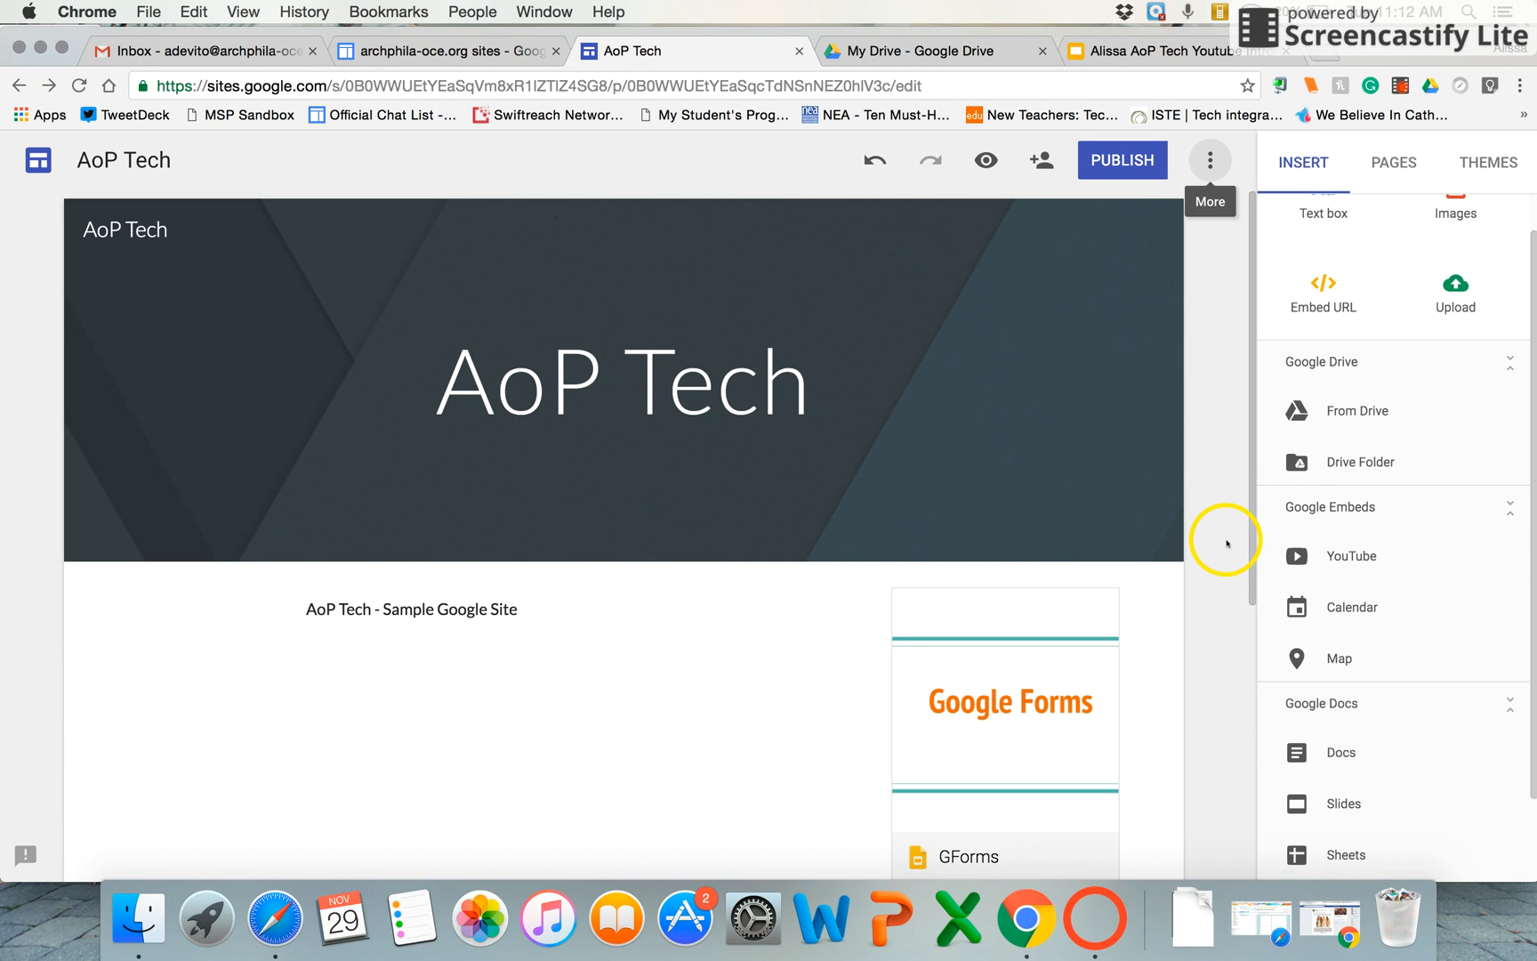
mouse_move(1223, 529)
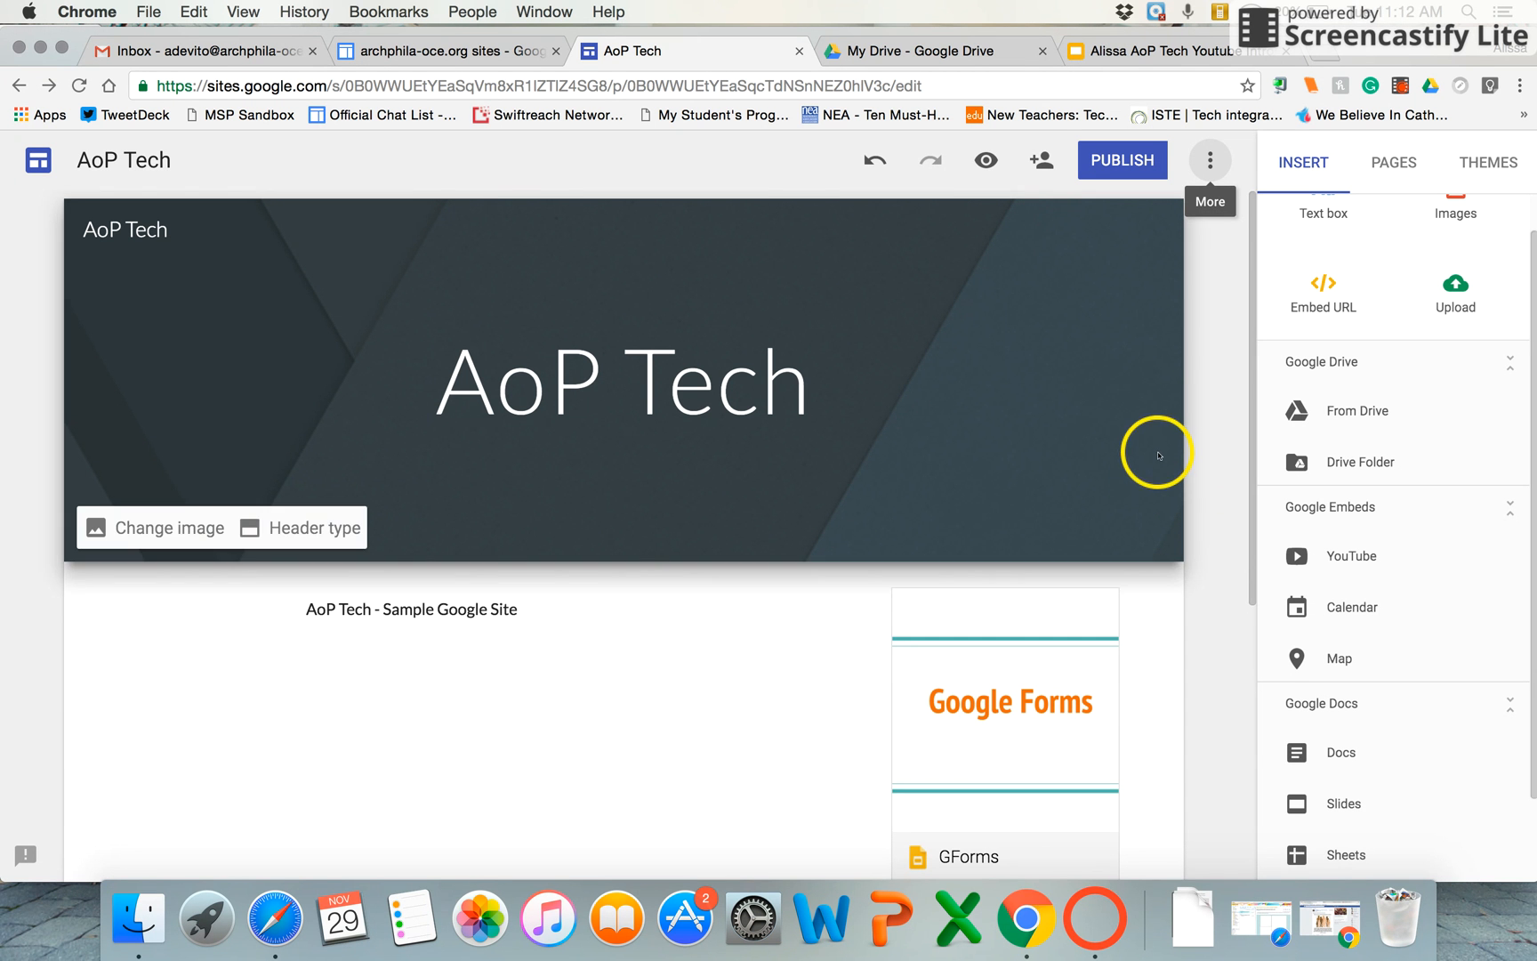
mouse_move(1207, 416)
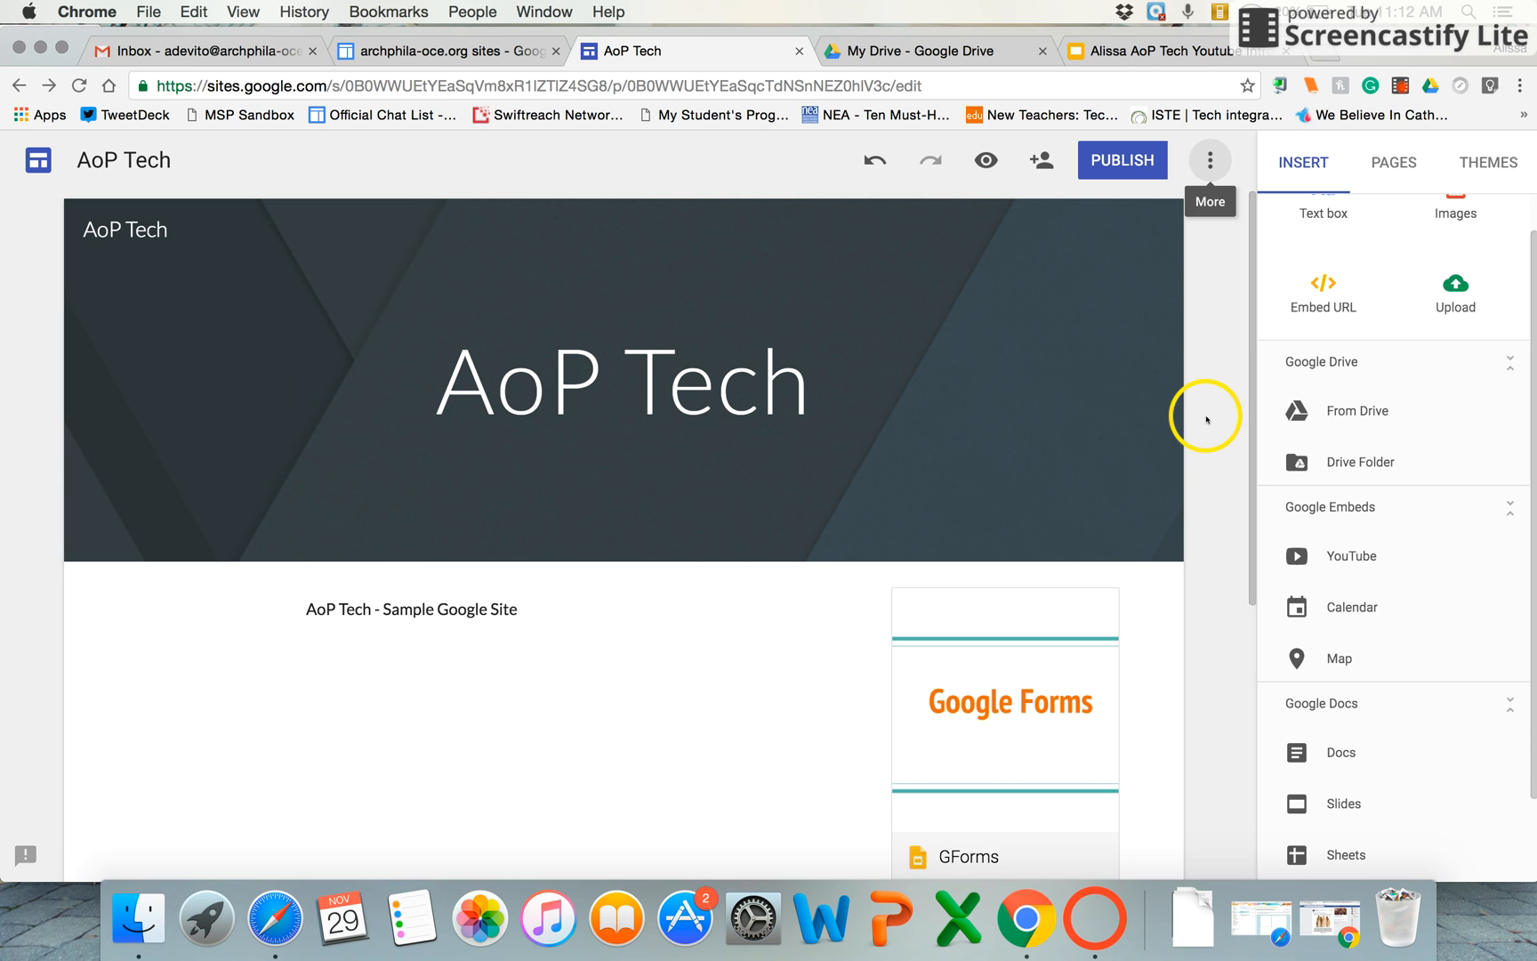
mouse_move(1212, 407)
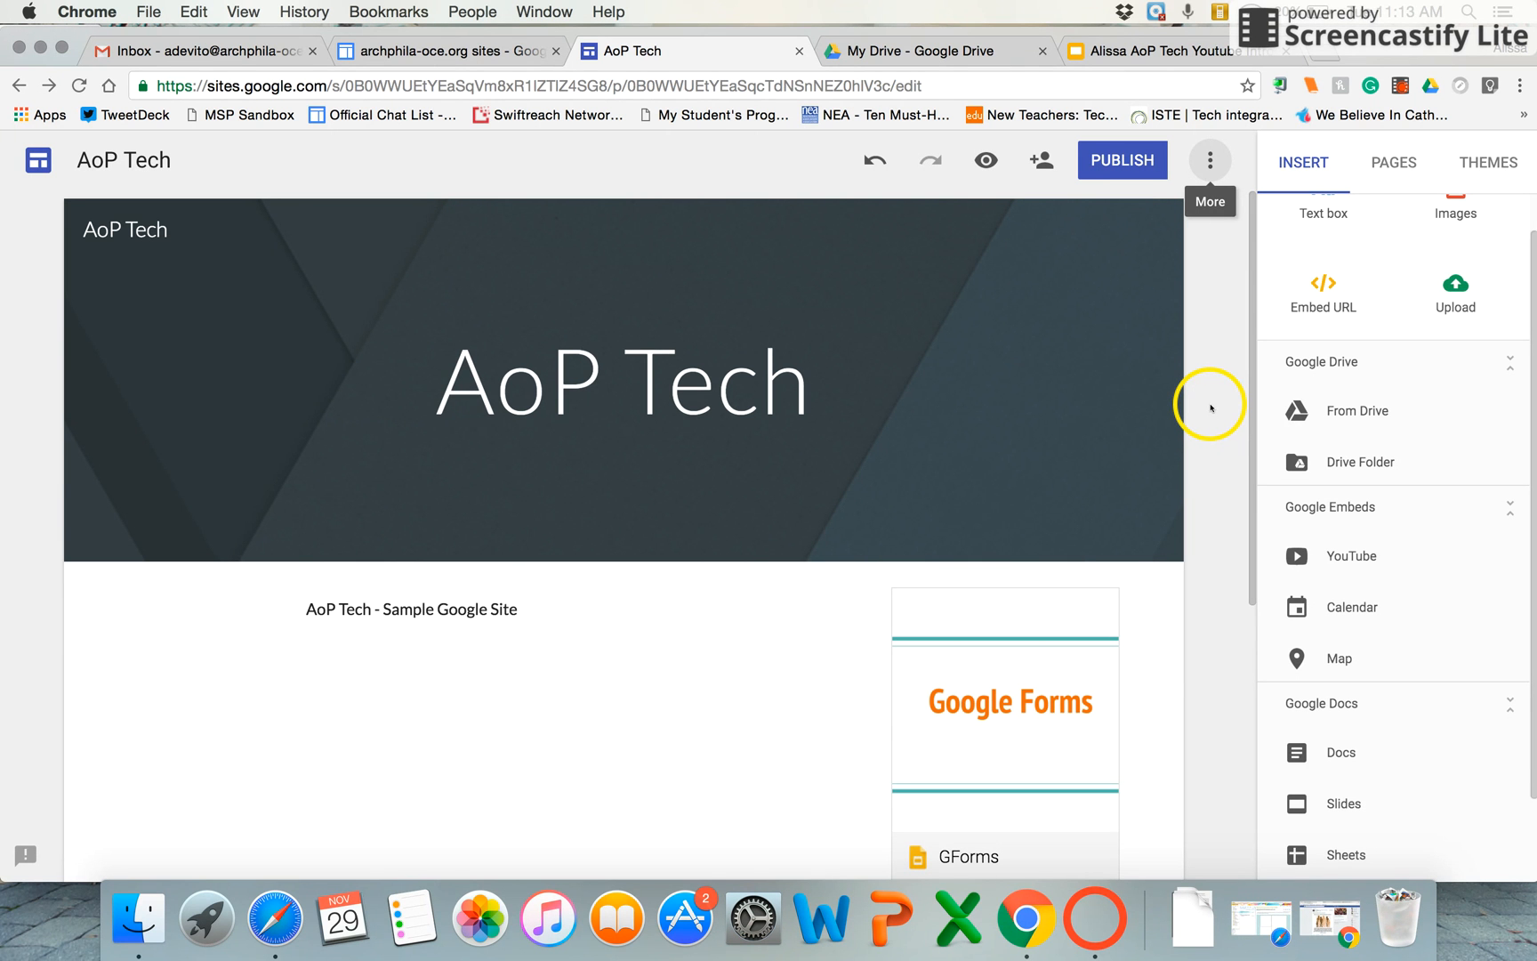
Present the closing 'Follow AoP Tech' slide full screen in Google Slides.
left_click(1148, 51)
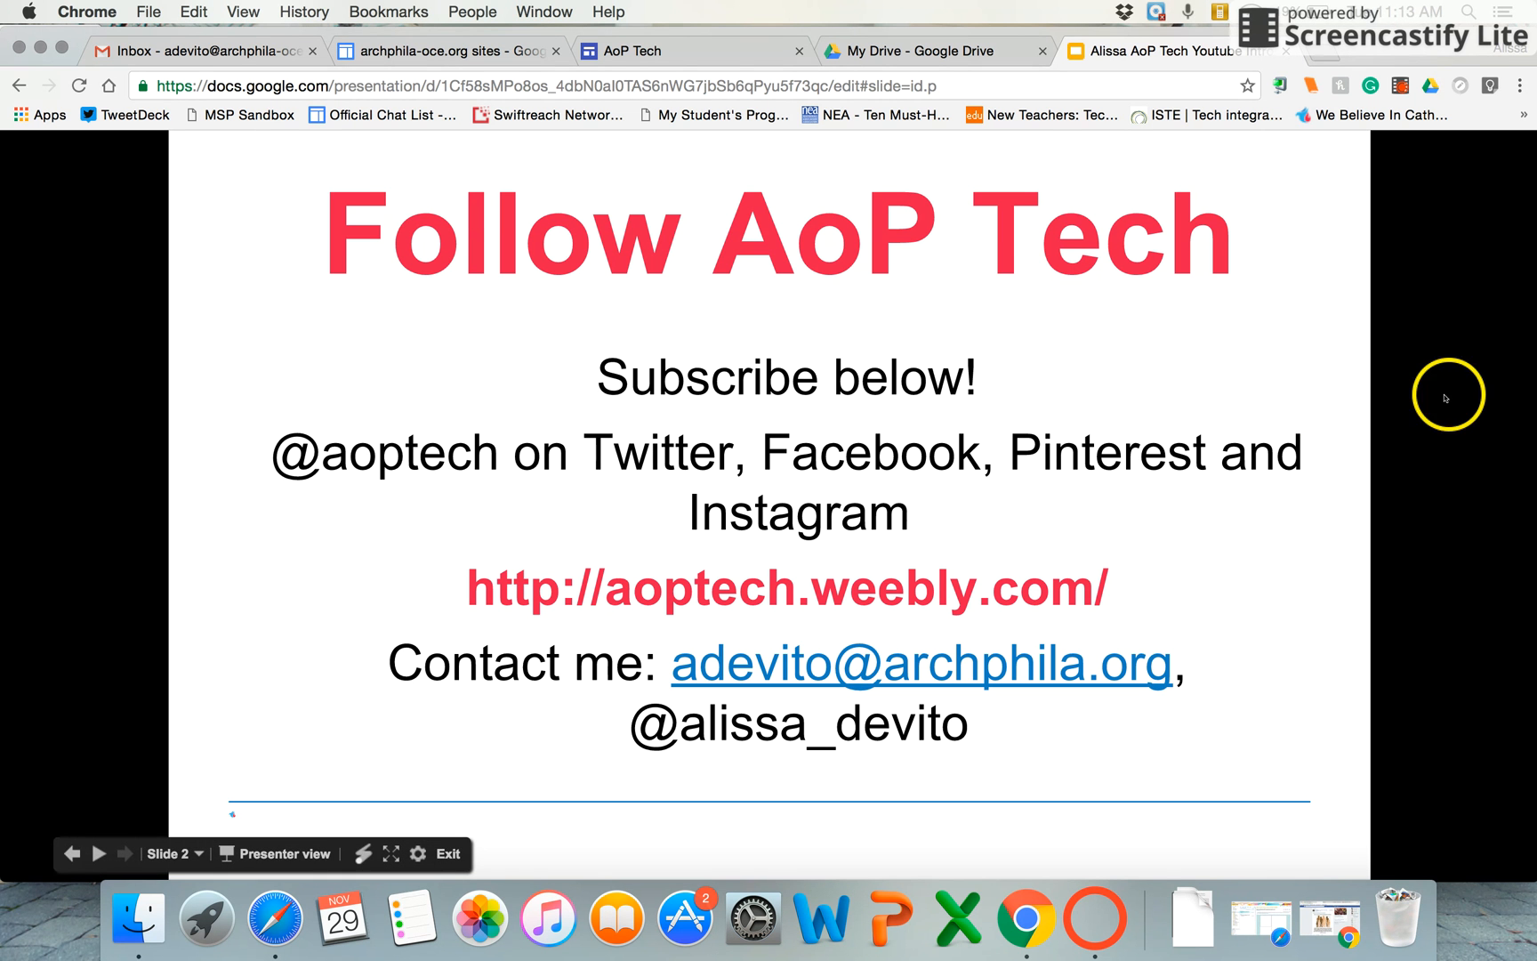
mouse_move(1508, 422)
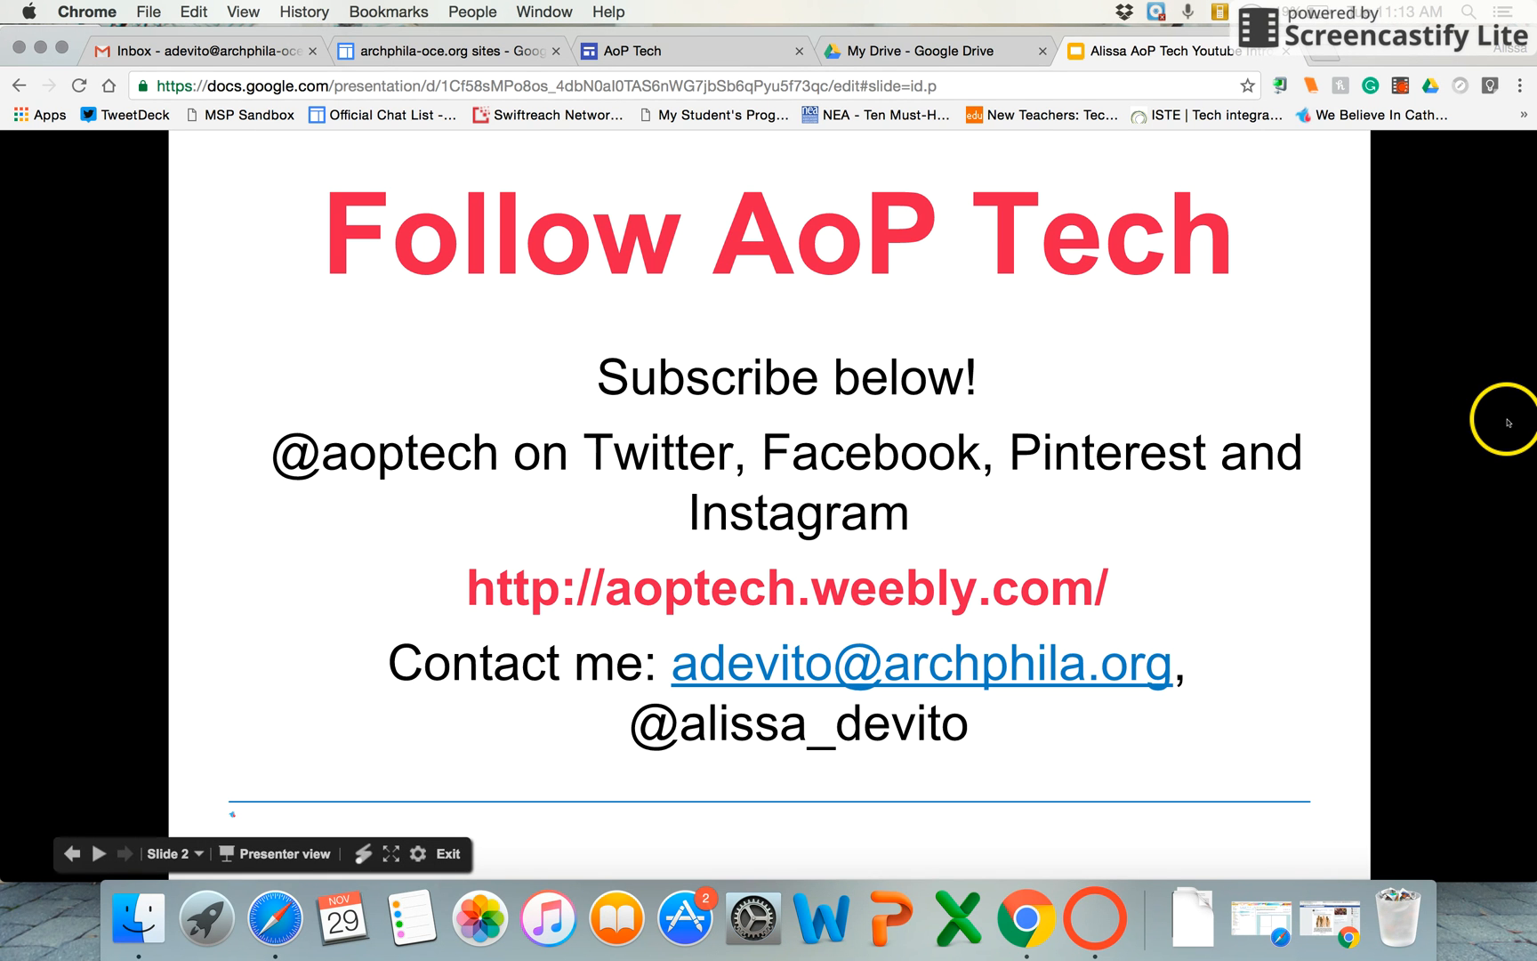